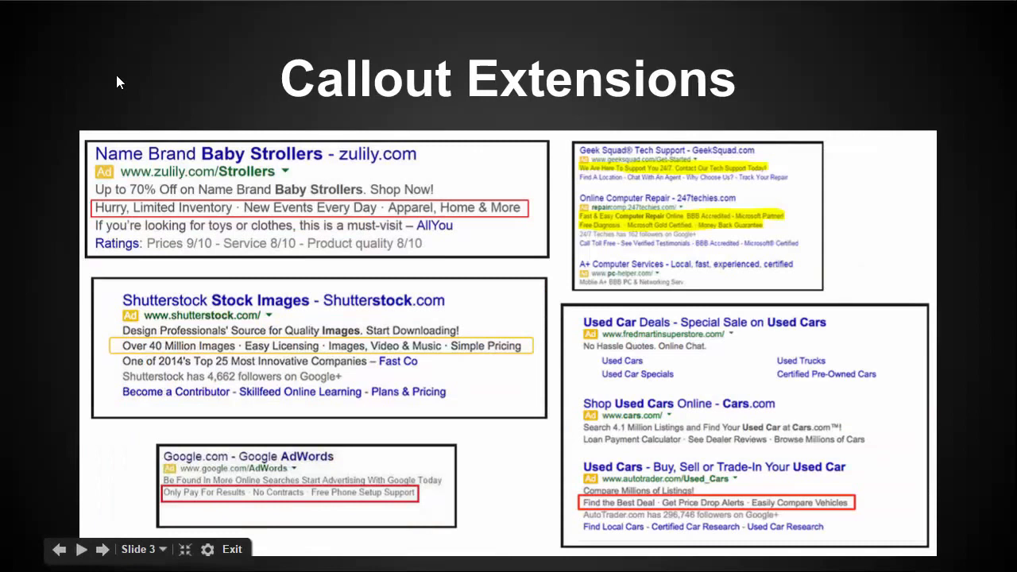
mouse_move(205, 157)
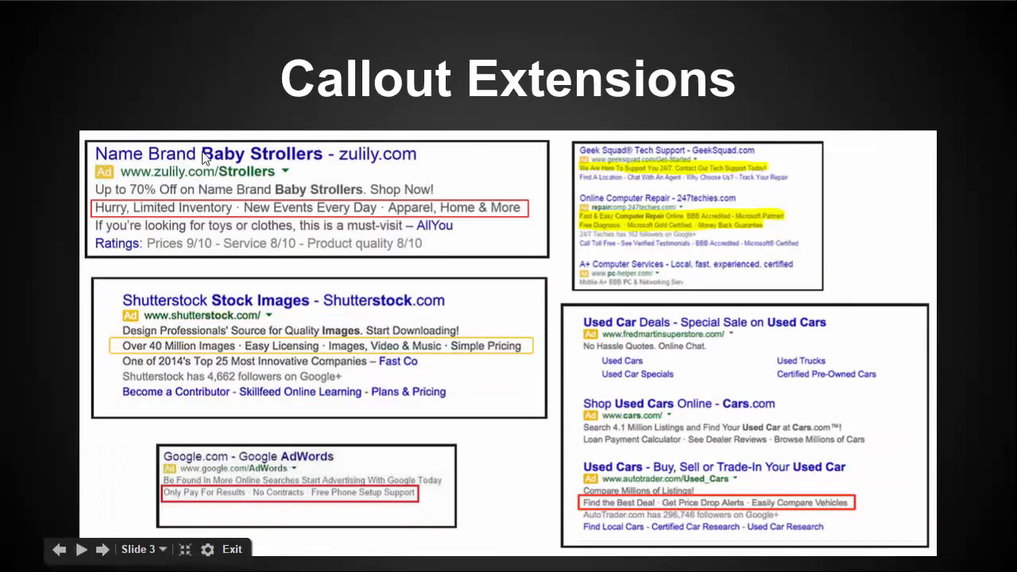
mouse_move(266, 88)
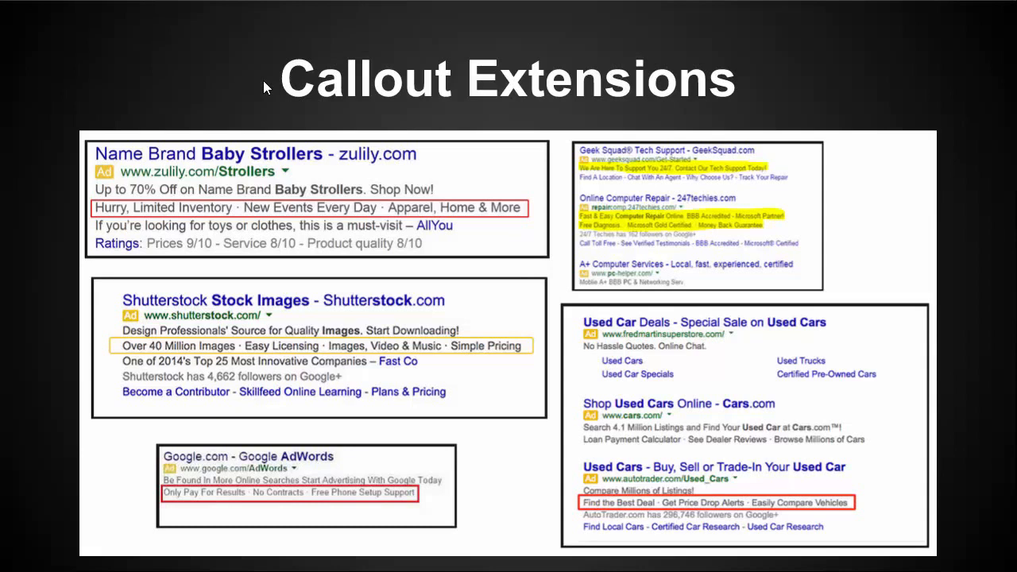
mouse_move(223, 73)
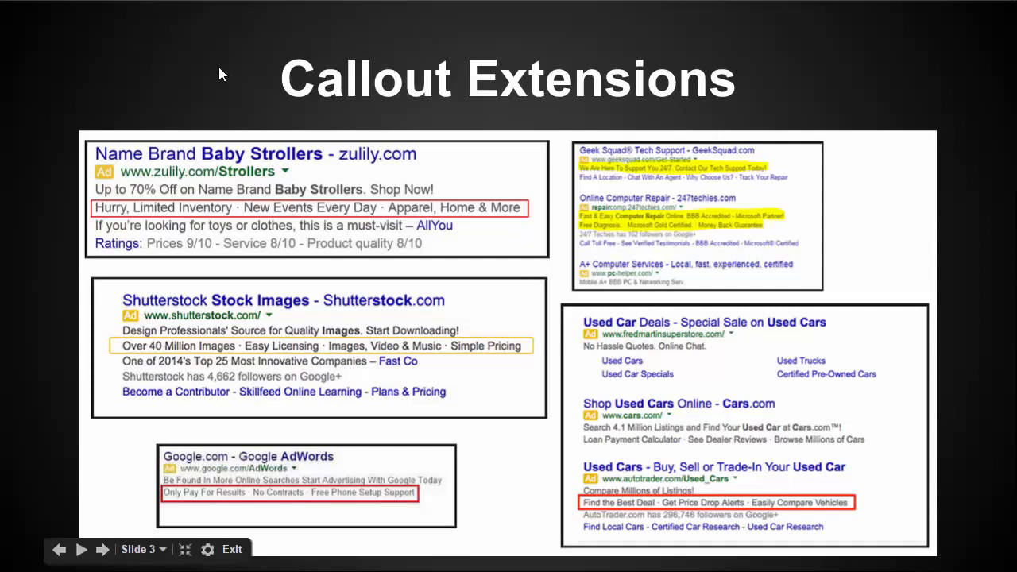
Advance the presentation to slide 4, Call Extensions
left_click(102, 550)
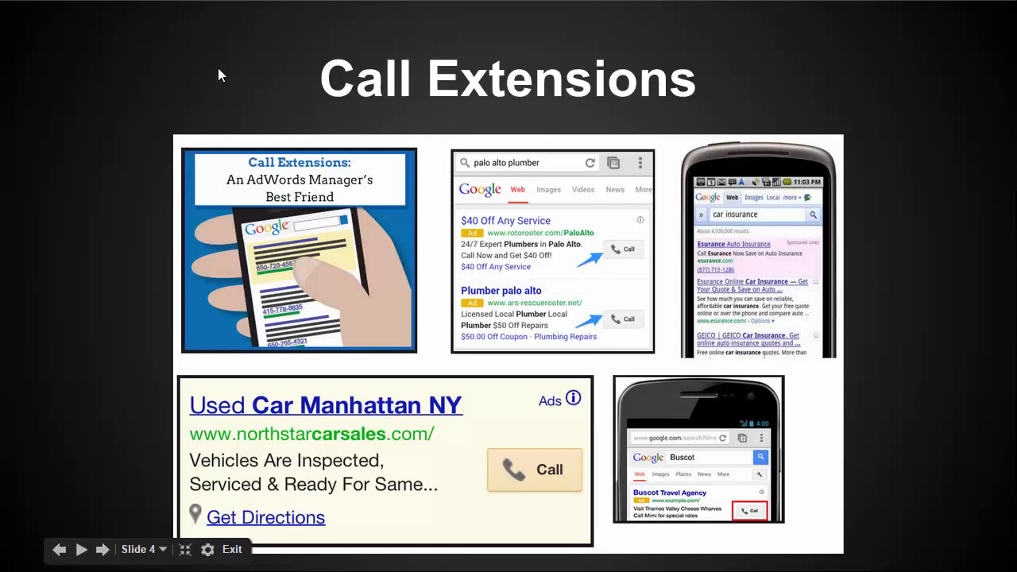
mouse_move(543, 488)
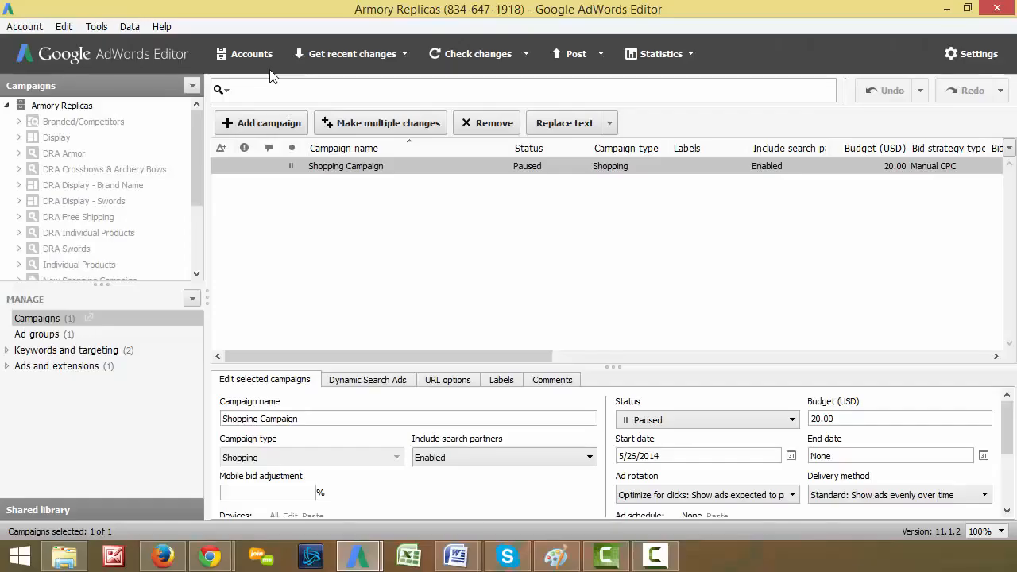
mouse_move(530, 384)
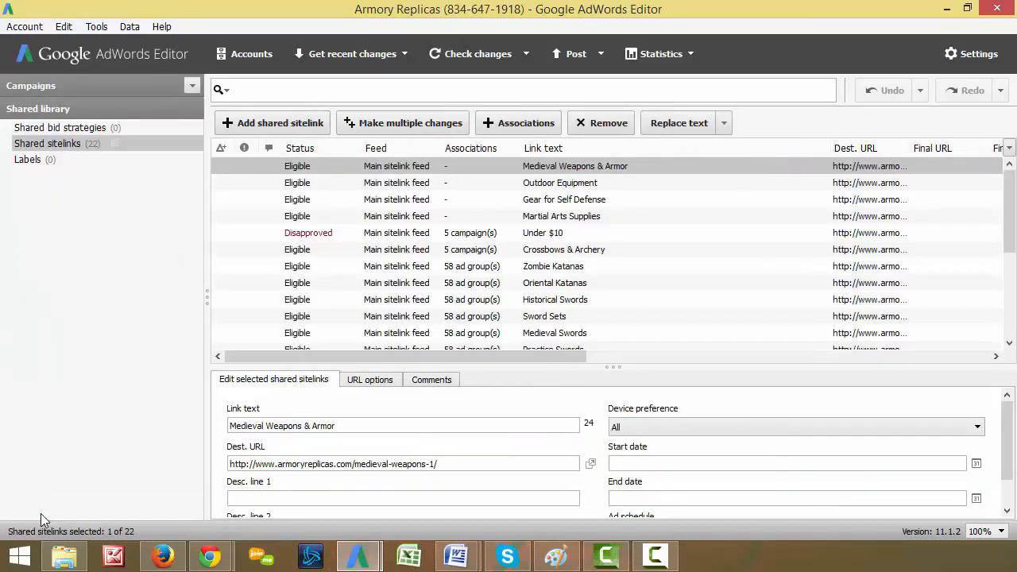
Show the account's 22 shared sitelinks in the Shared library
left_click(48, 143)
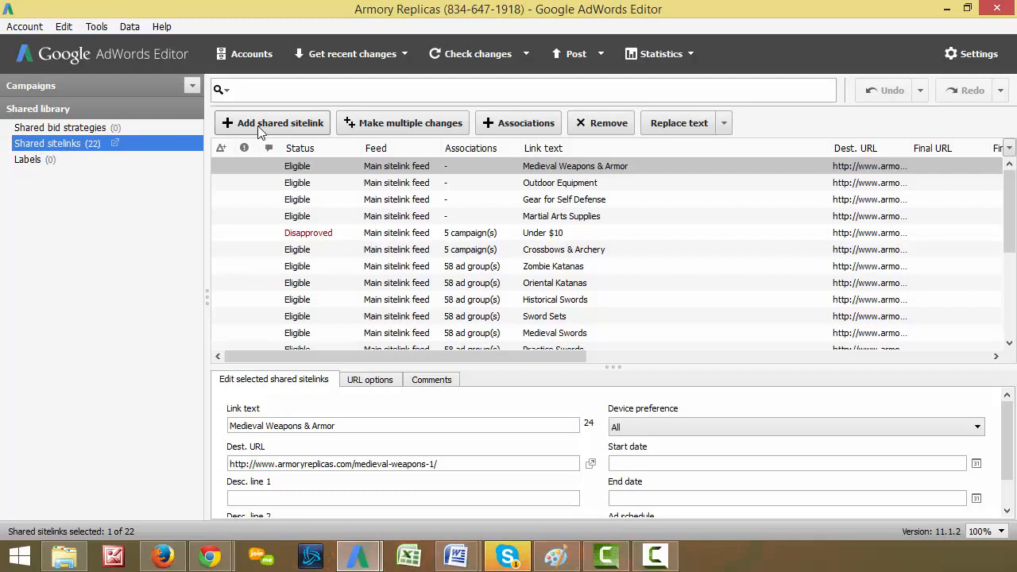
mouse_move(272, 123)
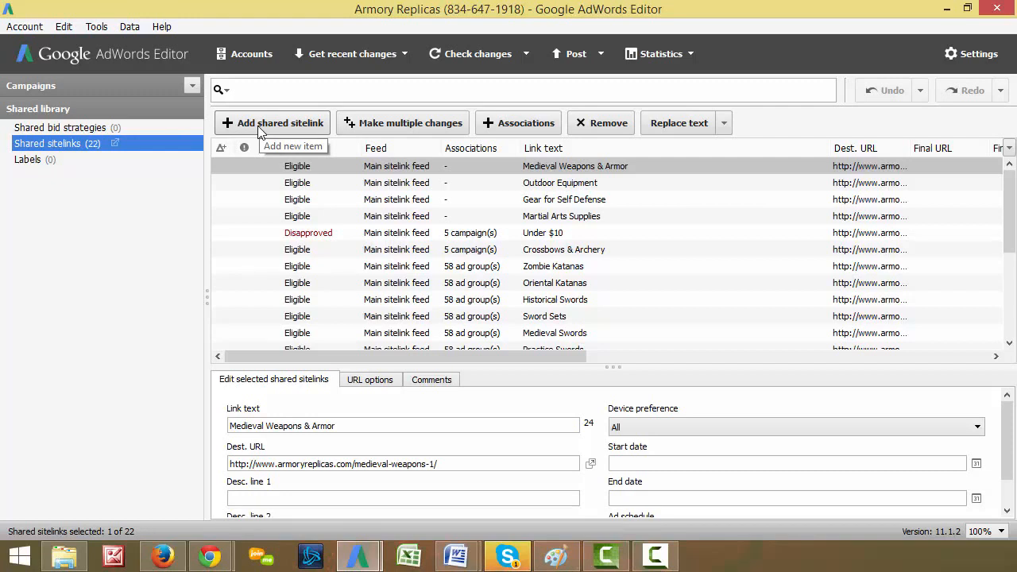
left_click(272, 124)
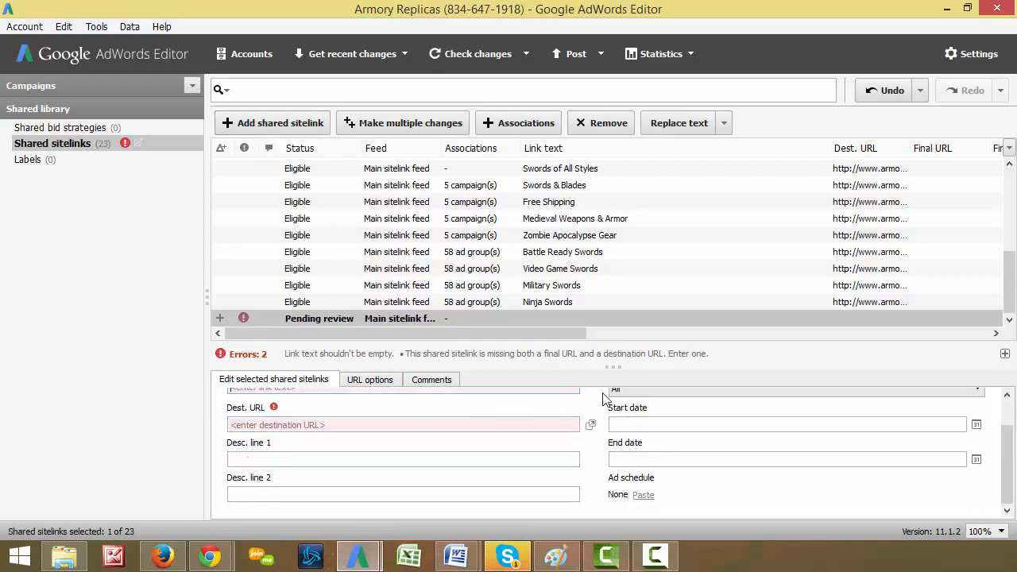
scroll("down", 3)
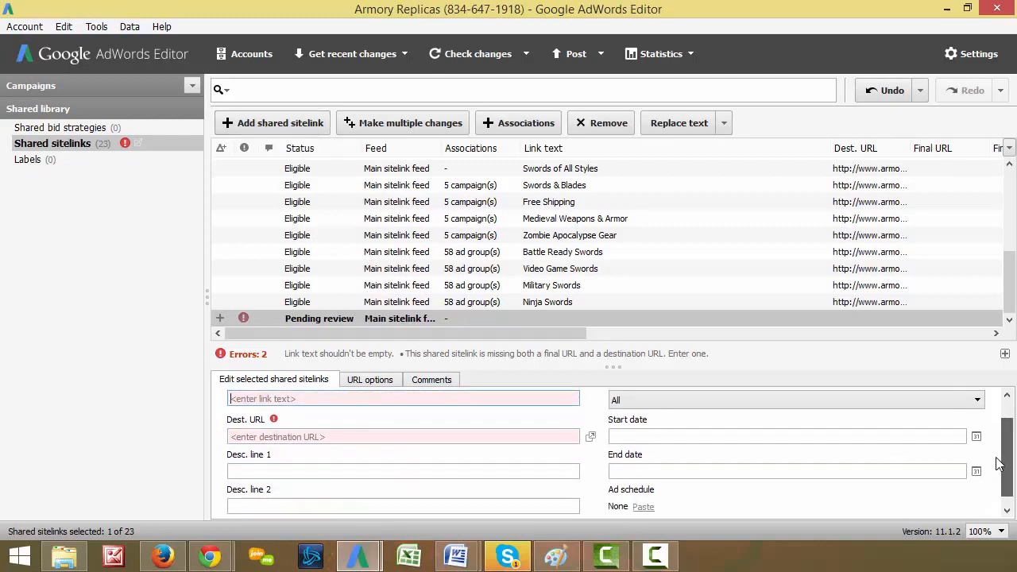
mouse_move(196, 442)
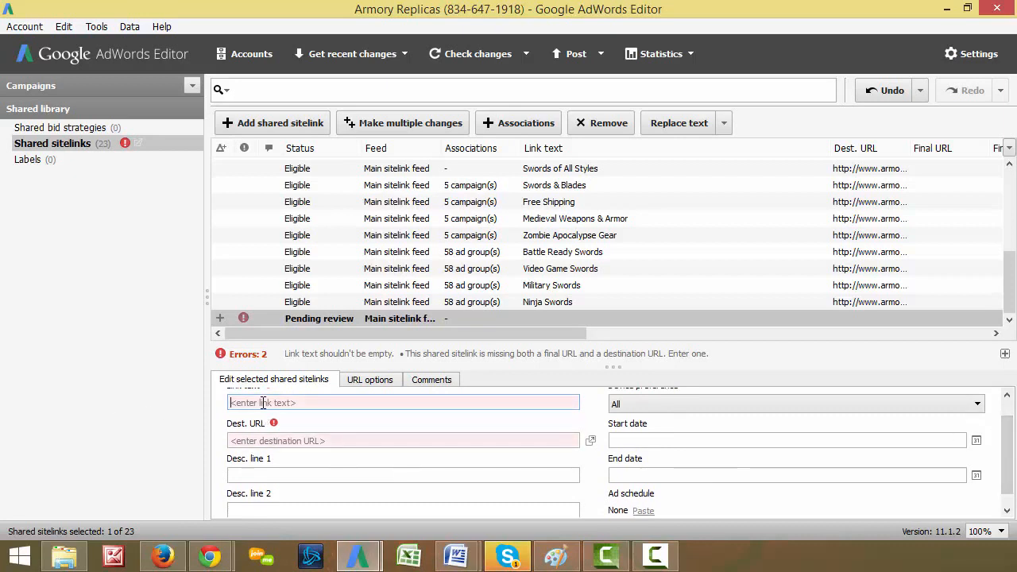
type("Flip Flops & Sandals")
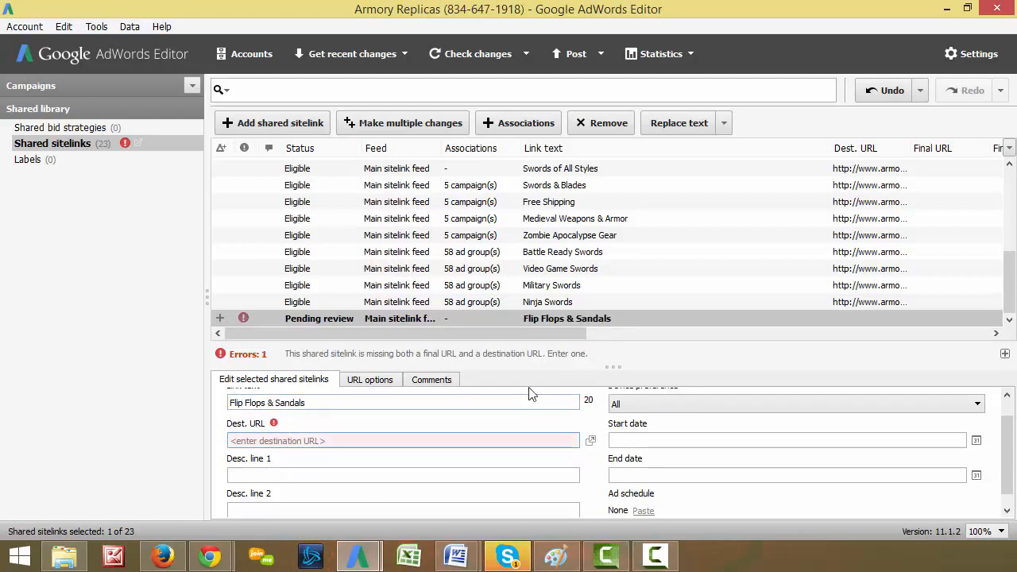
type("www.wesellshoes.com")
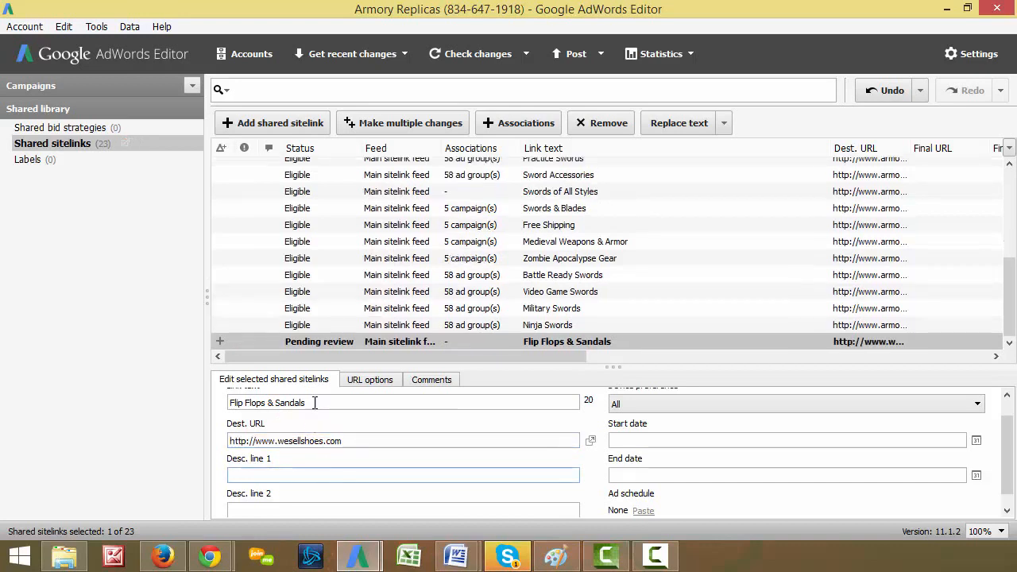
left_click(403, 476)
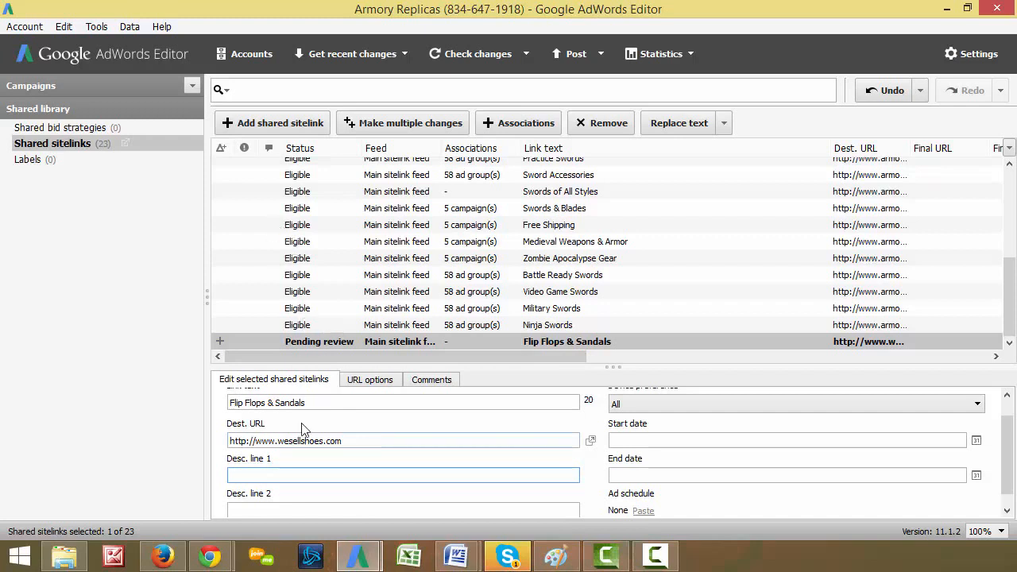
mouse_move(324, 467)
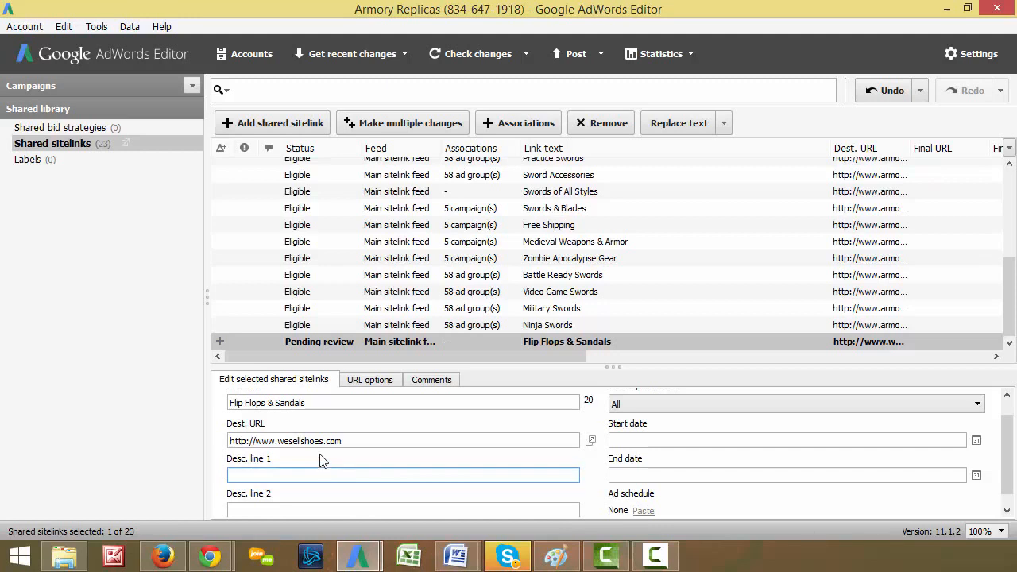
Enter description lines 'Summer Sale for Flip Flops &' and 'Sandals. Get 30% Off & Free Ship!' within 35 characters
type("Summer Sale for")
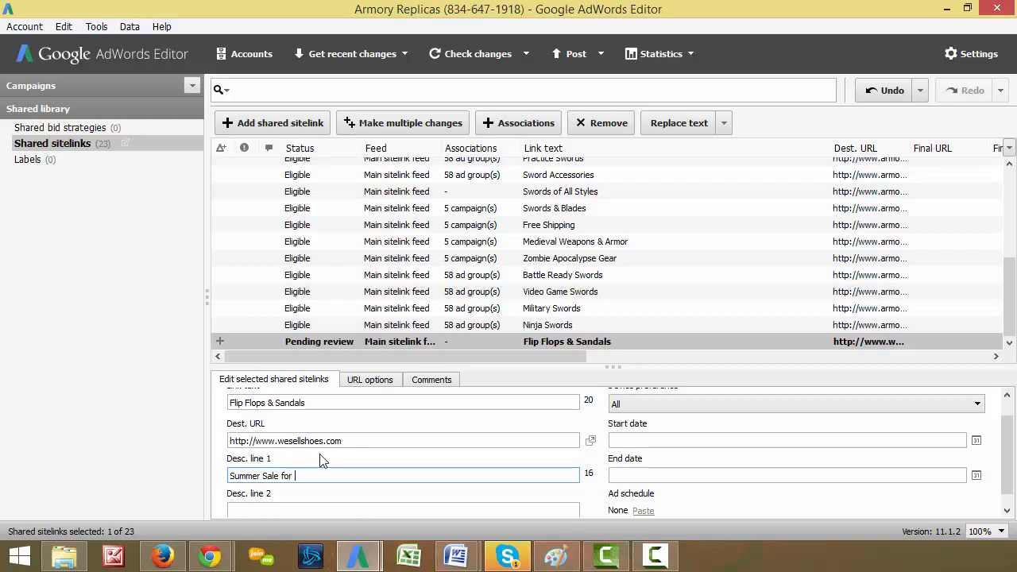
type("Flip Flops")
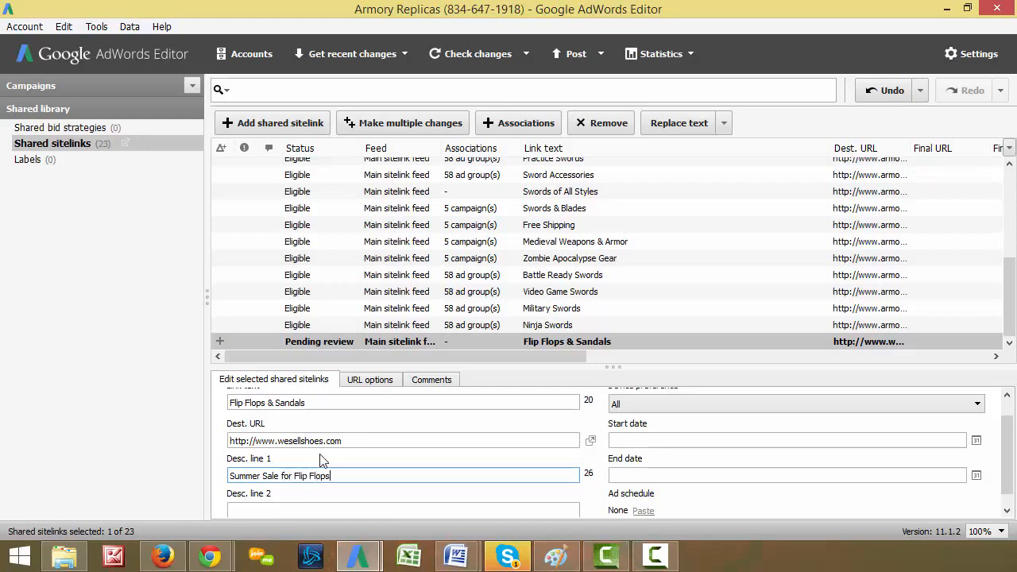
type("& Sandals")
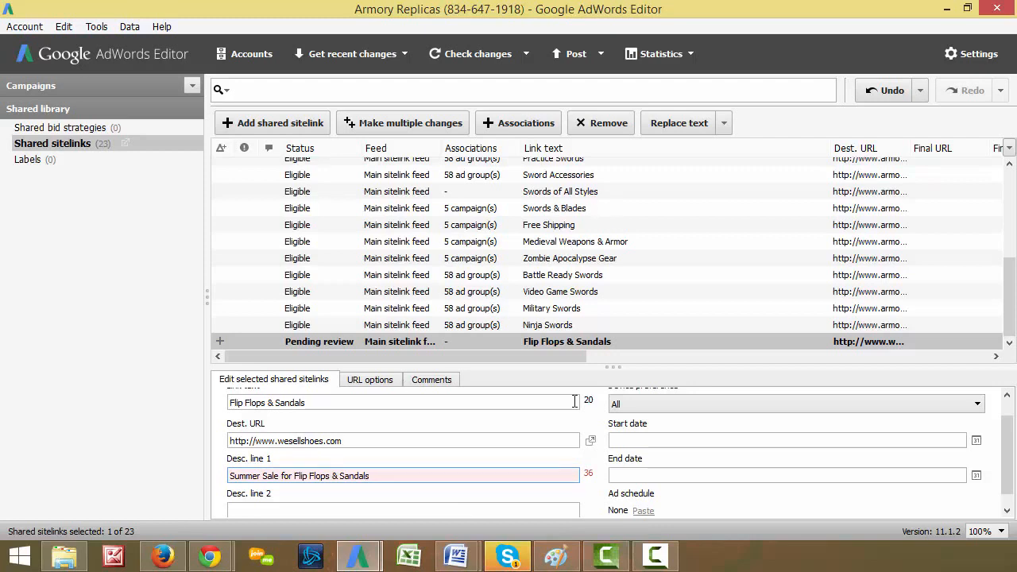
mouse_move(389, 464)
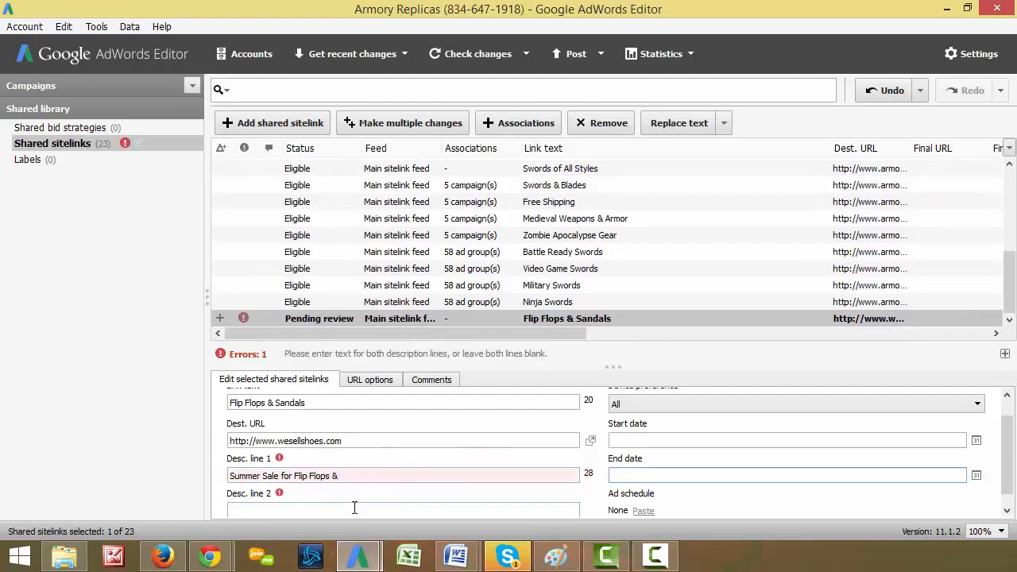
type("Sandals. Get 30")
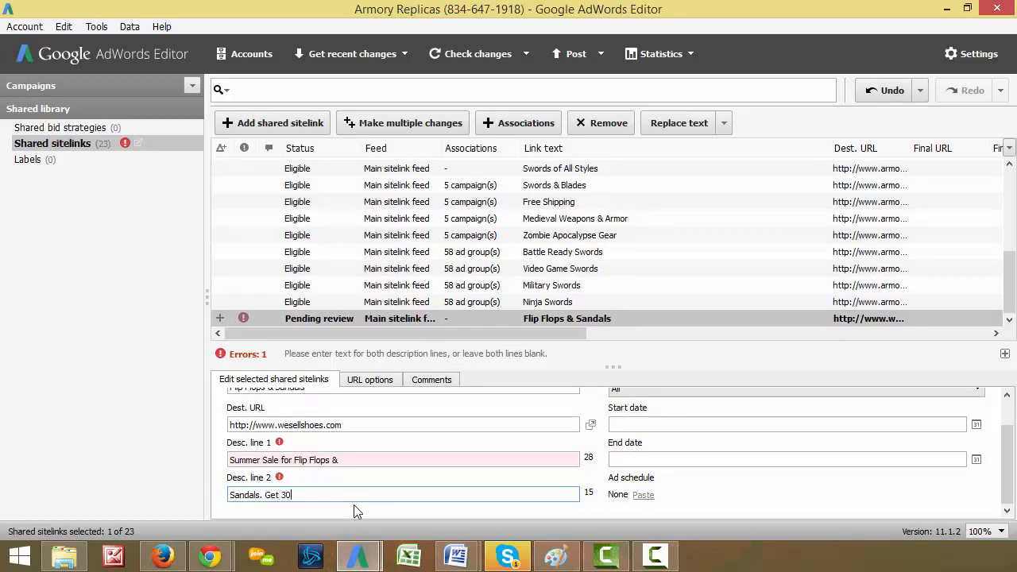
type("% Off")
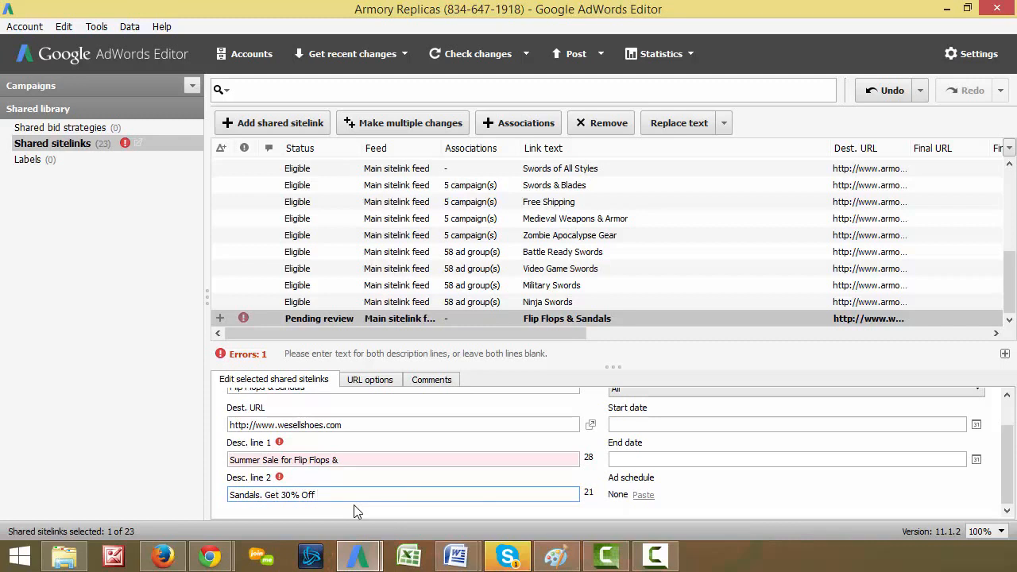
type("& Free Shipping.")
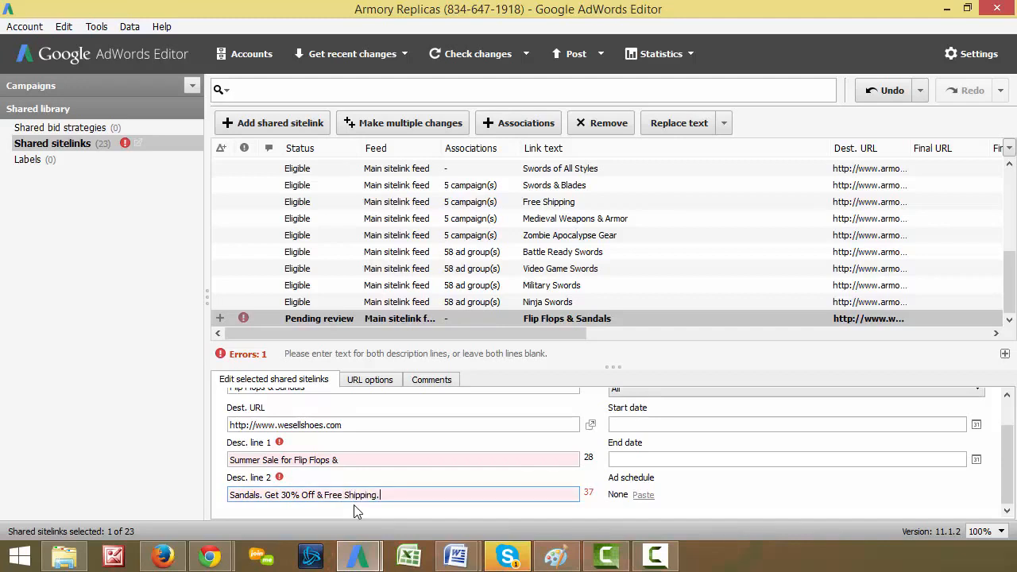
key("BackSpace")
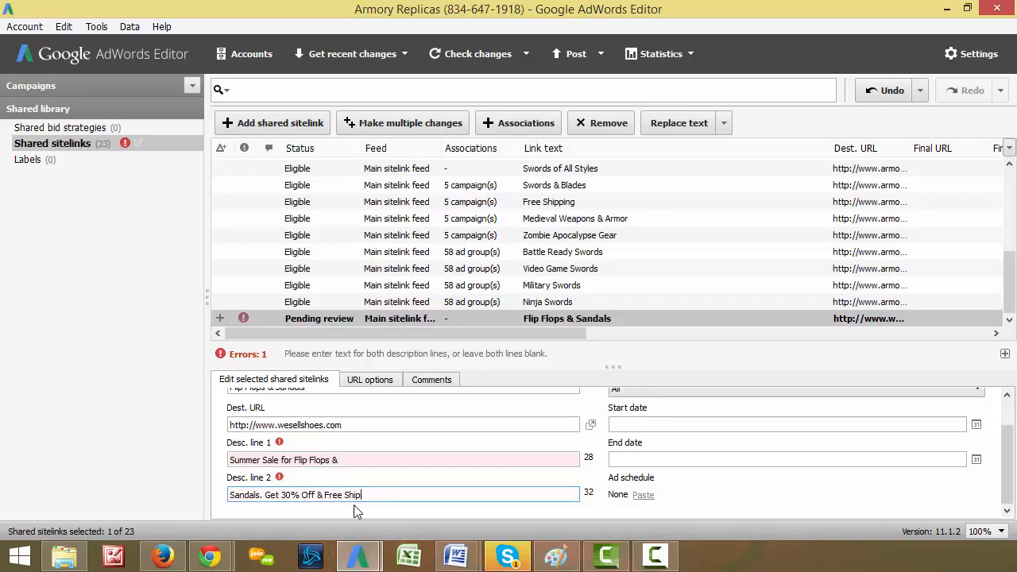
type("!")
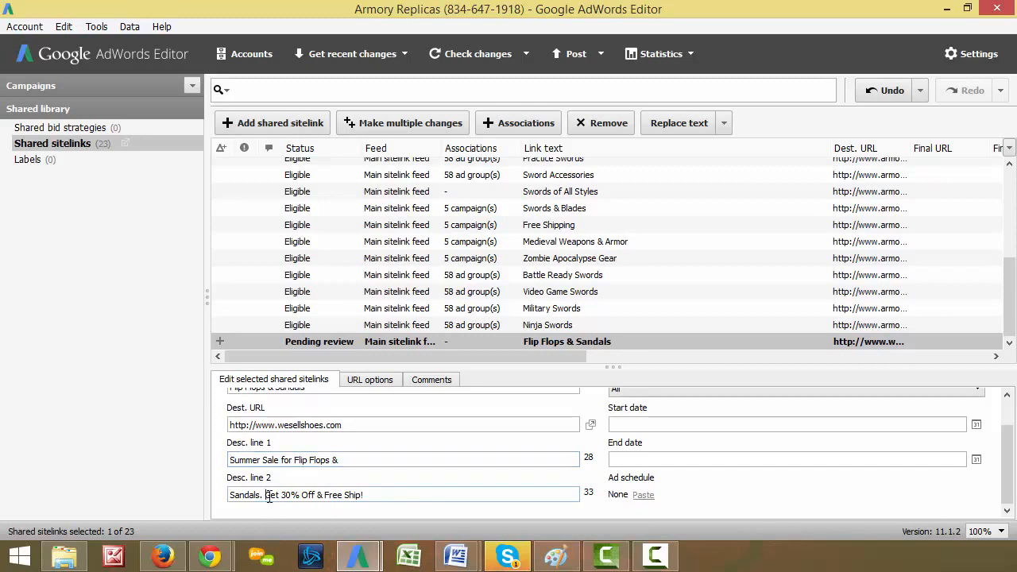
Review the description text and finish editing Desc. line 2 for the new sitelink
double_click(281, 494)
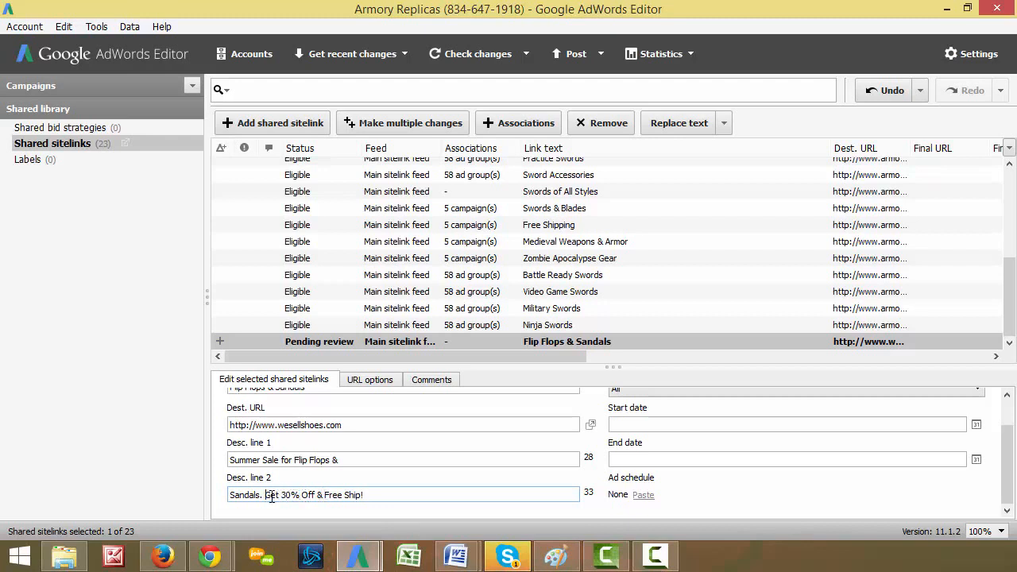
double_click(280, 494)
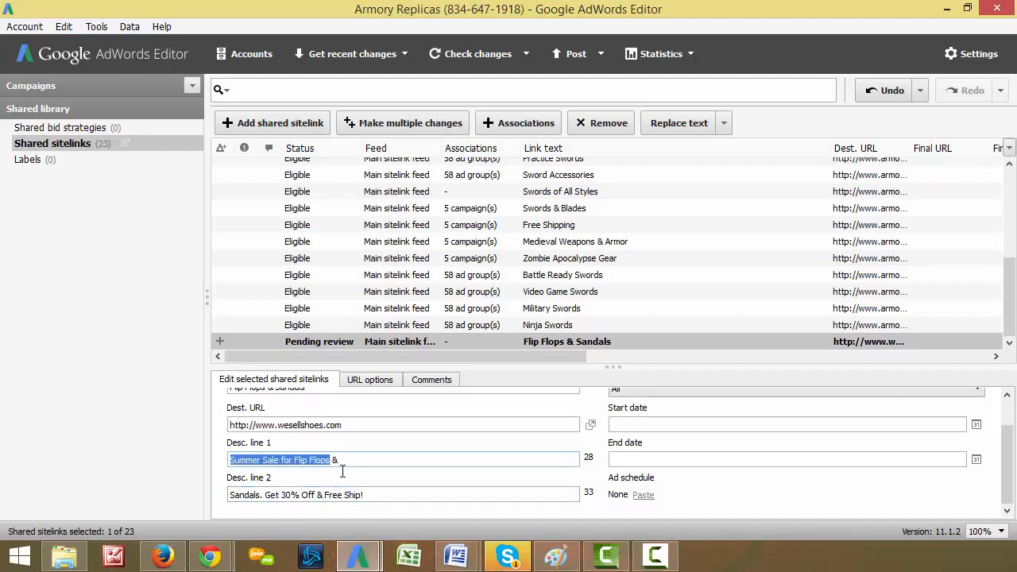
left_click(296, 495)
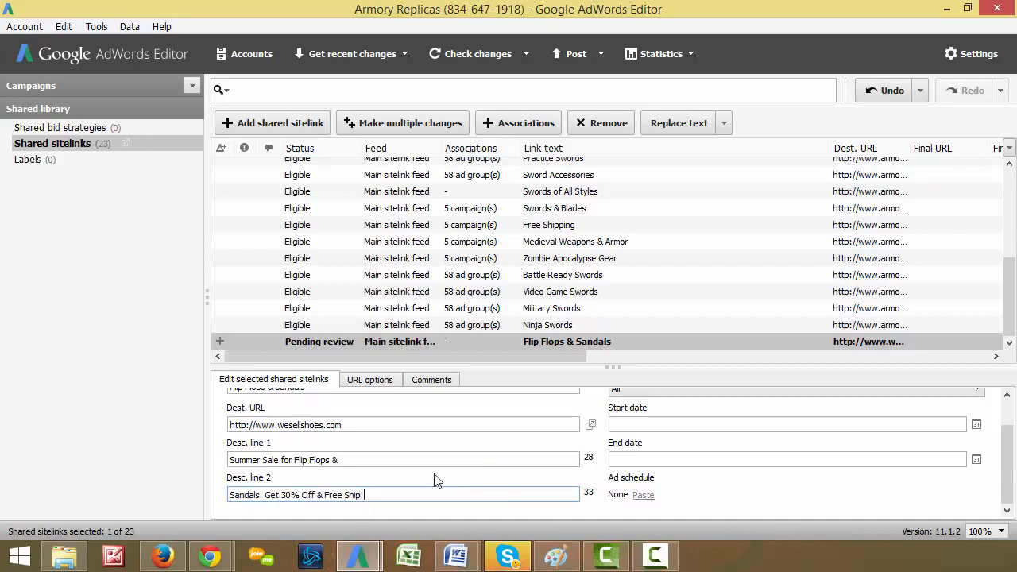
mouse_move(402, 475)
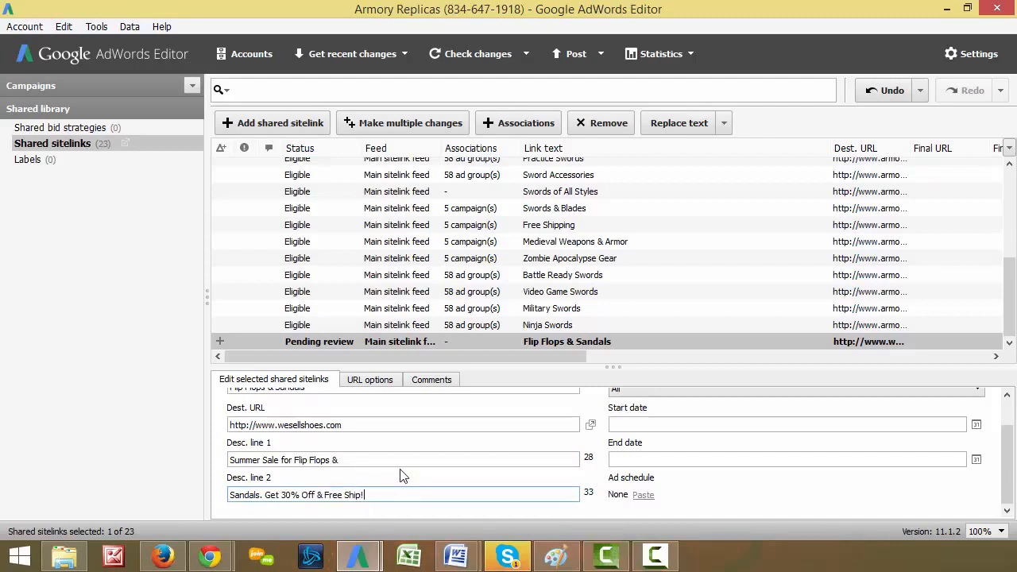
left_click(298, 424)
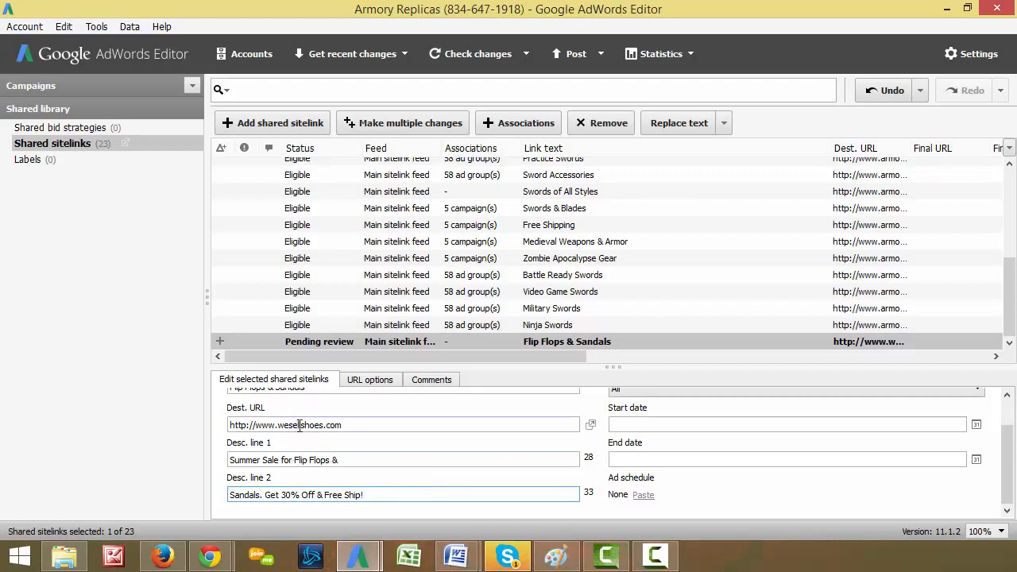
left_click(301, 425)
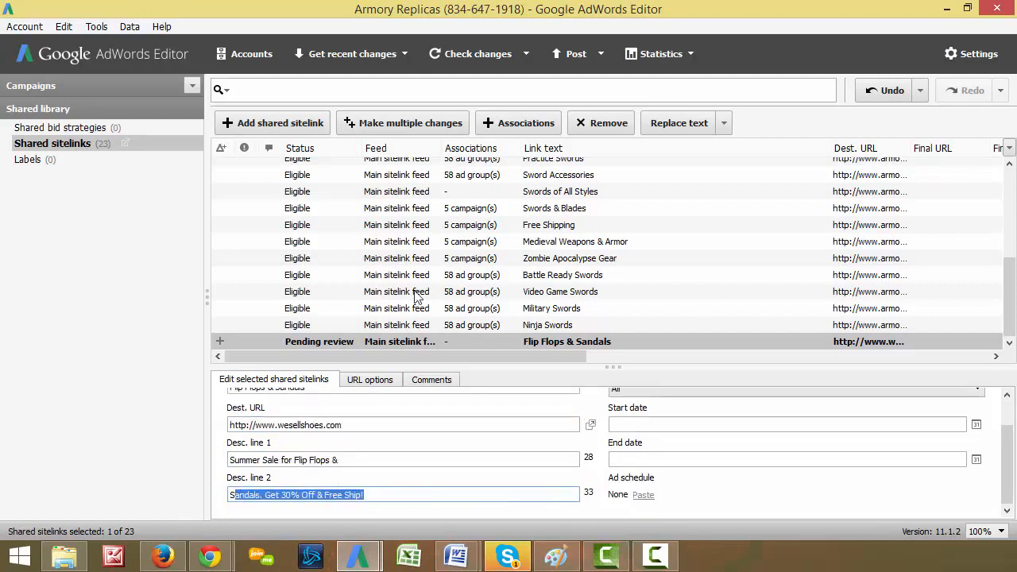
Select the Flip Flops & Sandals row and bring up its campaign associations dialog
left_click(548, 324)
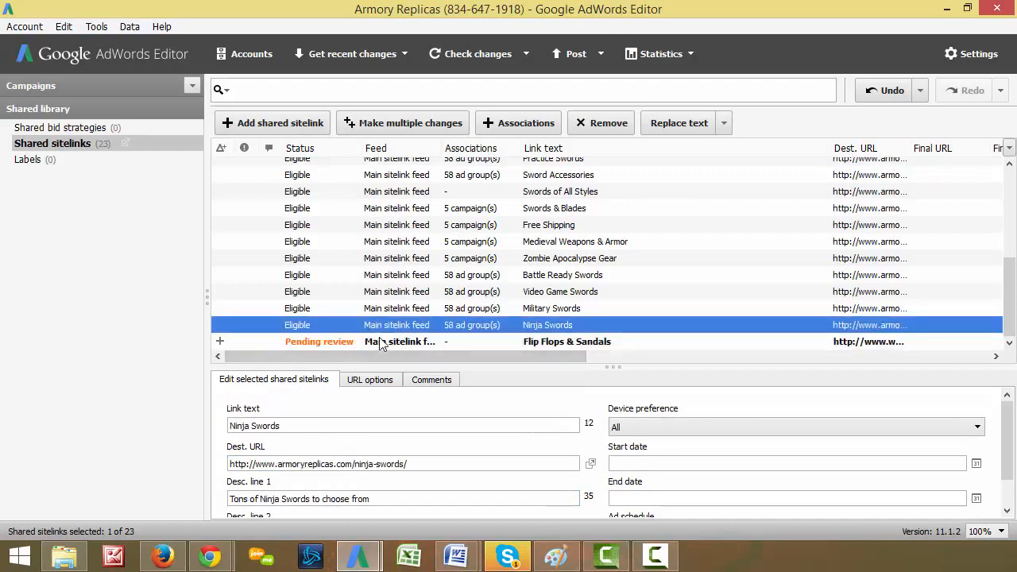
left_click(567, 341)
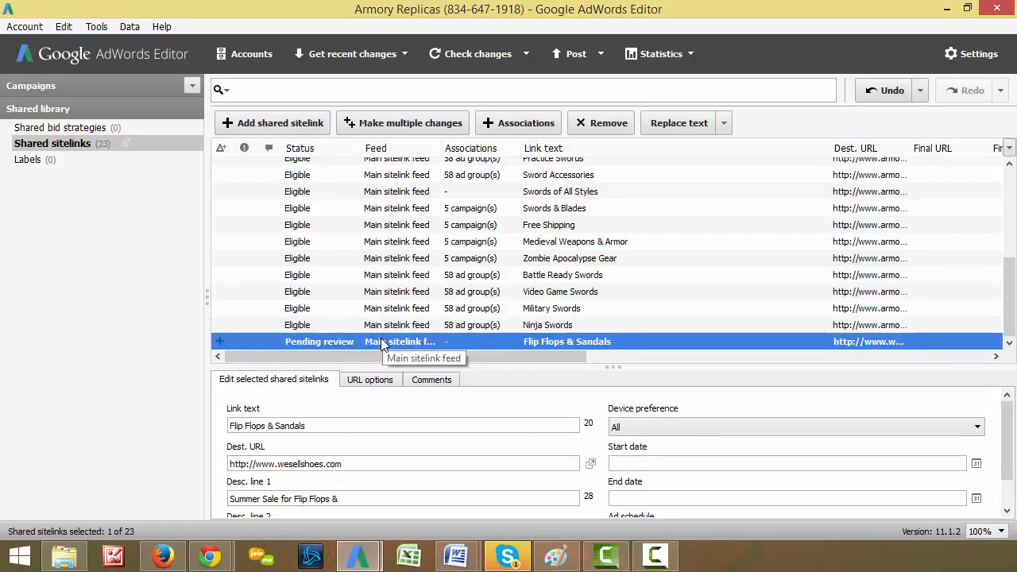
mouse_move(419, 247)
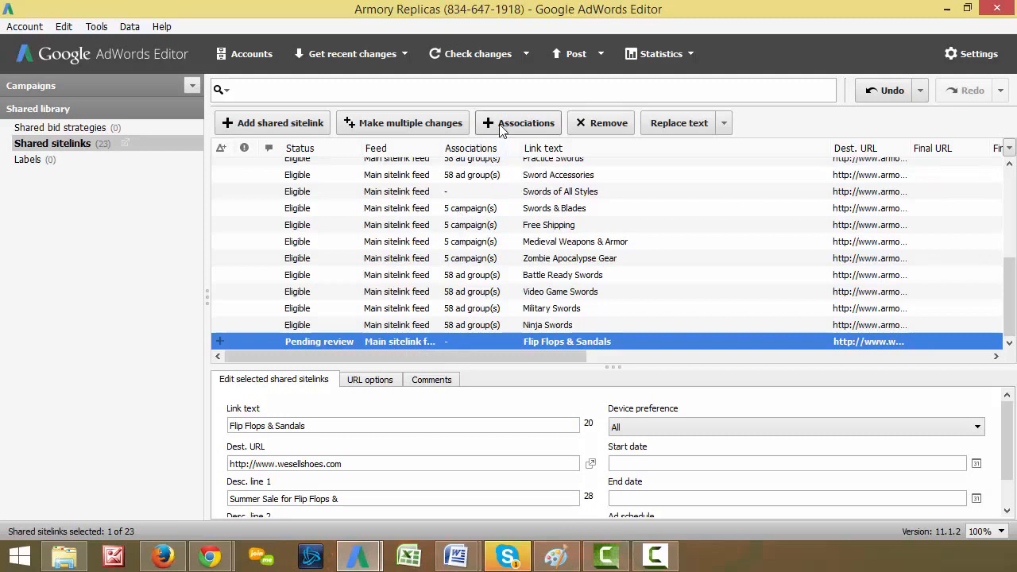
mouse_move(504, 134)
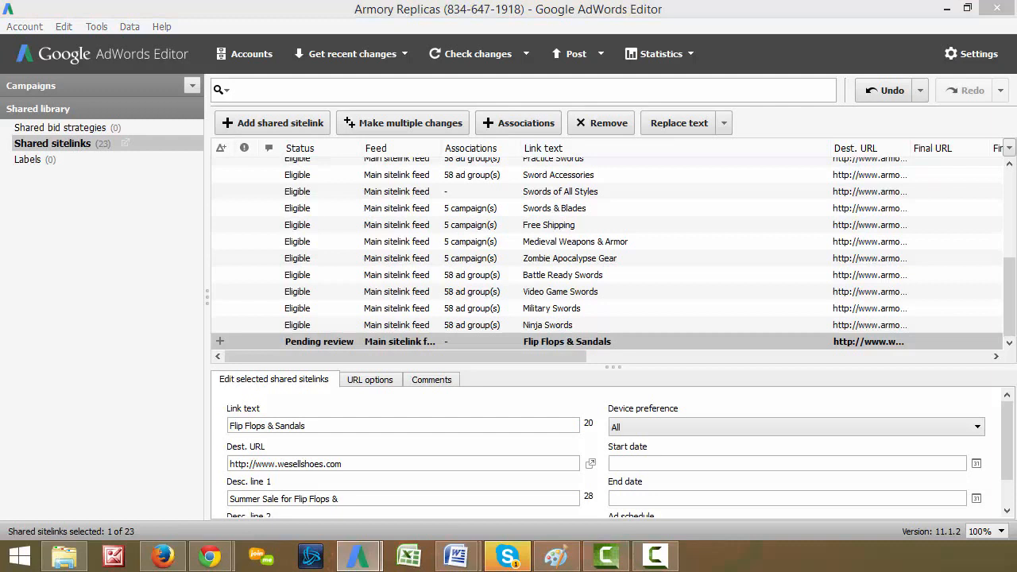
left_click(518, 122)
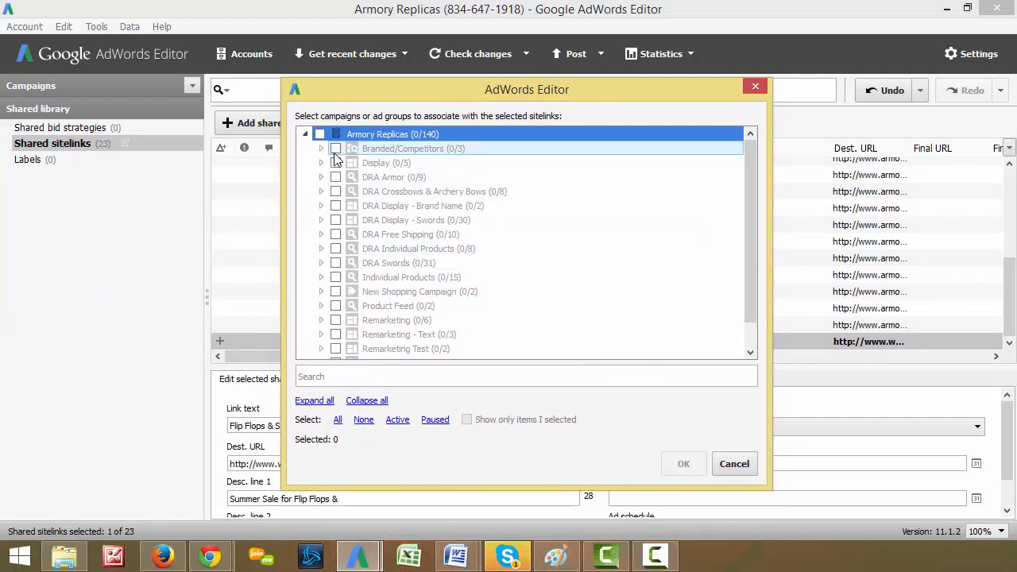
Associate the sitelink with DRA Free Shipping and Product Feed only, removing the Crossbows selections
left_click(336, 190)
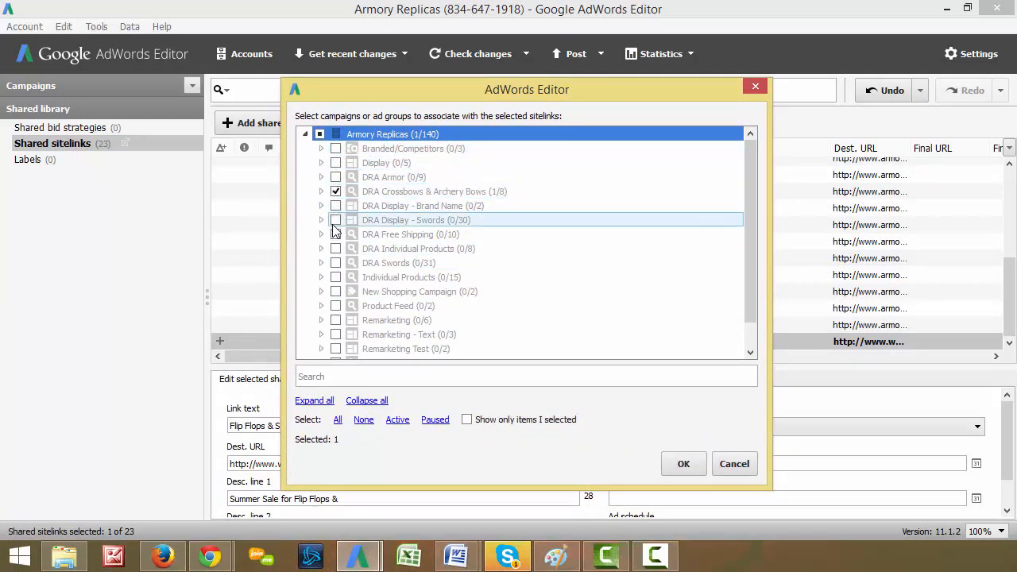
left_click(335, 234)
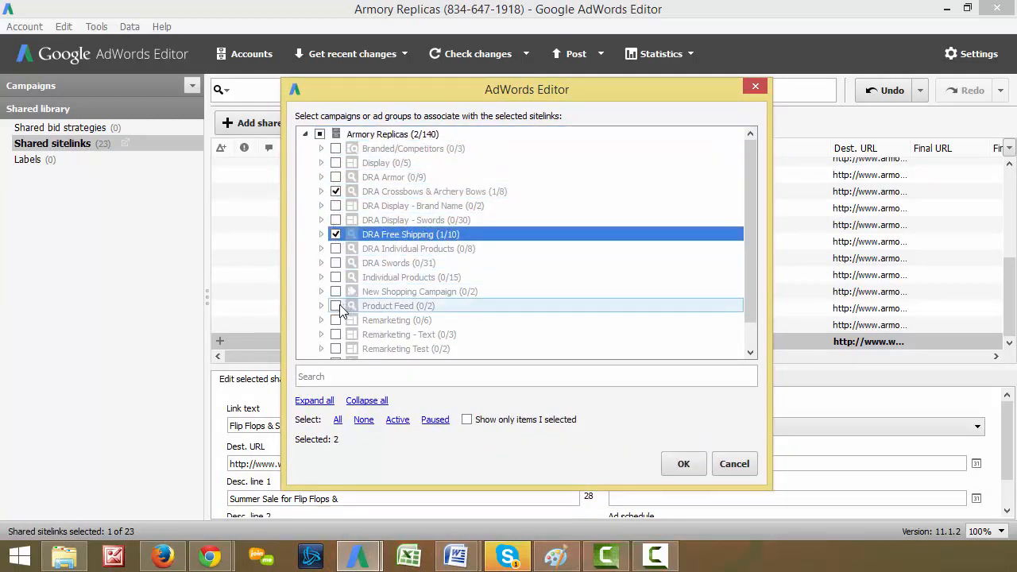
left_click(335, 306)
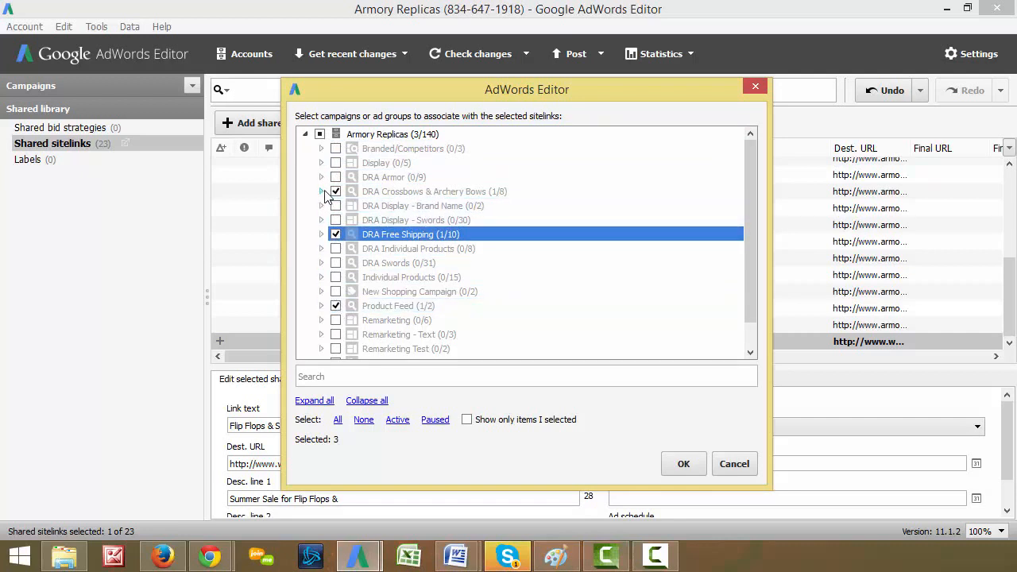
left_click(321, 190)
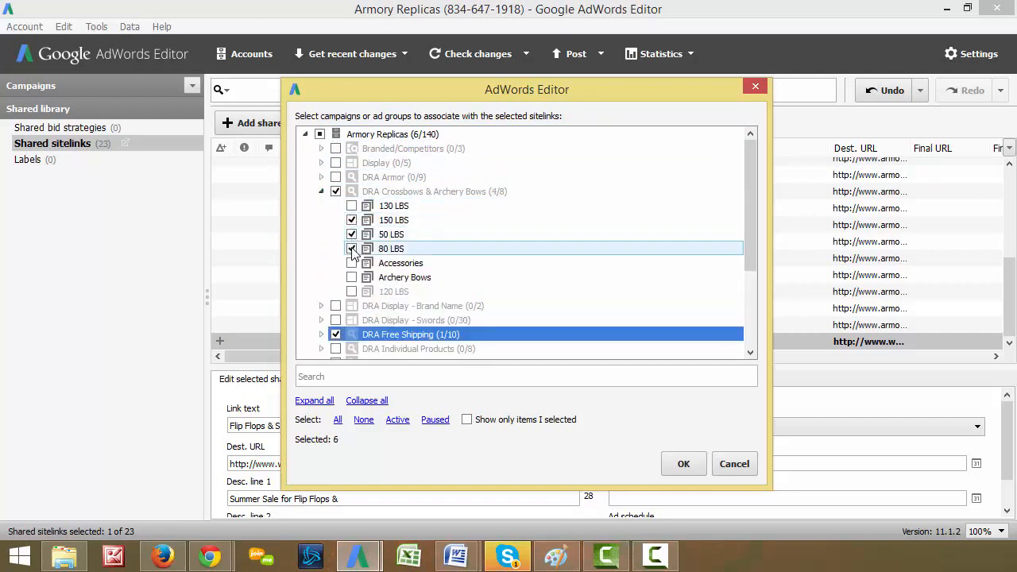
left_click(352, 248)
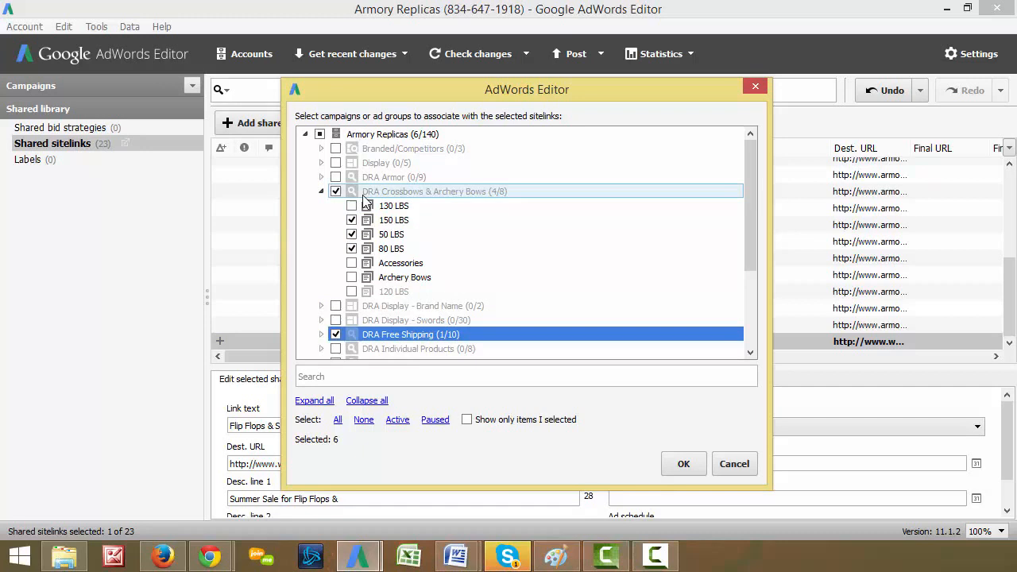
left_click(352, 221)
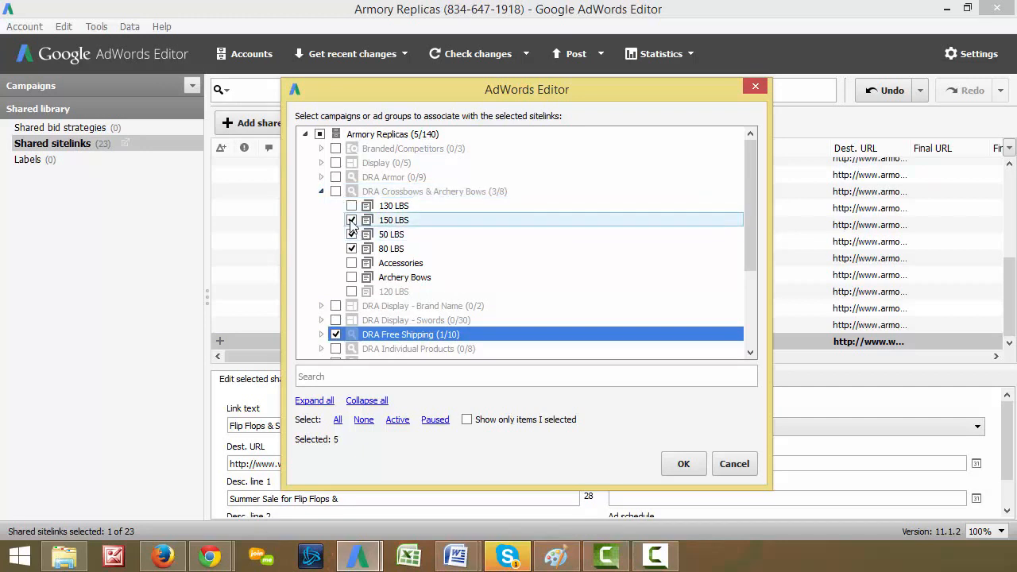
left_click(352, 220)
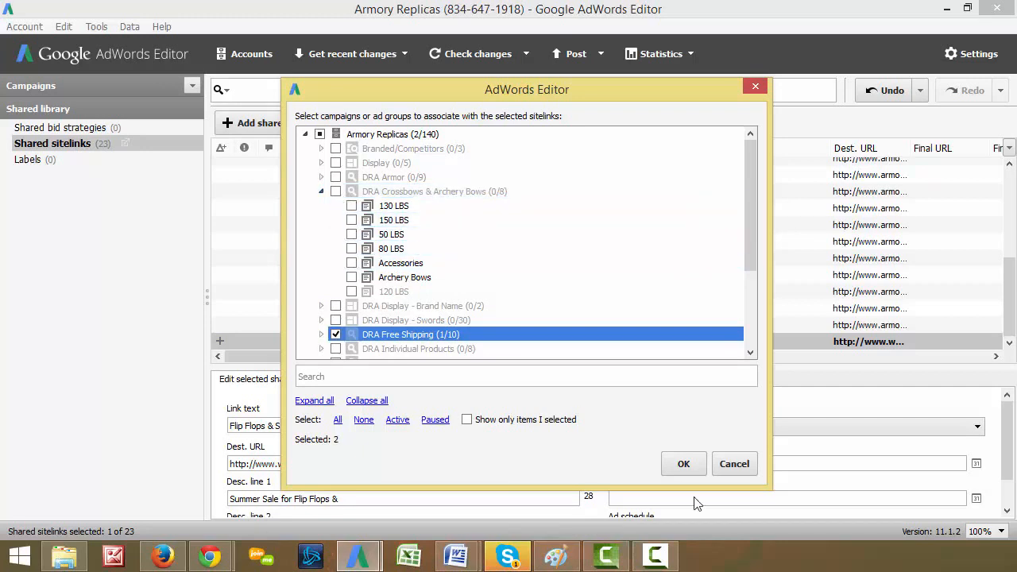
left_click(683, 463)
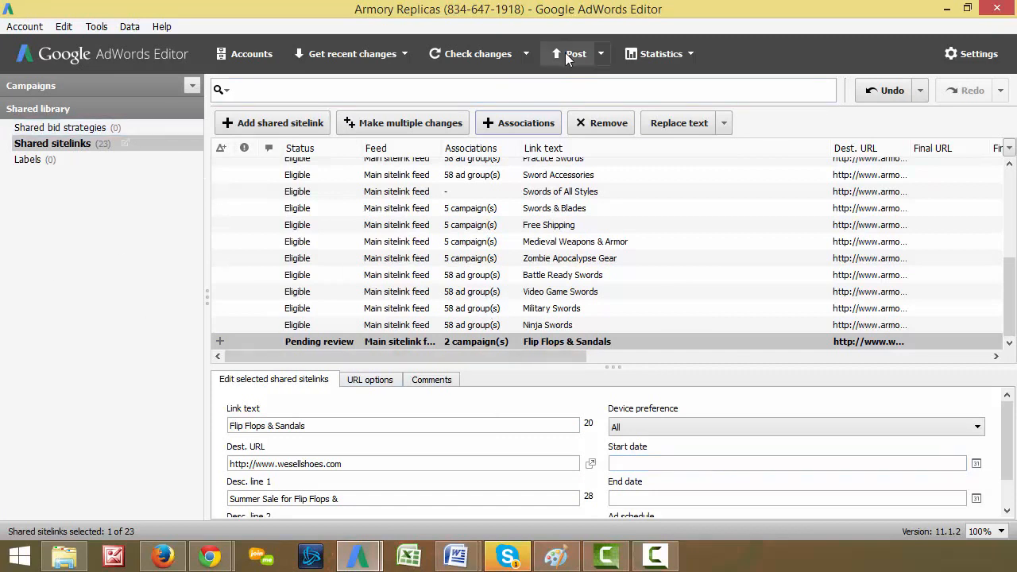
mouse_move(572, 54)
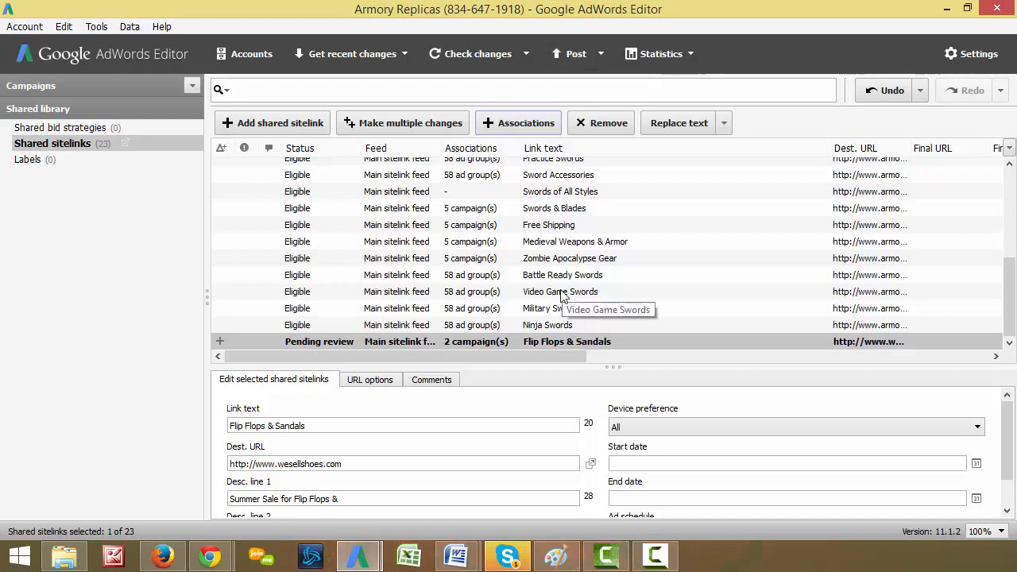
Select the Flip Flops & Sandals sitelink, now associated with 2 campaigns
left_click(567, 341)
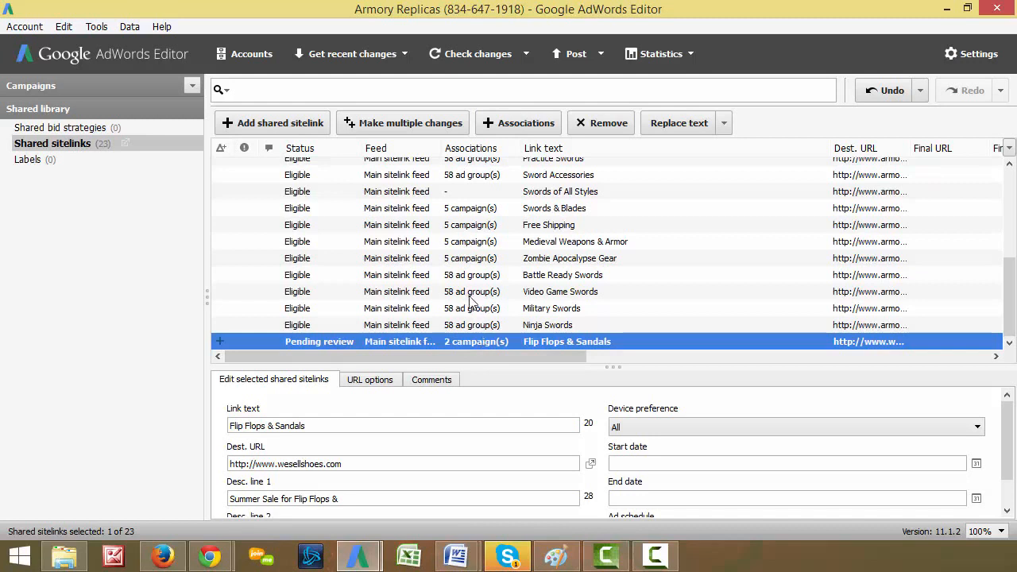
mouse_move(475, 314)
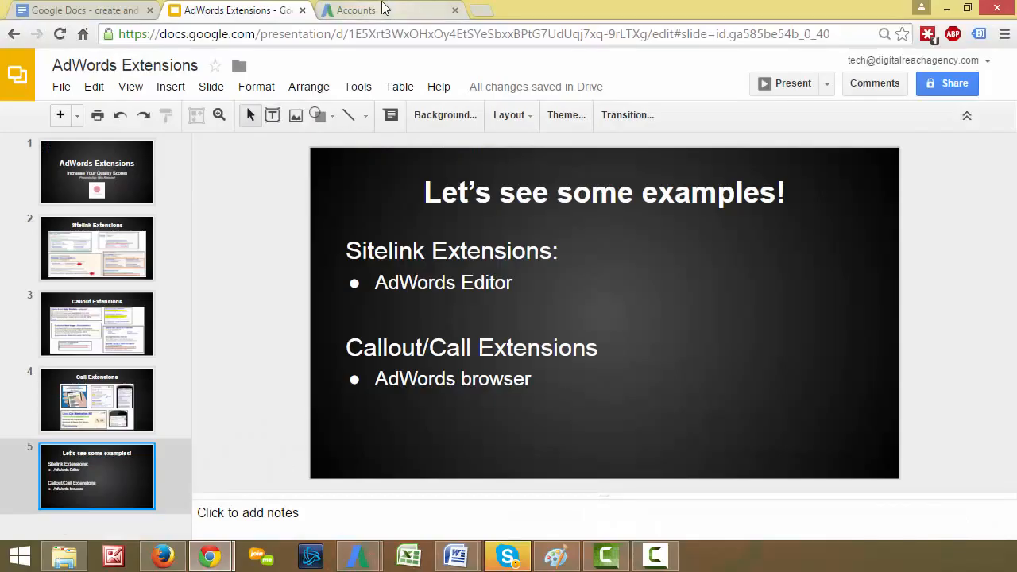
Search the AdWords manager accounts for 'ar' and open the Armory Replicas account
left_click(390, 10)
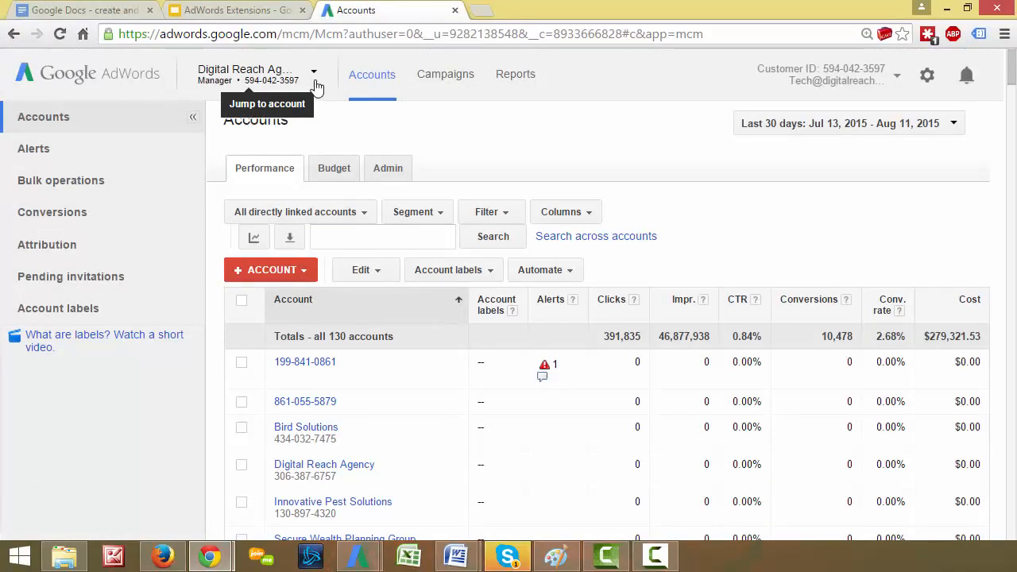
type("armory")
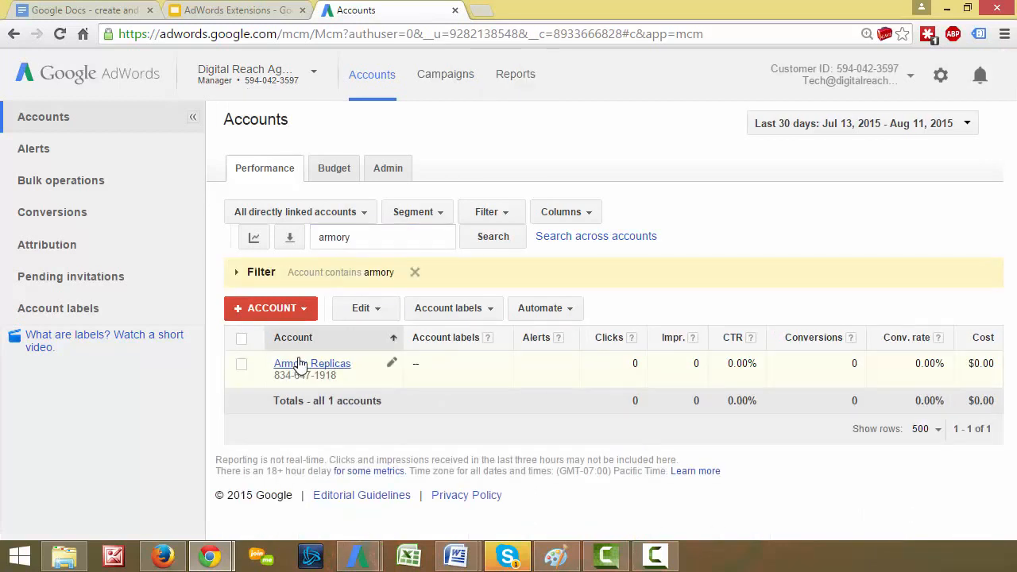
left_click(311, 363)
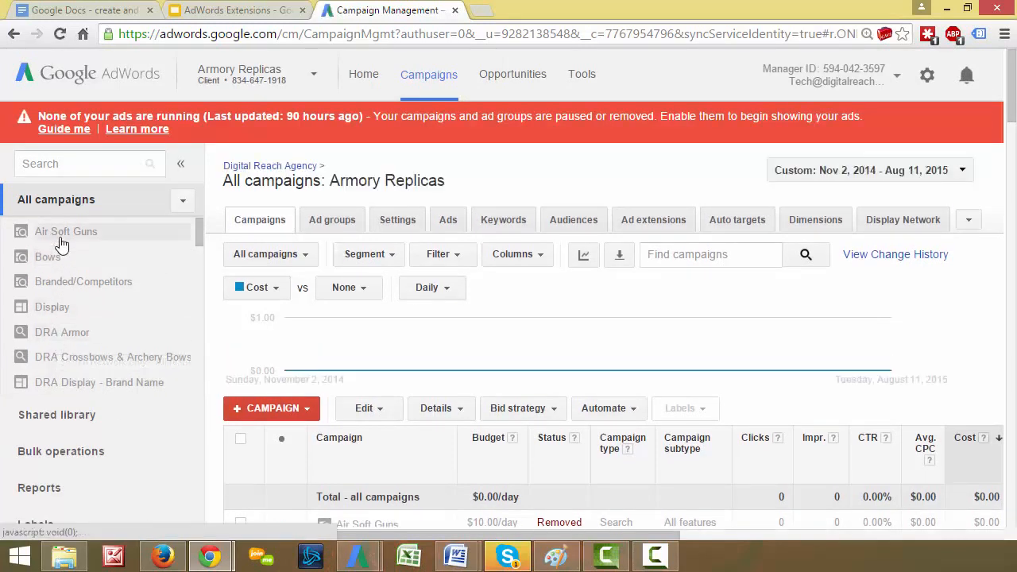
Go to the DRA Armor campaign's Sitelinks extensions view and start editing its sitelinks
left_click(62, 332)
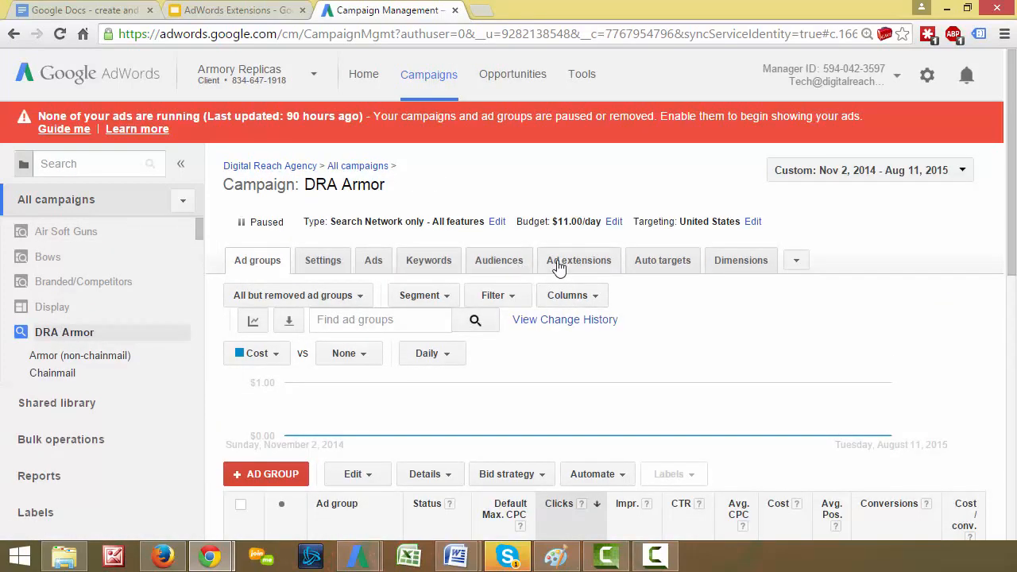
left_click(579, 260)
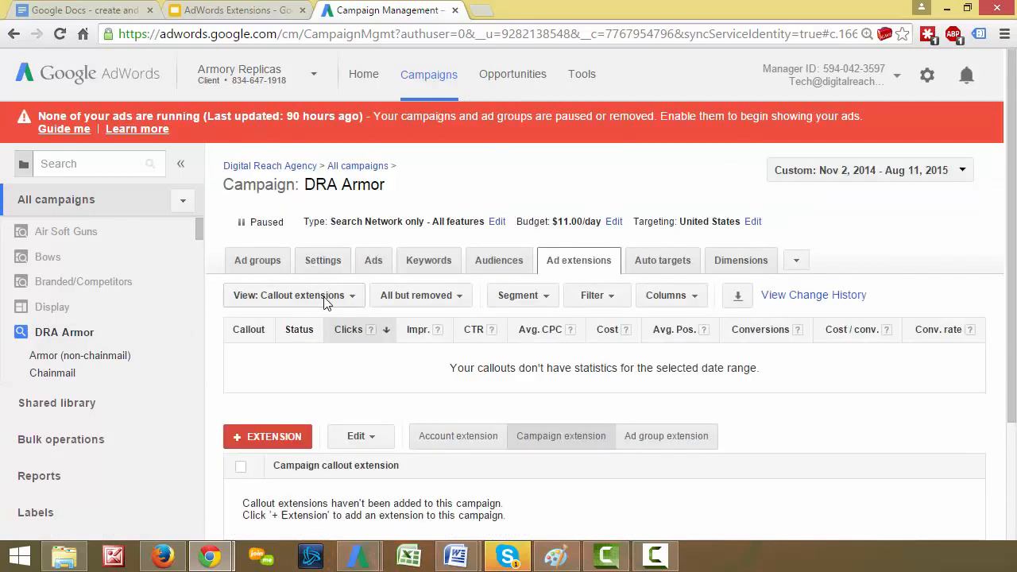
left_click(293, 295)
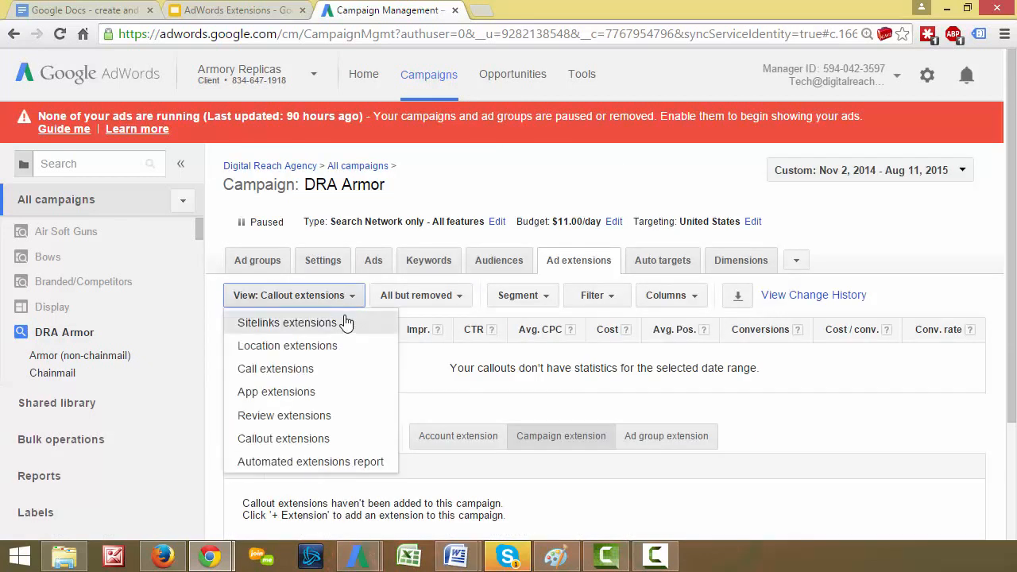
mouse_move(345, 416)
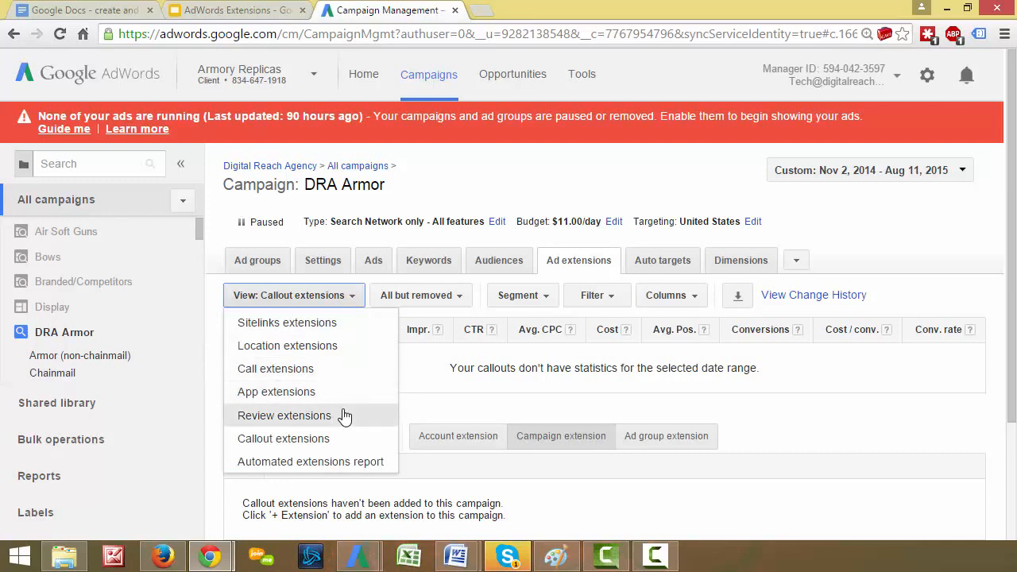
left_click(287, 323)
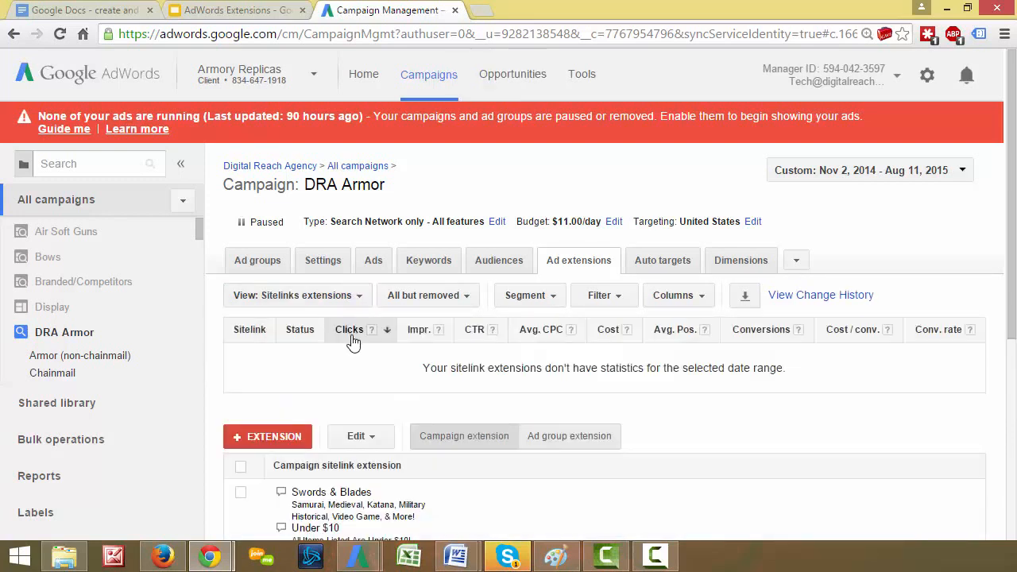
scroll("down", 3)
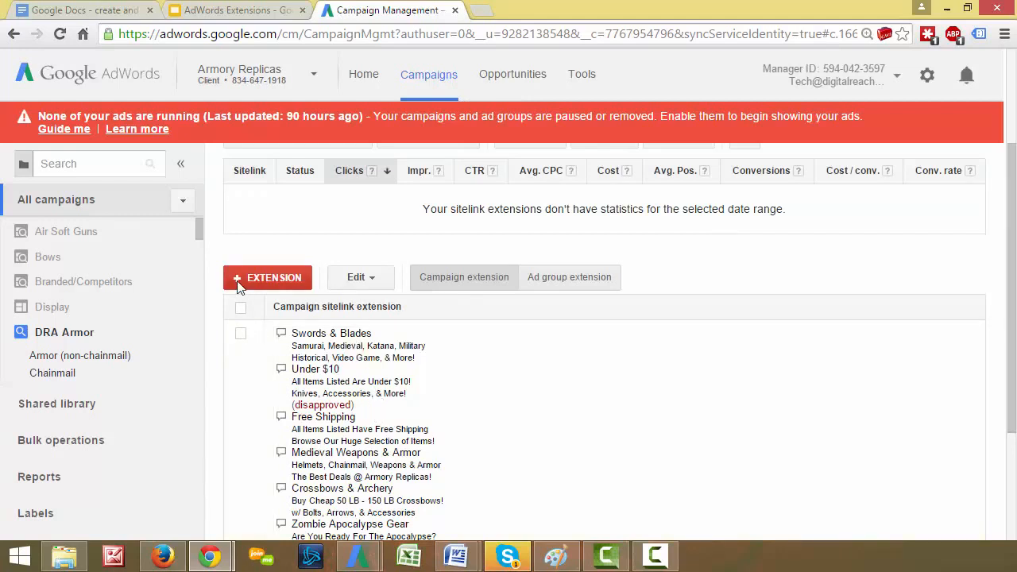
left_click(268, 278)
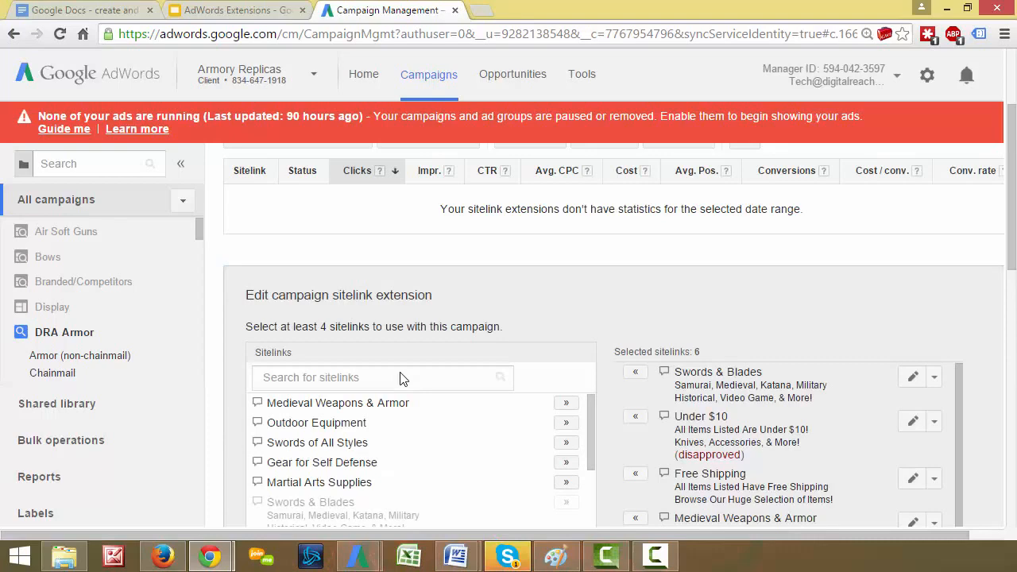
scroll("down", 3)
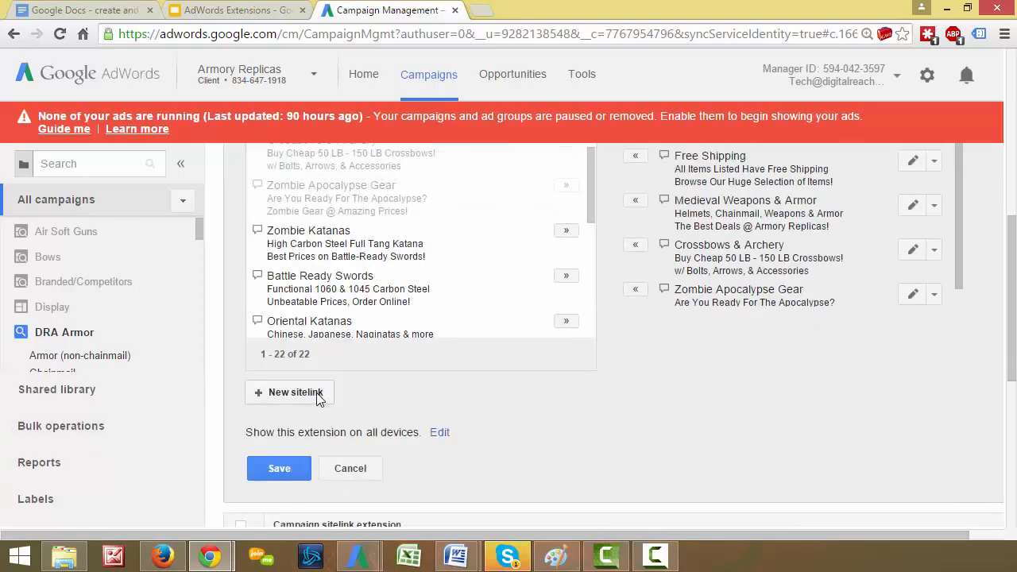
Start a new sitelink, visit its URL, link text and description fields, then cancel without saving
left_click(289, 392)
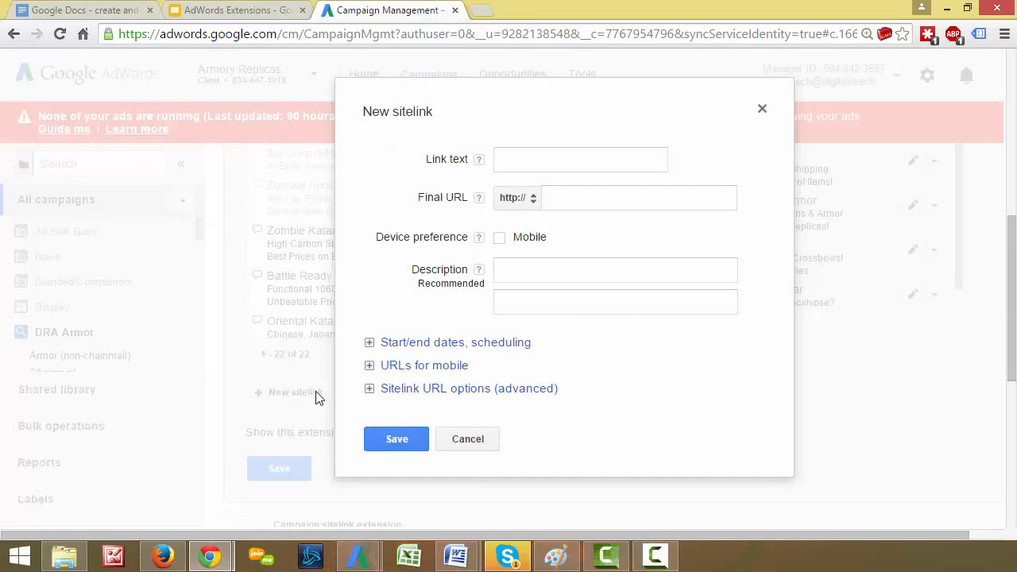
left_click(639, 197)
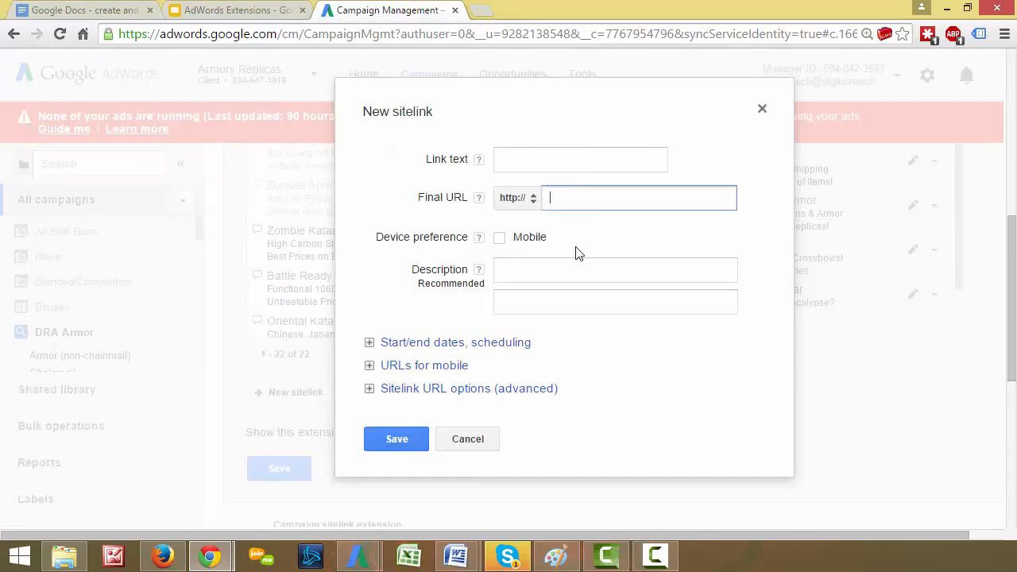
left_click(580, 159)
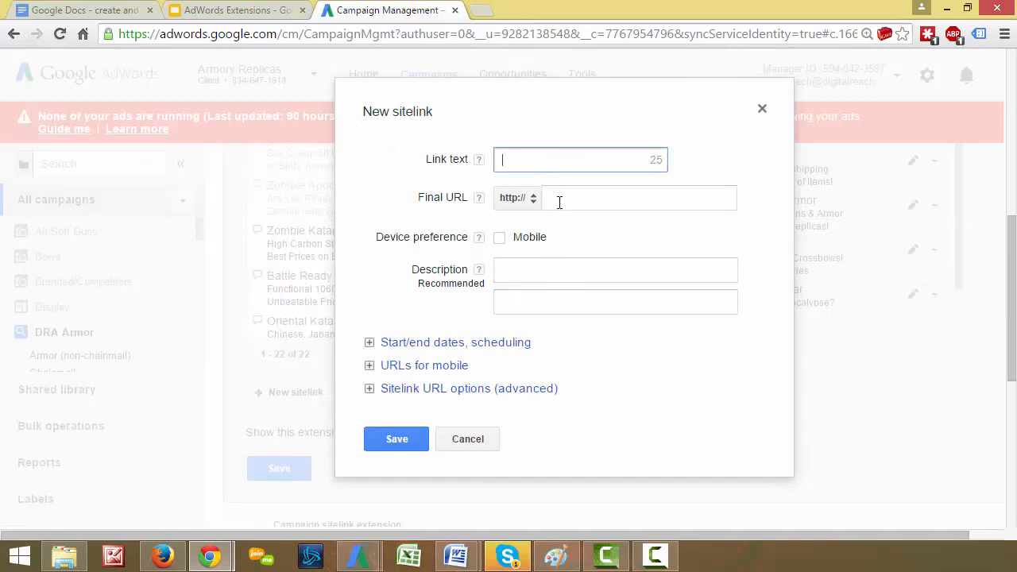
left_click(614, 270)
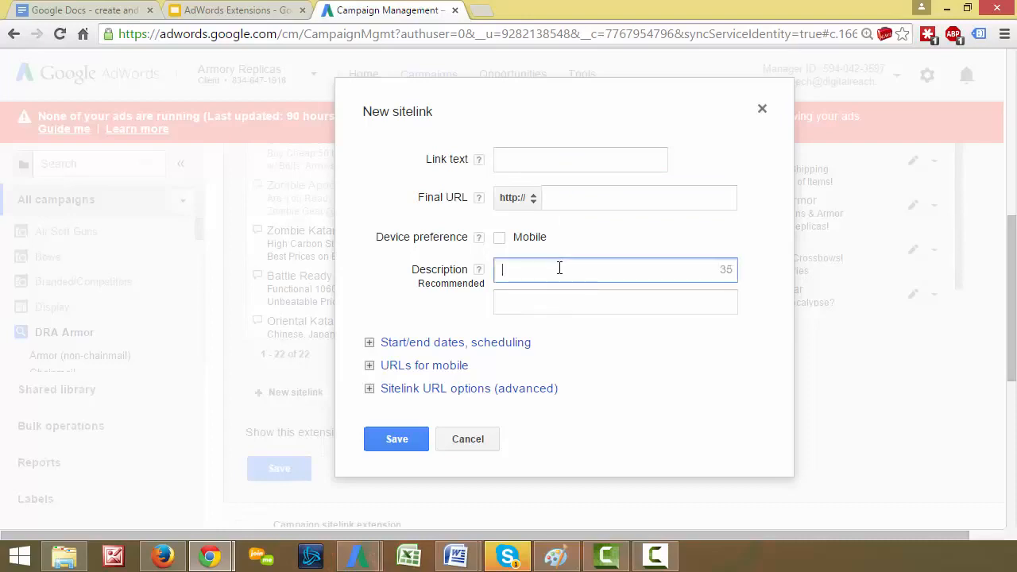
left_click(615, 302)
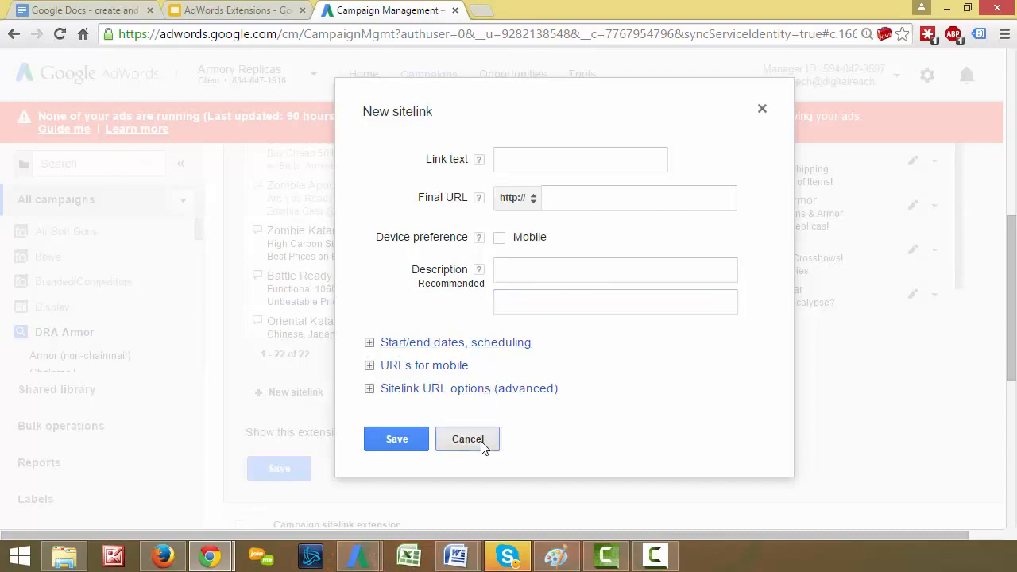
left_click(467, 439)
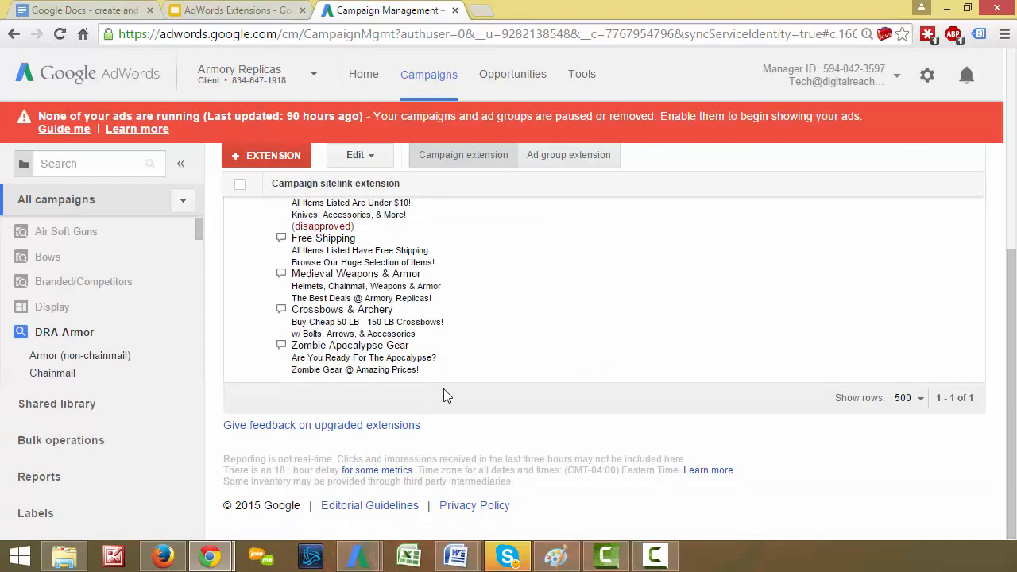
Switch the DRA Armor campaign to Callout extensions and start a new callout
left_click(294, 275)
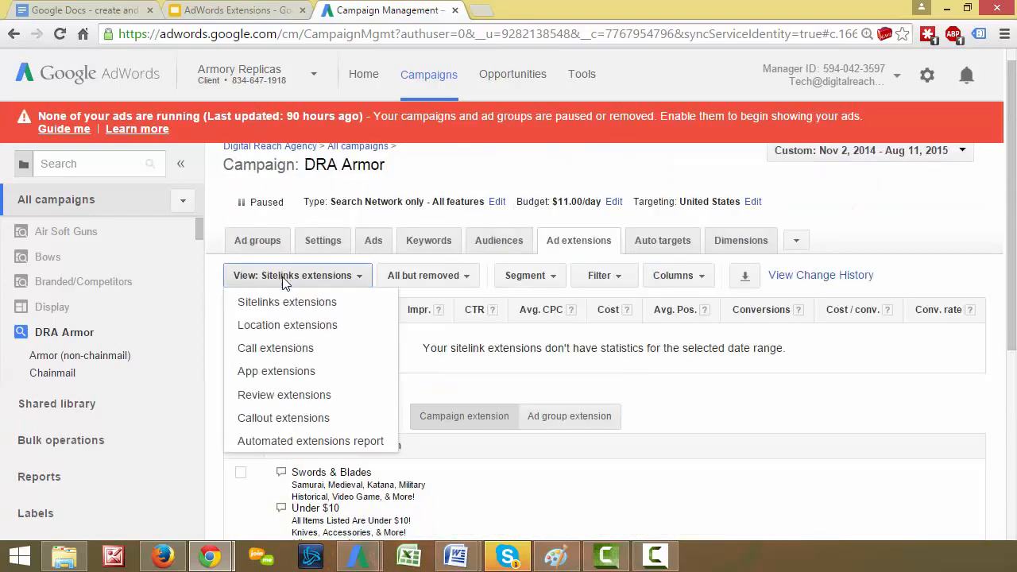
mouse_move(283, 419)
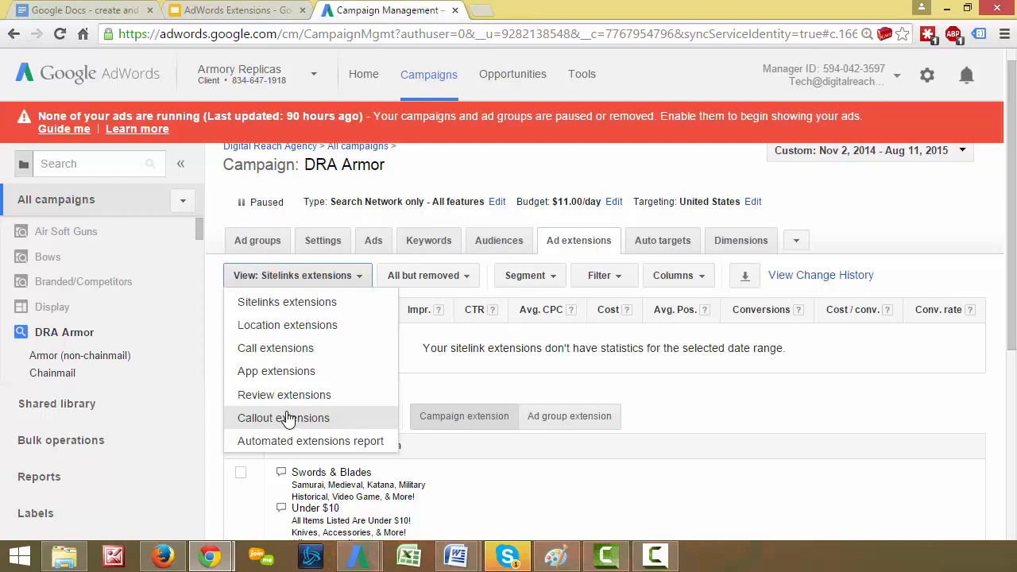
mouse_move(317, 286)
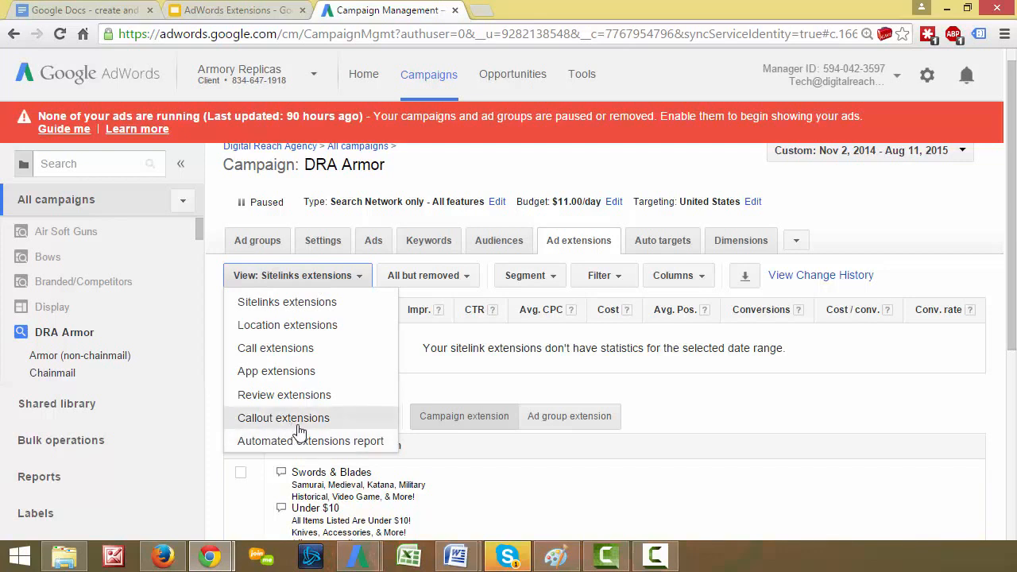
left_click(283, 417)
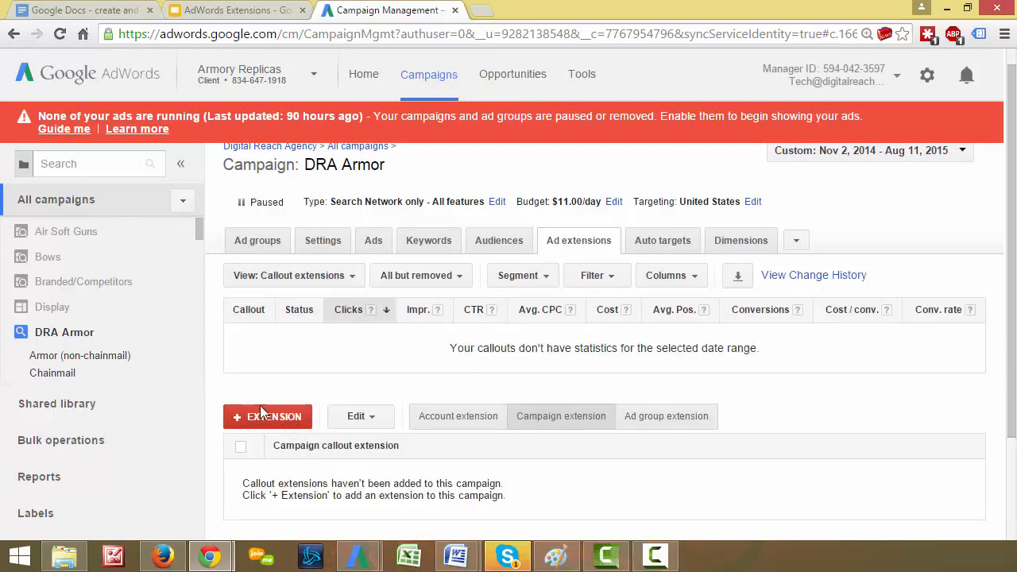
left_click(268, 416)
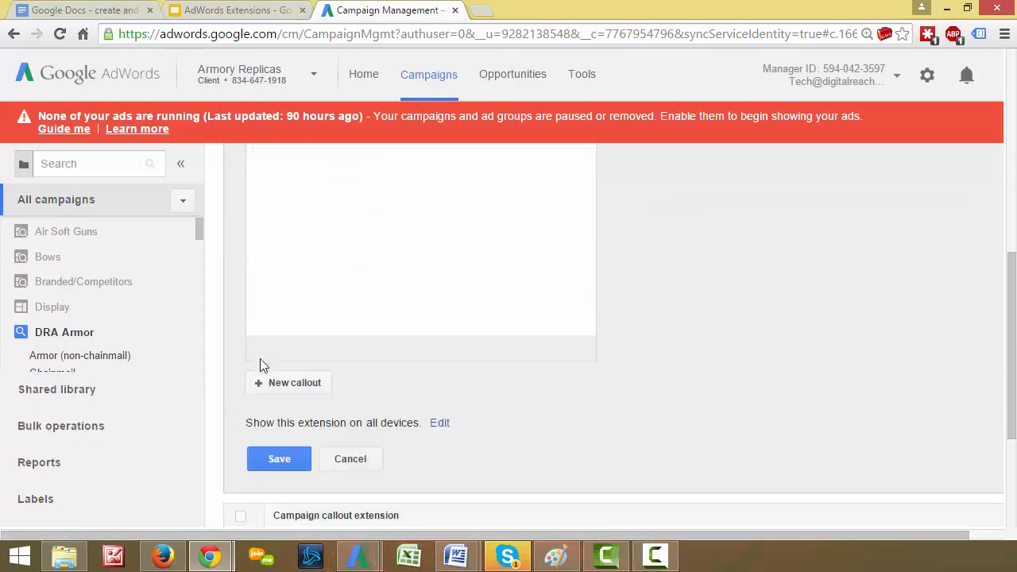
left_click(288, 382)
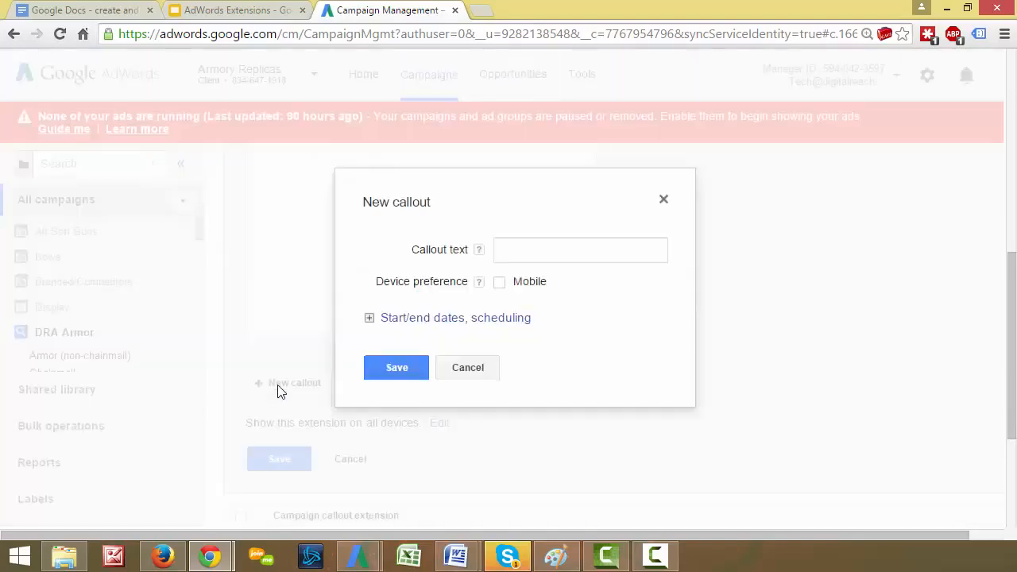
Enter the callout text starting with '30% Off Sandals'
left_click(580, 249)
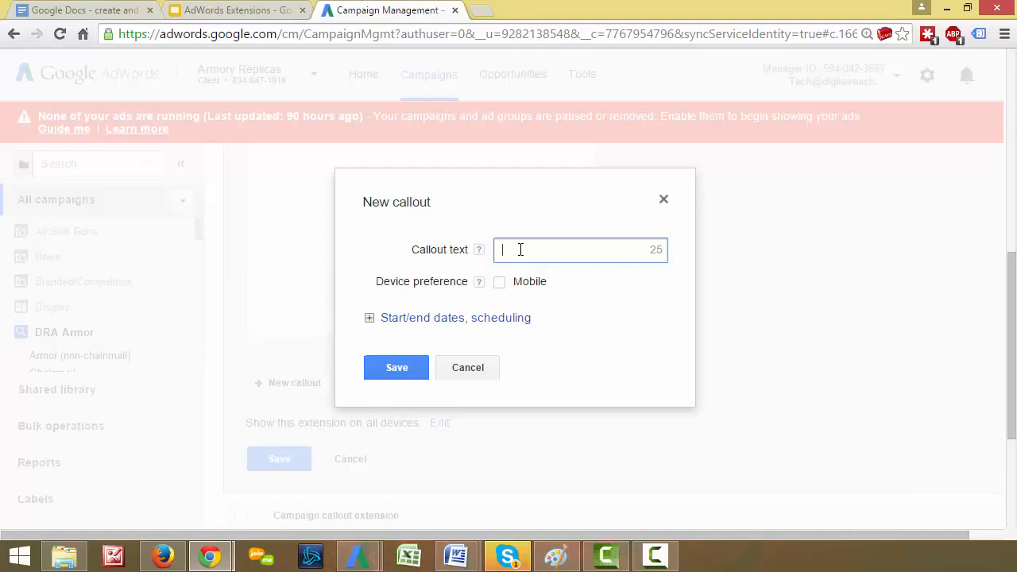
type("30%")
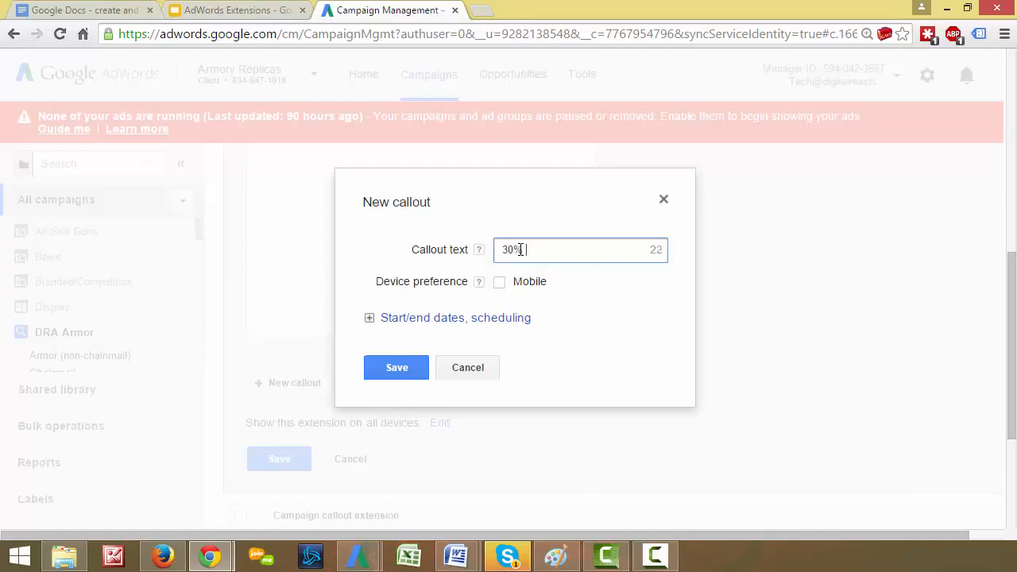
type("Off Sandals/")
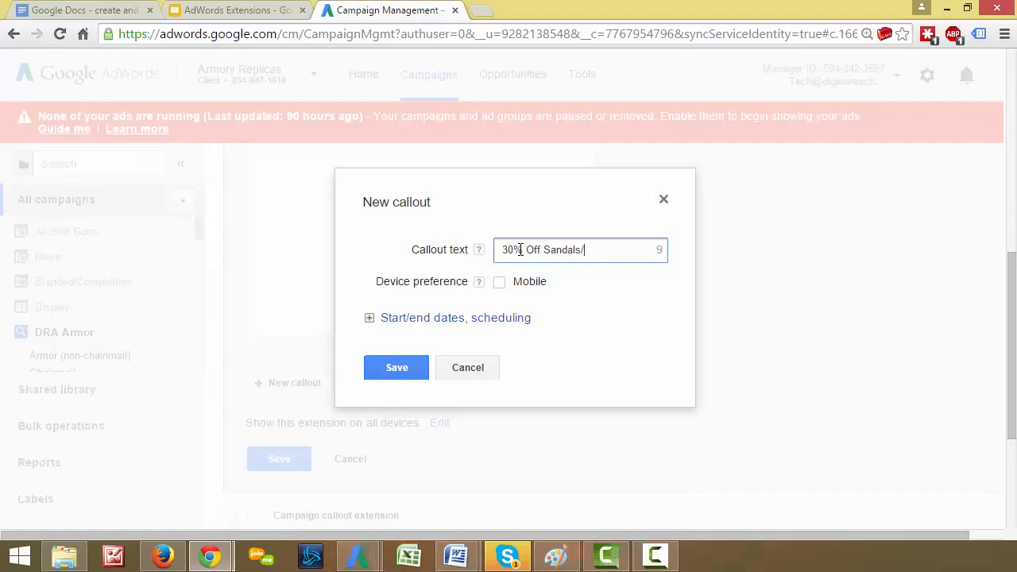
type("& F")
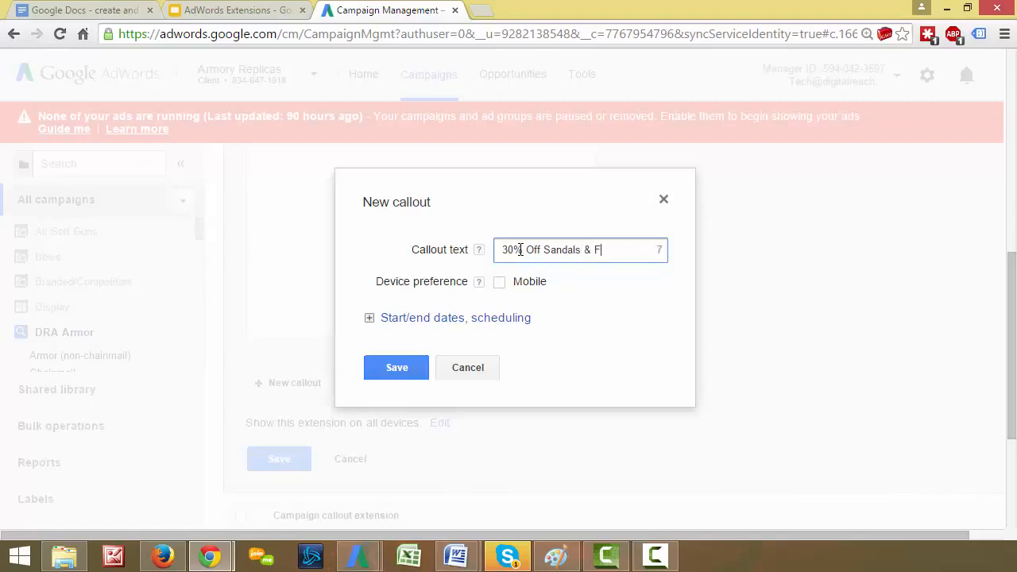
type("lipp")
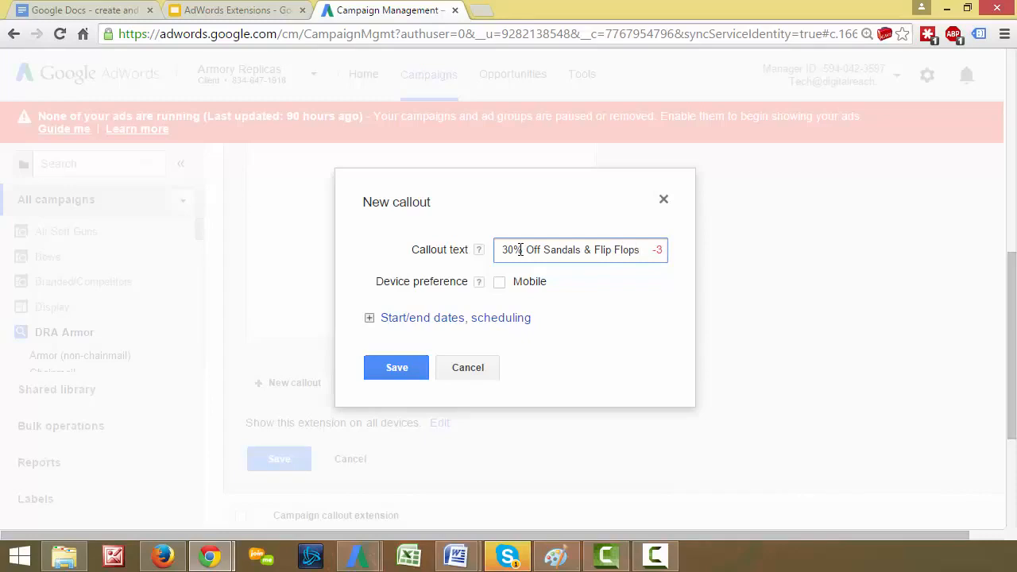
Revise the callout to read '30% Off All Sandals' and save it
double_click(558, 249)
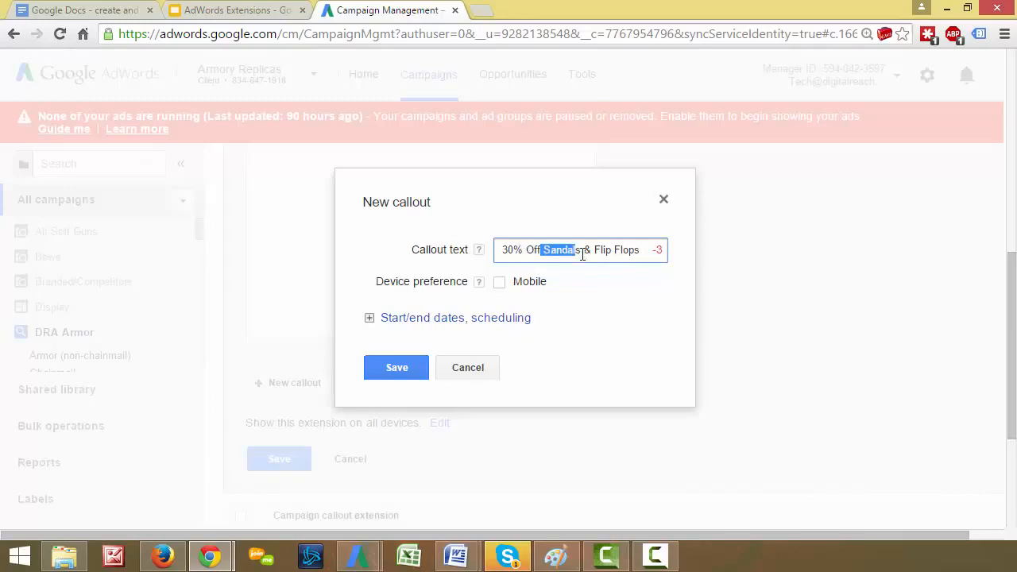
left_click(627, 250)
type("All ")
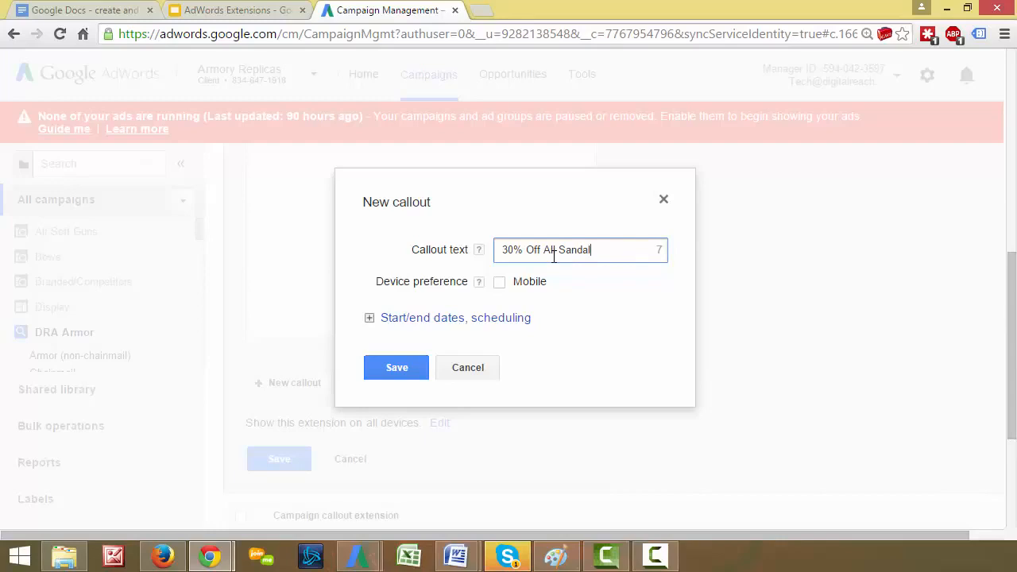
type("s!")
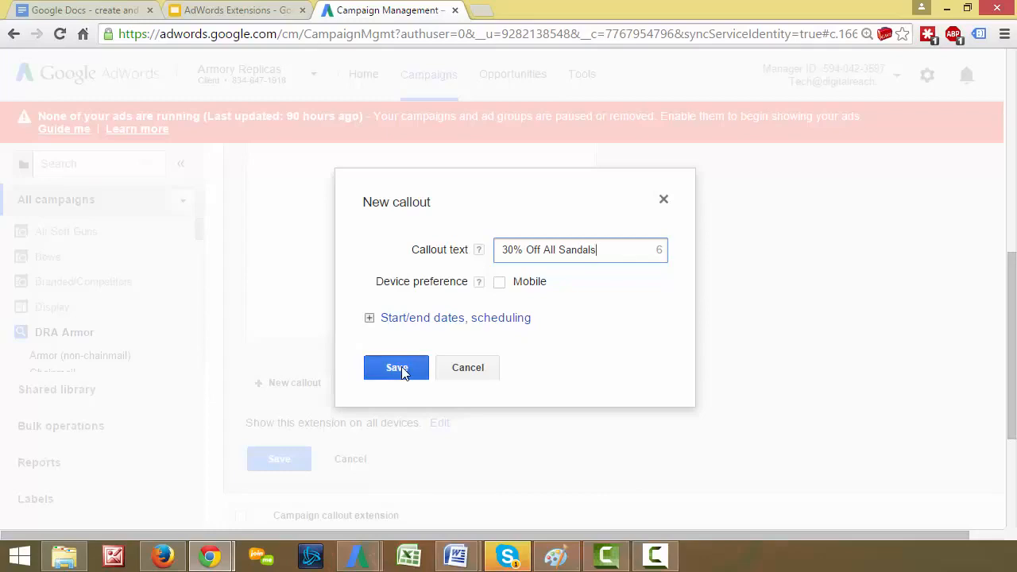
left_click(397, 367)
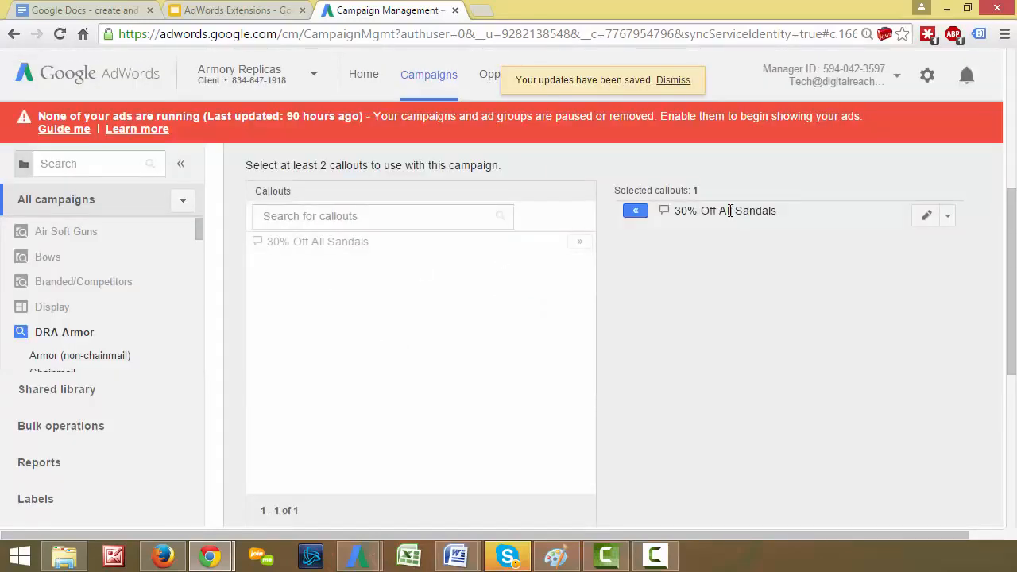
Toggle the 30% Off All Sandals callout in and out of DRA Armor's selection, leaving it unselected
left_click(636, 211)
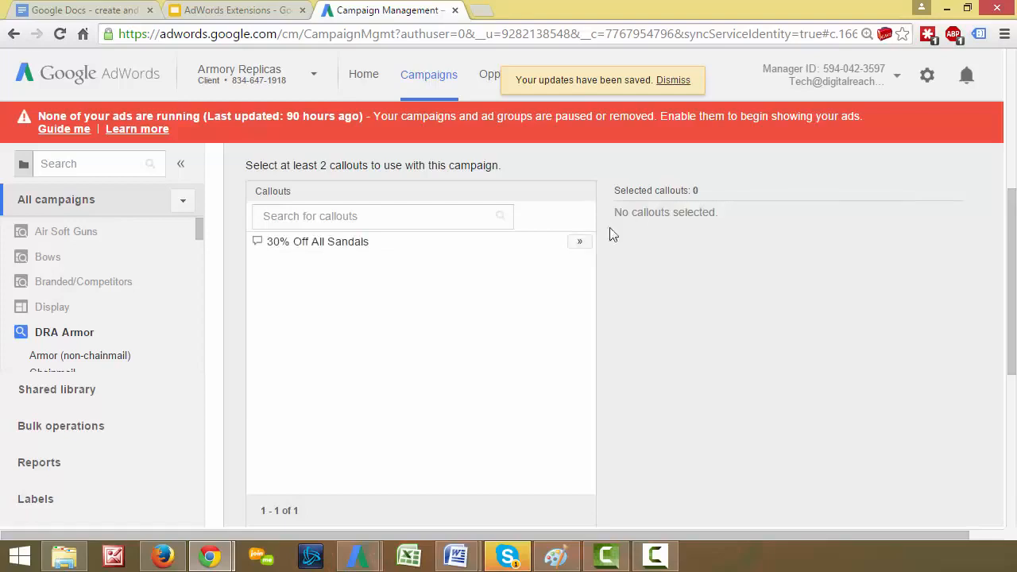
mouse_move(580, 242)
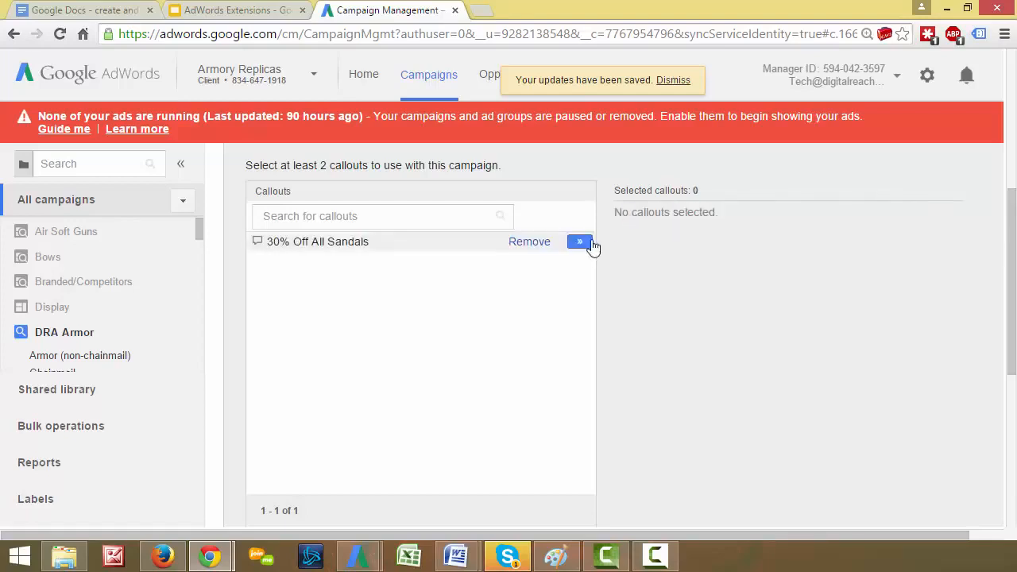
left_click(580, 241)
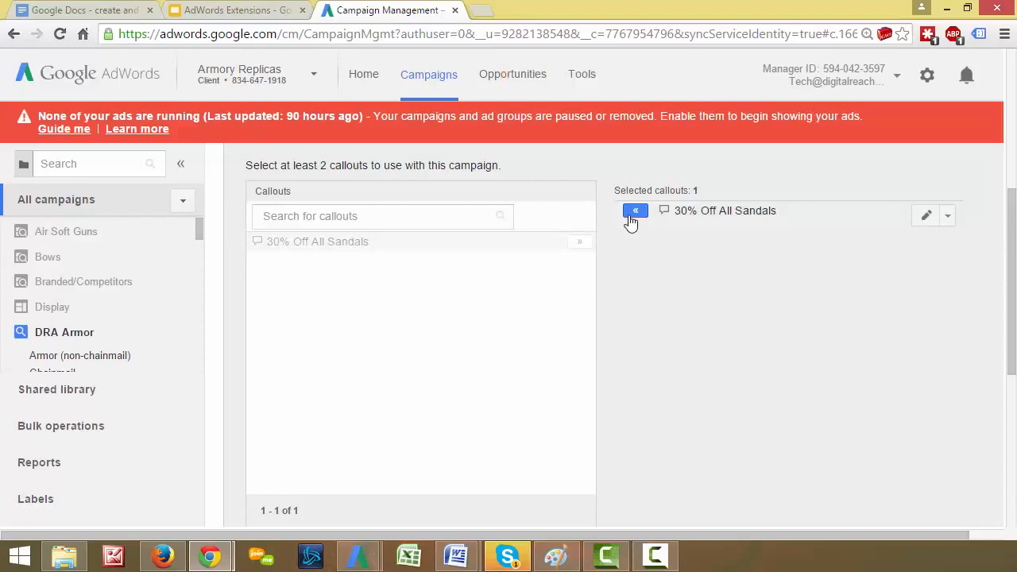
left_click(635, 210)
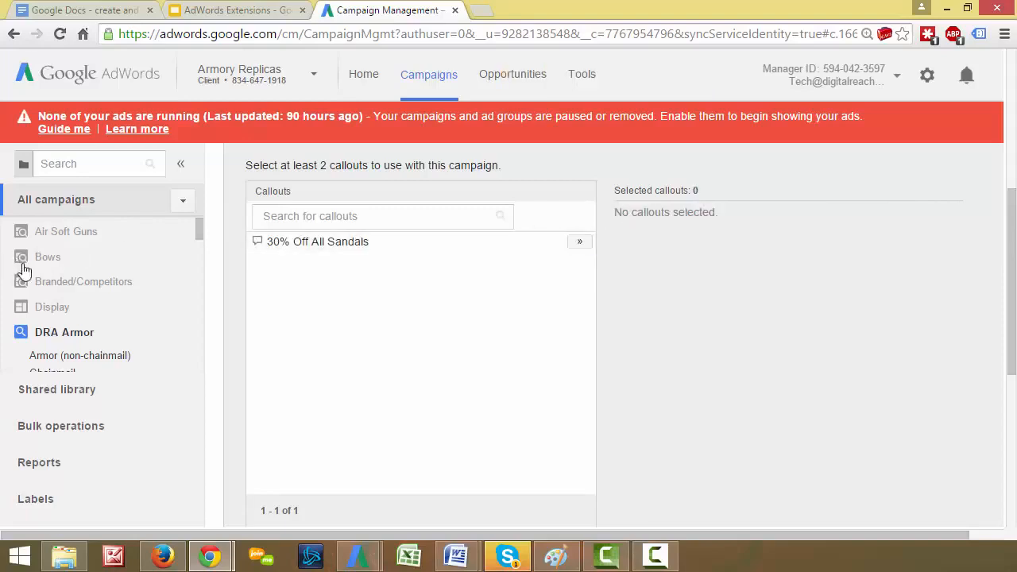
scroll("down", 3)
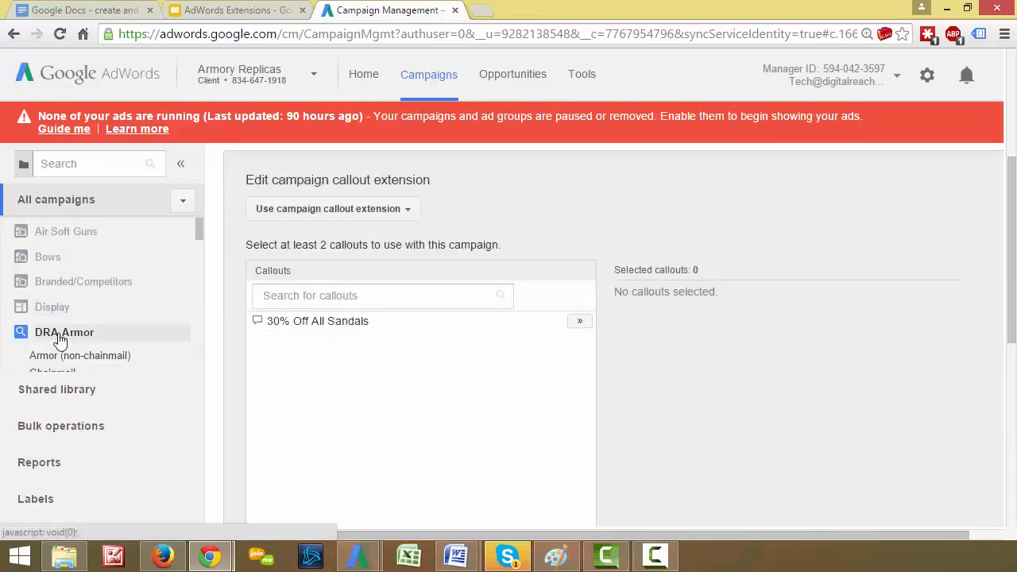
mouse_move(86, 342)
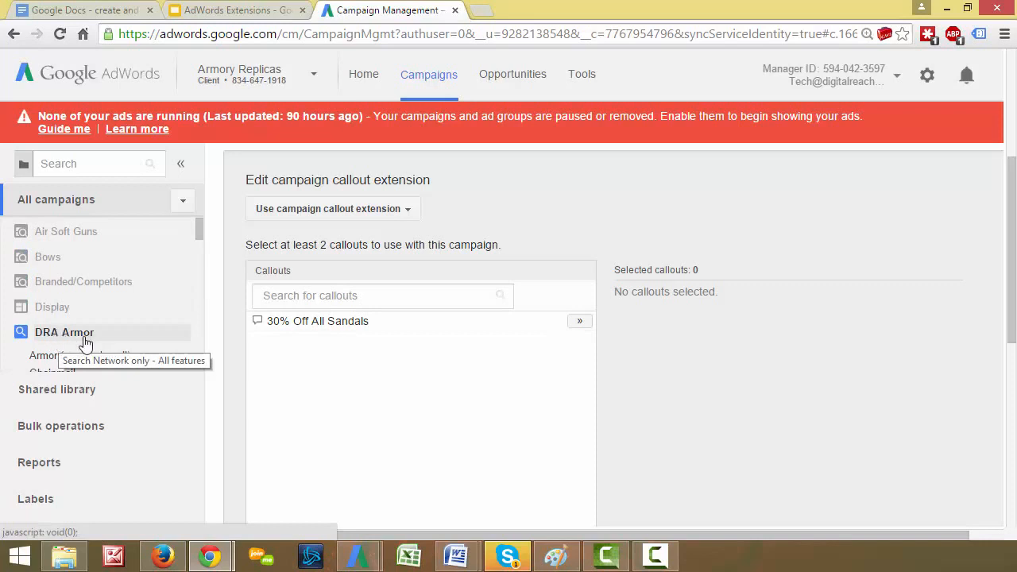
mouse_move(80, 256)
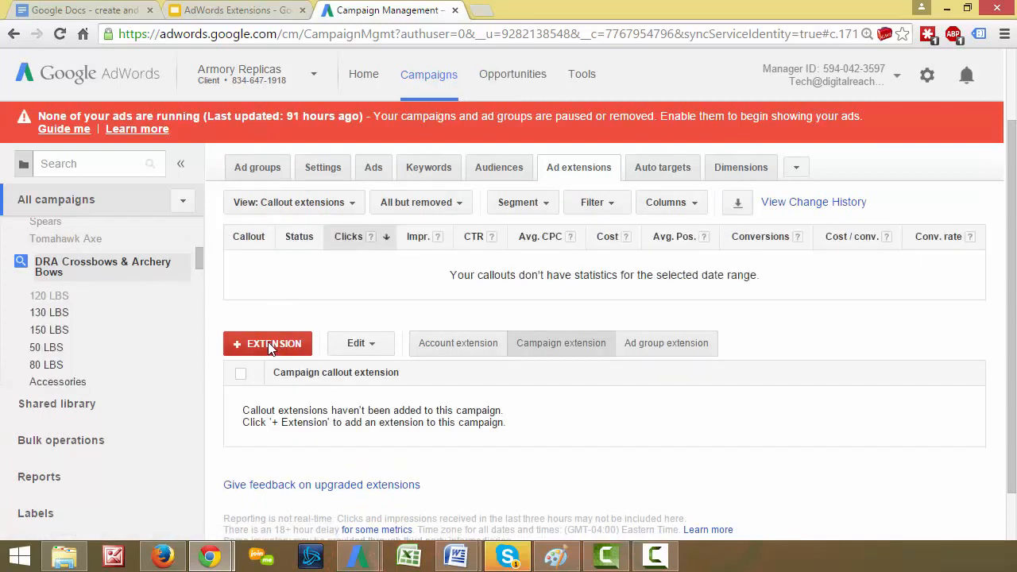
Start adding an extension to the DRA Crossbows & Archery Bows campaign
left_click(268, 344)
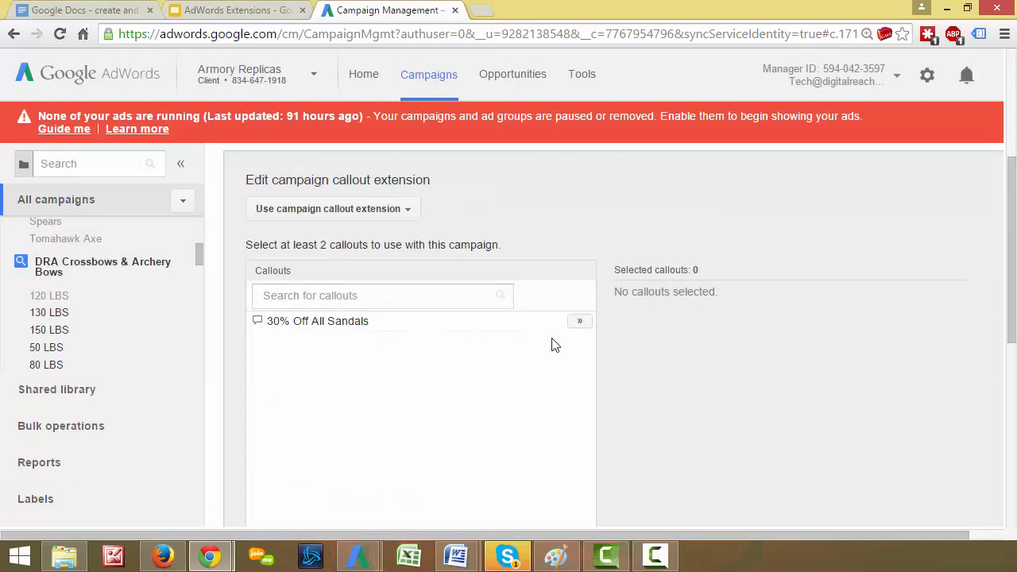
mouse_move(581, 321)
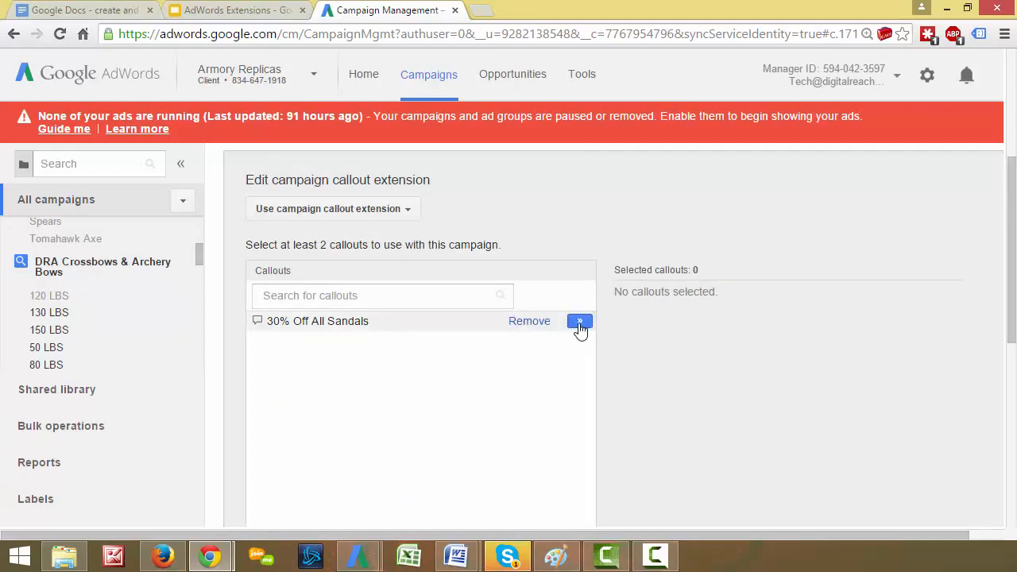
mouse_move(530, 321)
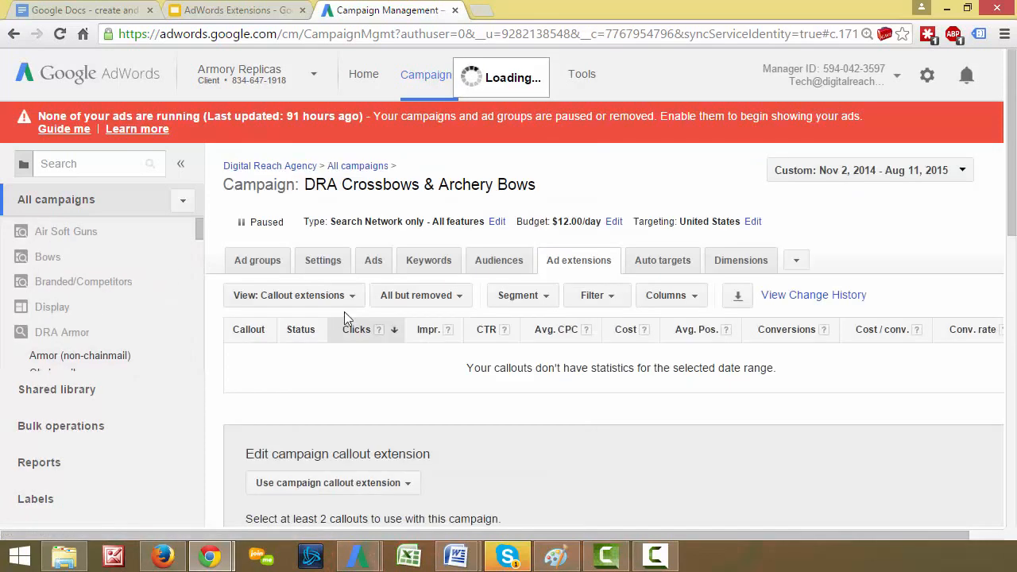
mouse_move(365, 301)
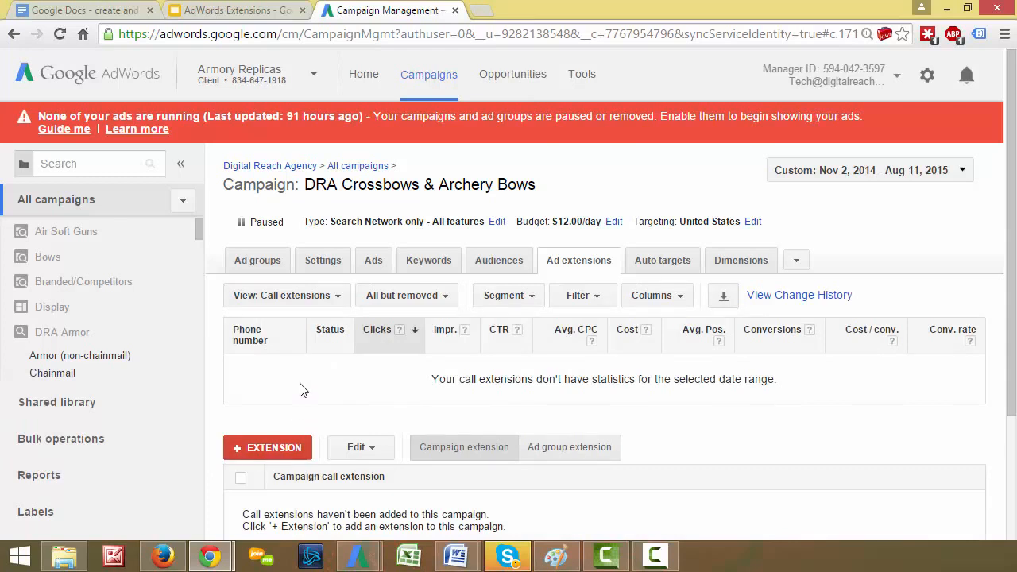
mouse_move(285, 399)
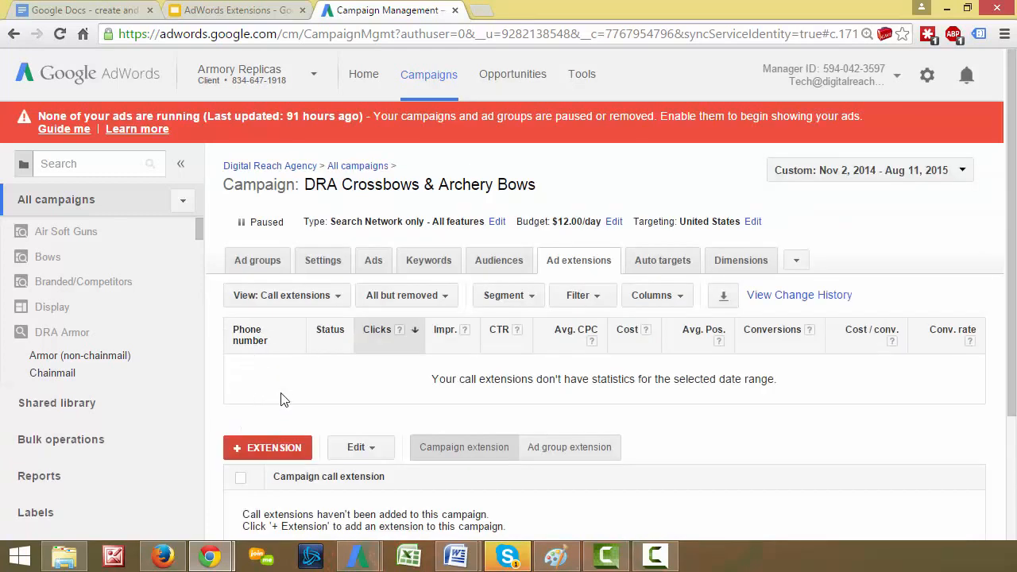
mouse_move(535, 279)
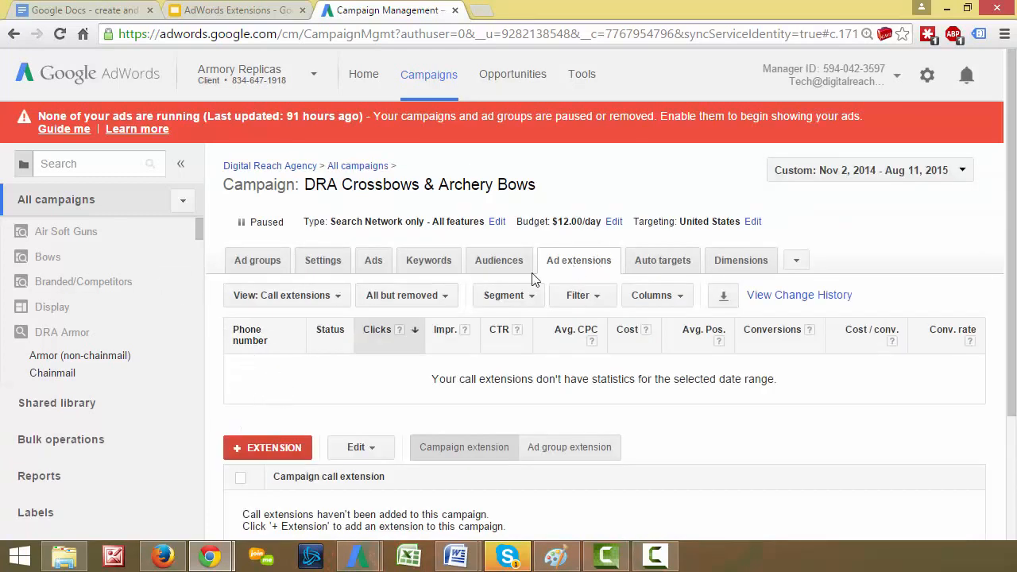
Switch the Crossbows campaign to Call extensions and start a new phone number
left_click(286, 295)
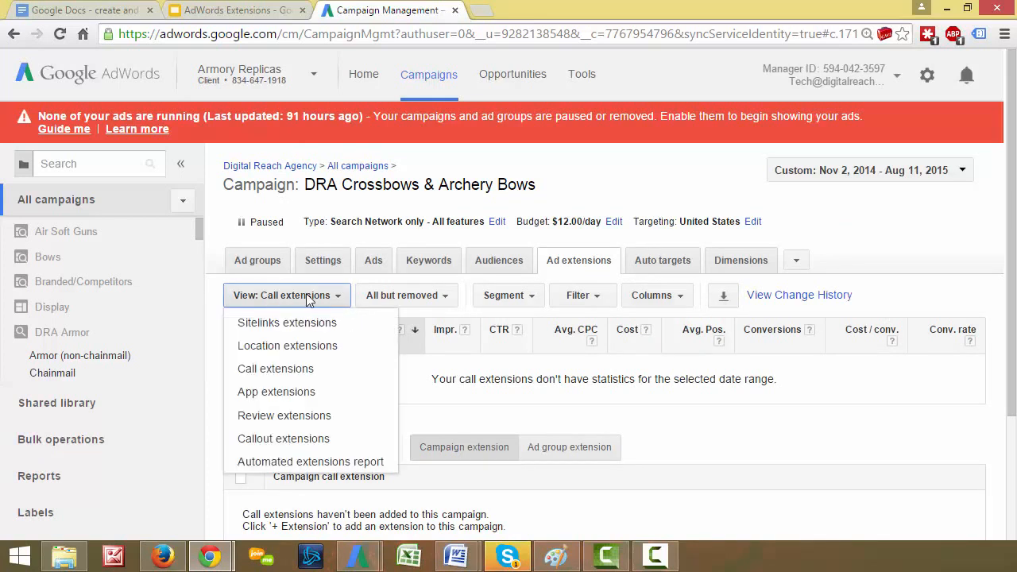
mouse_move(275, 369)
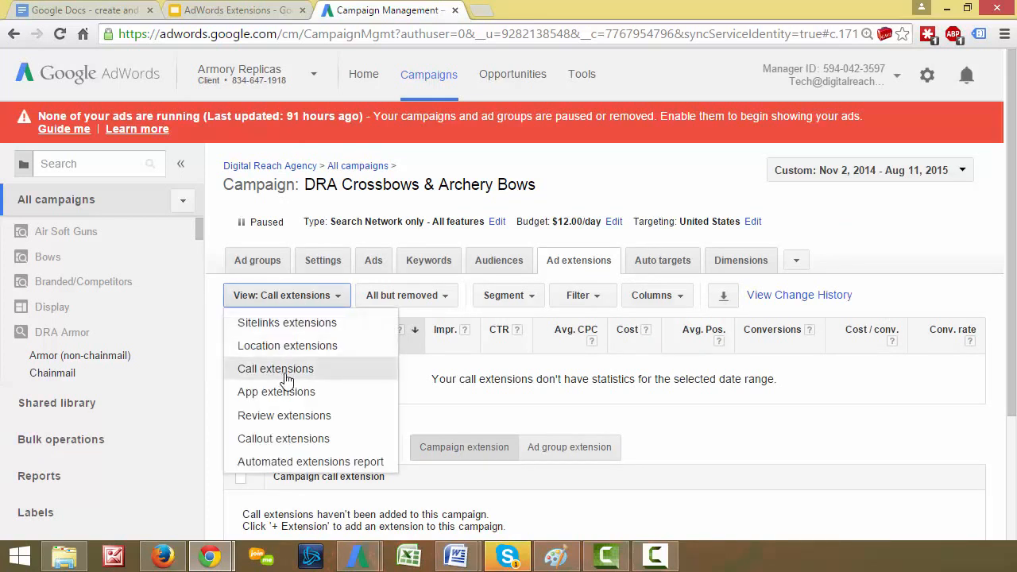
left_click(275, 368)
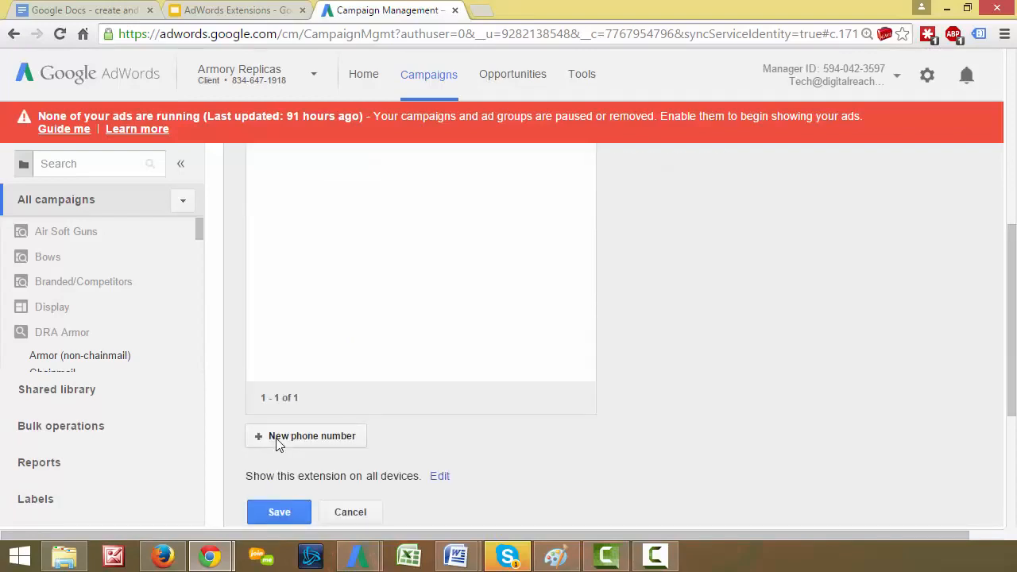
left_click(312, 436)
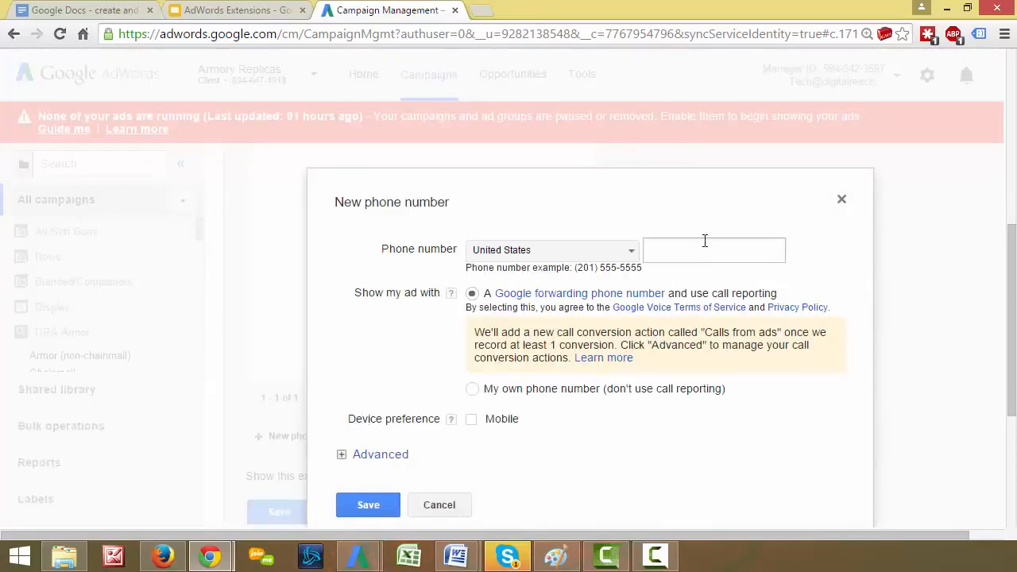
left_click(713, 249)
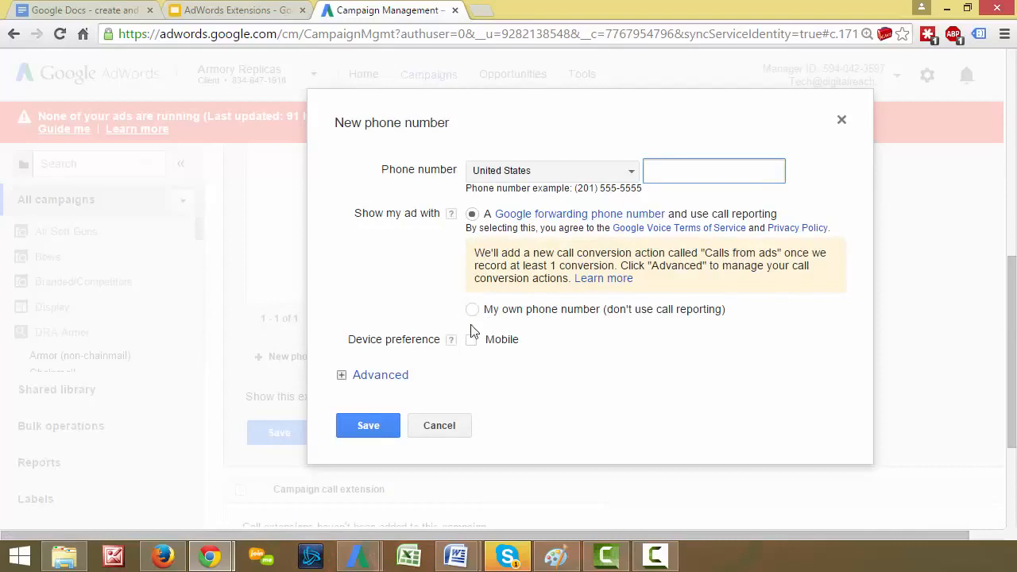
left_click(713, 170)
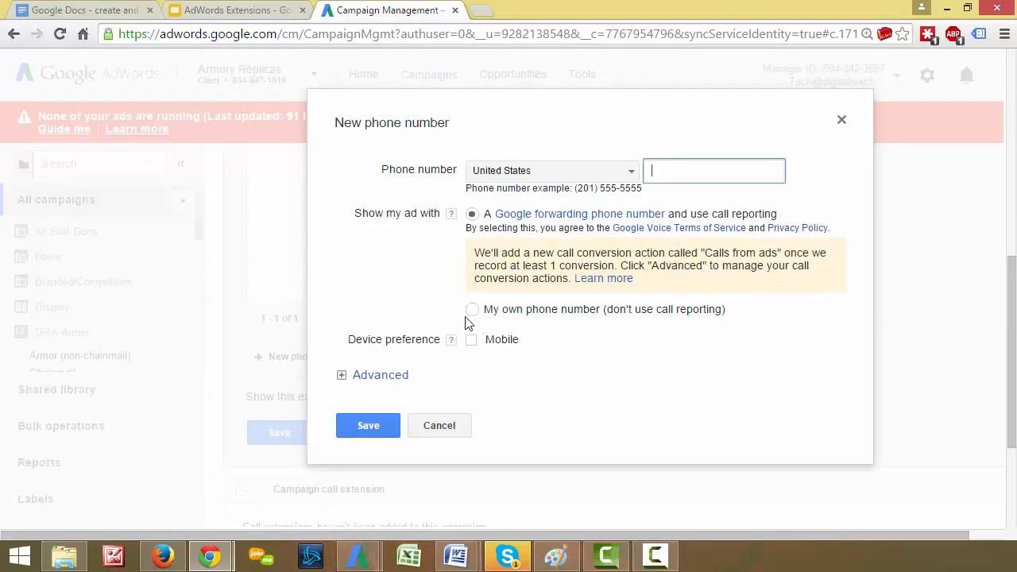
mouse_move(670, 203)
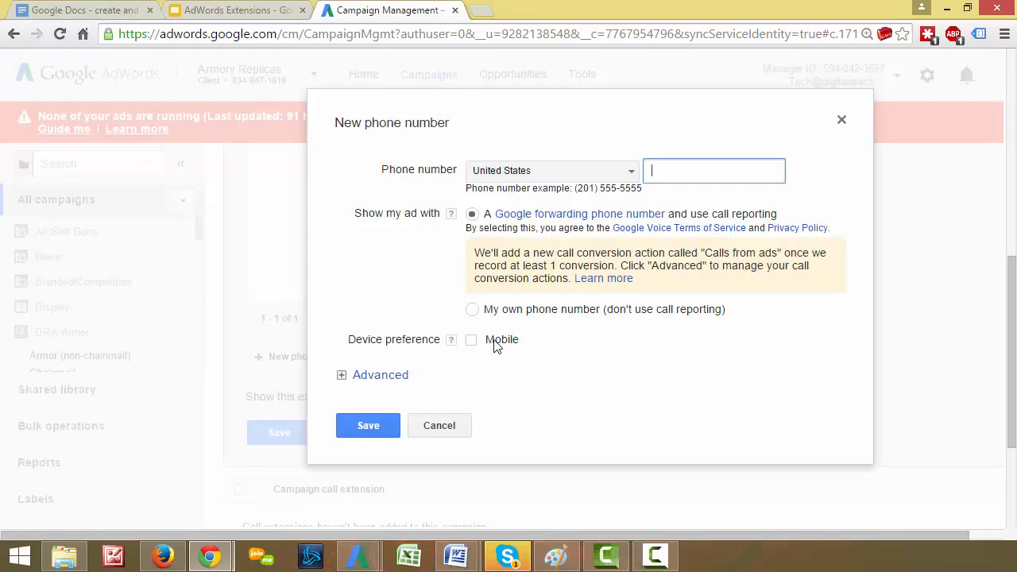
mouse_move(452, 339)
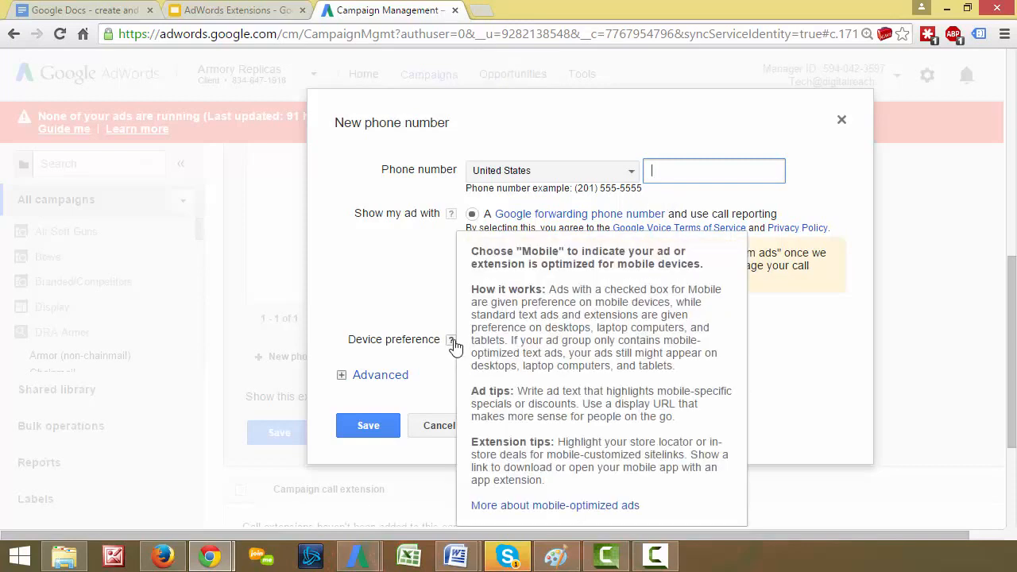
mouse_move(326, 396)
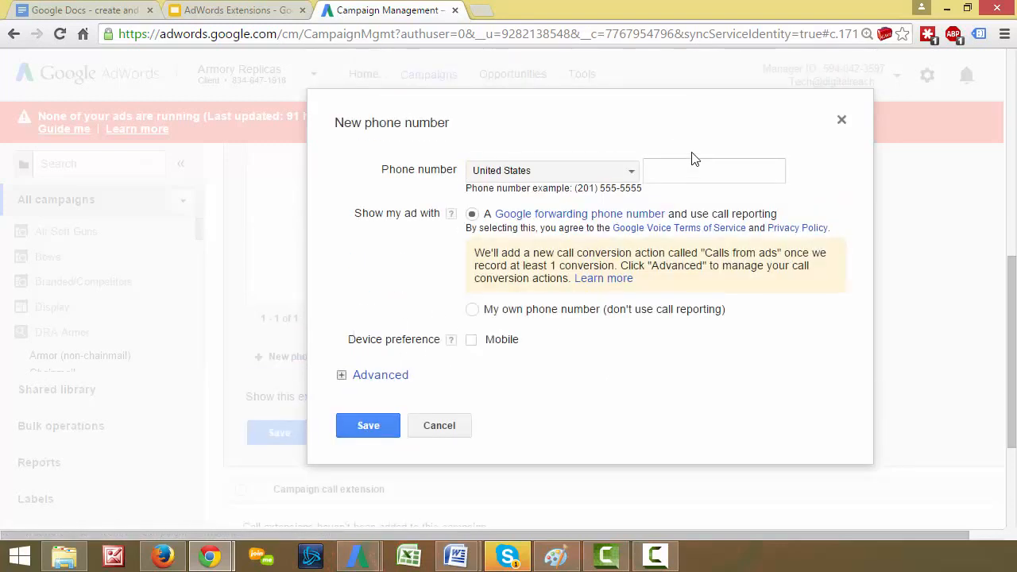
left_click(713, 170)
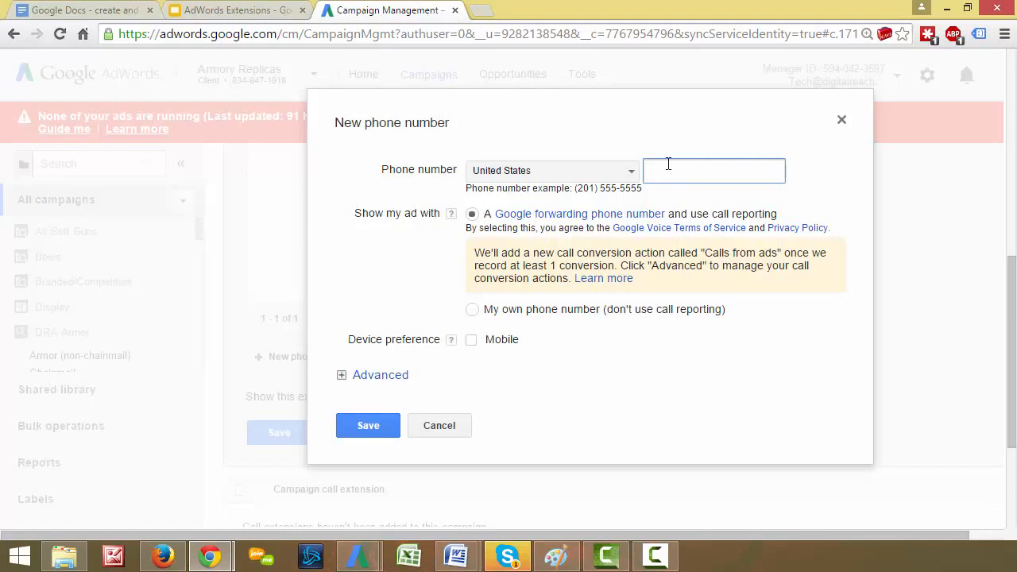
type("(")
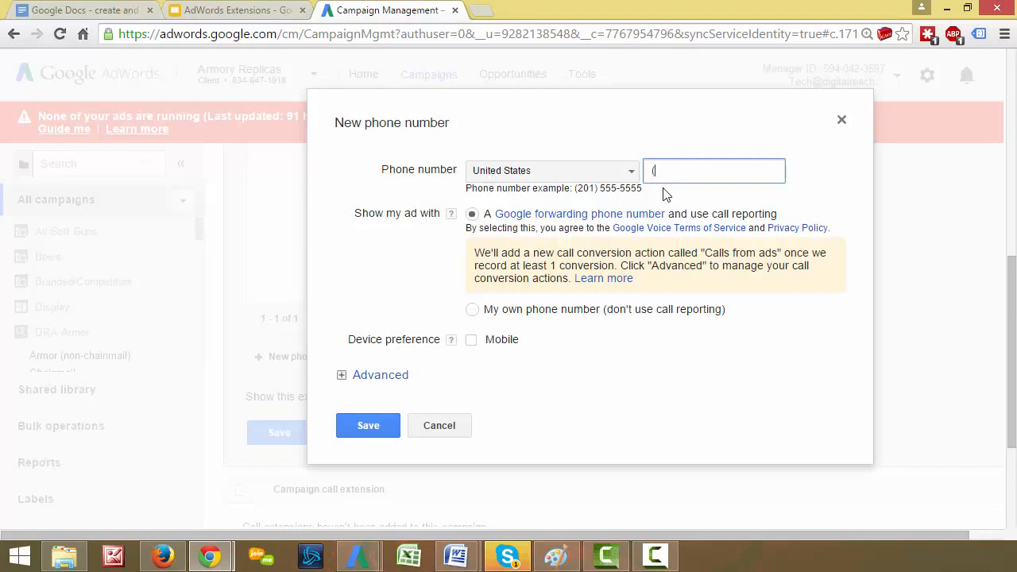
type("(503)")
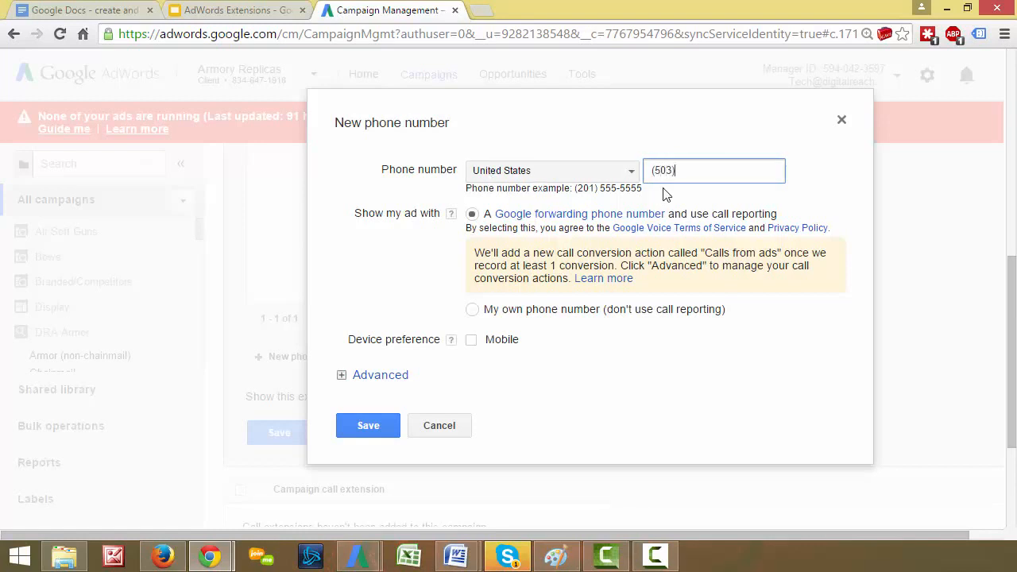
type("-")
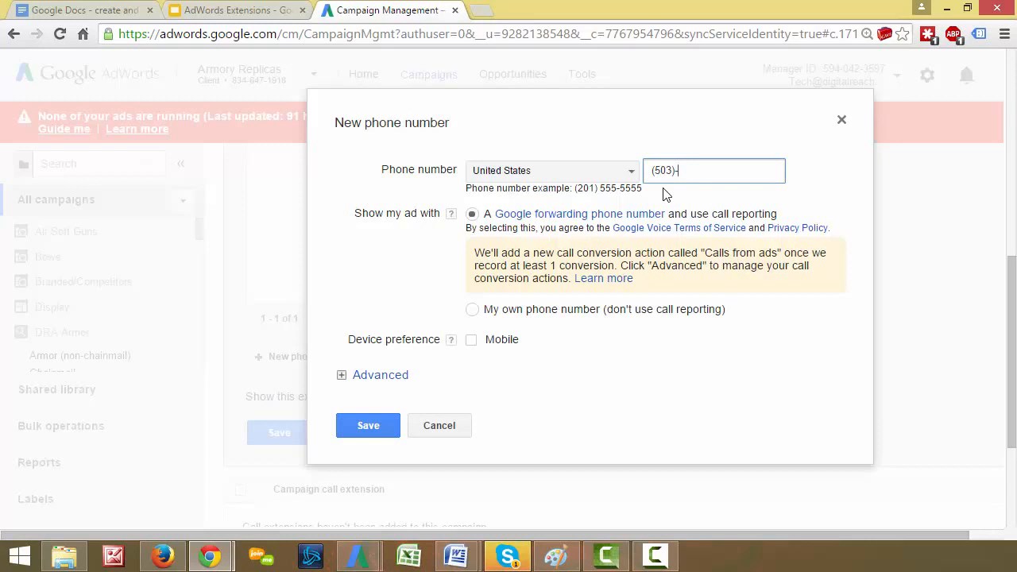
type("692")
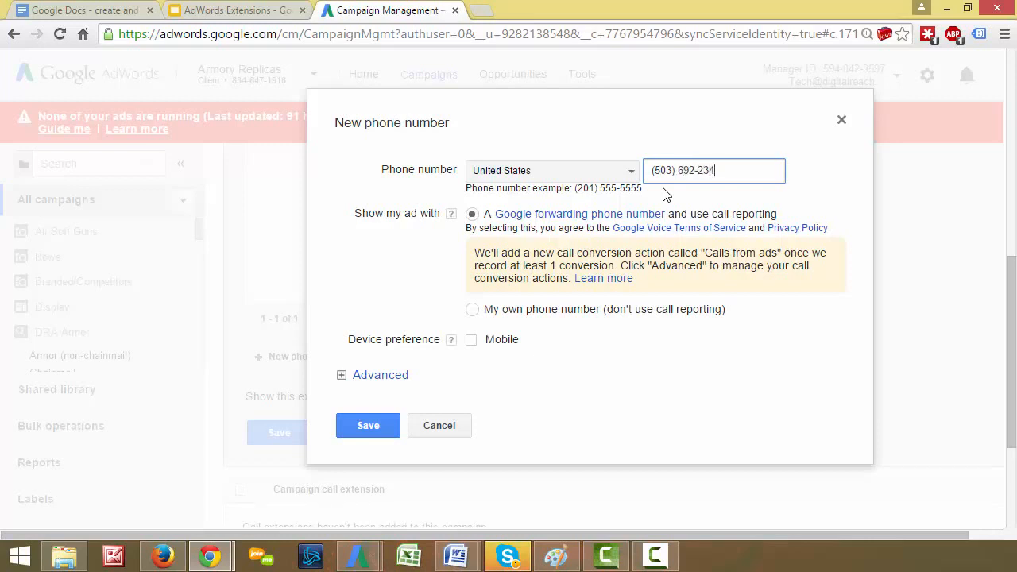
left_click(368, 425)
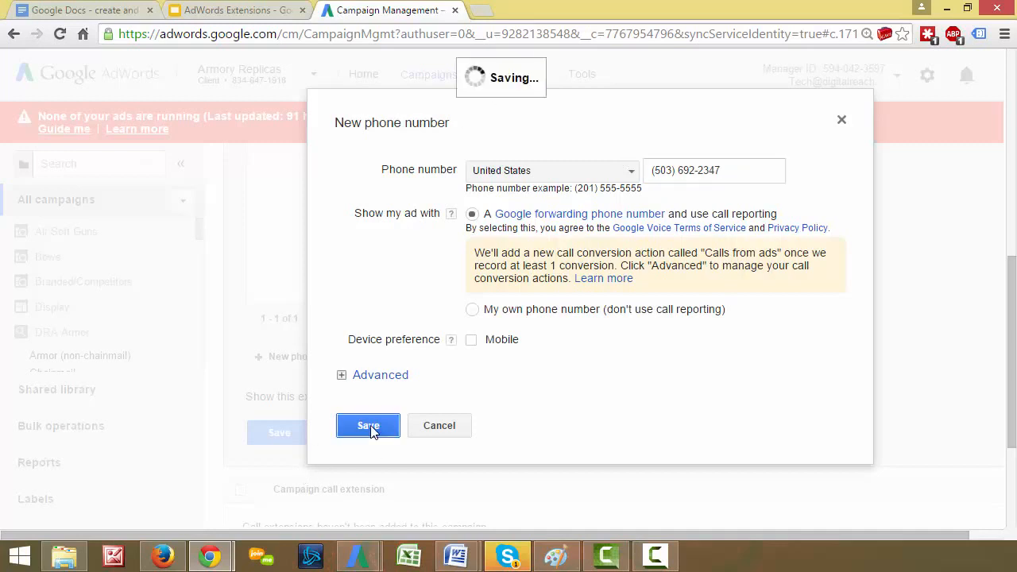
left_click(367, 426)
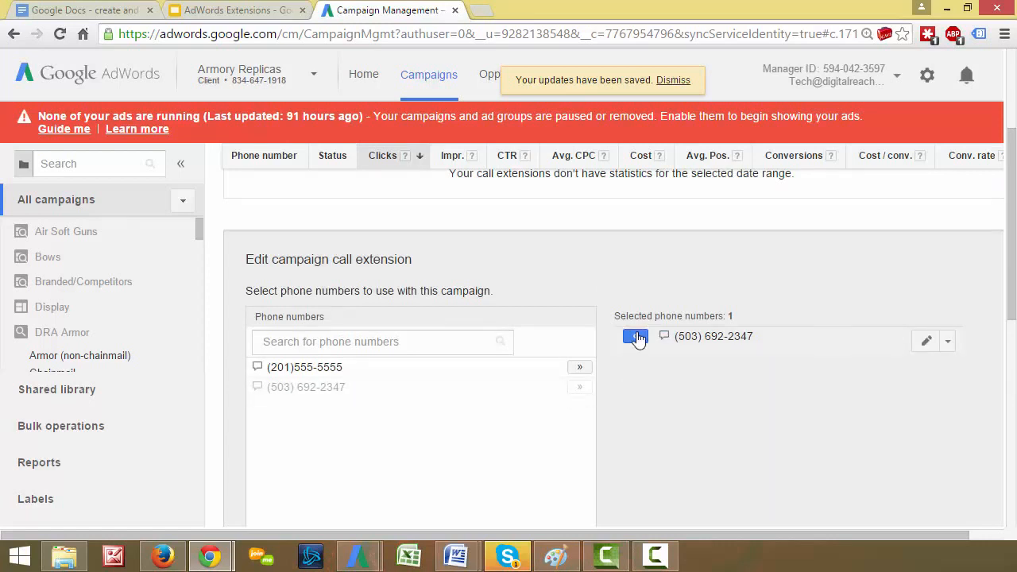
left_click(635, 336)
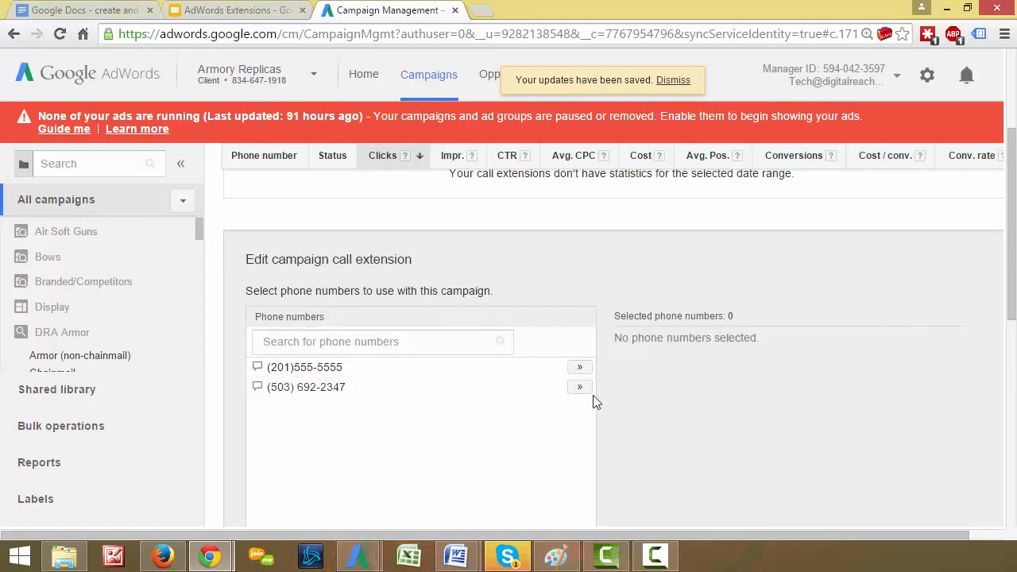
left_click(580, 387)
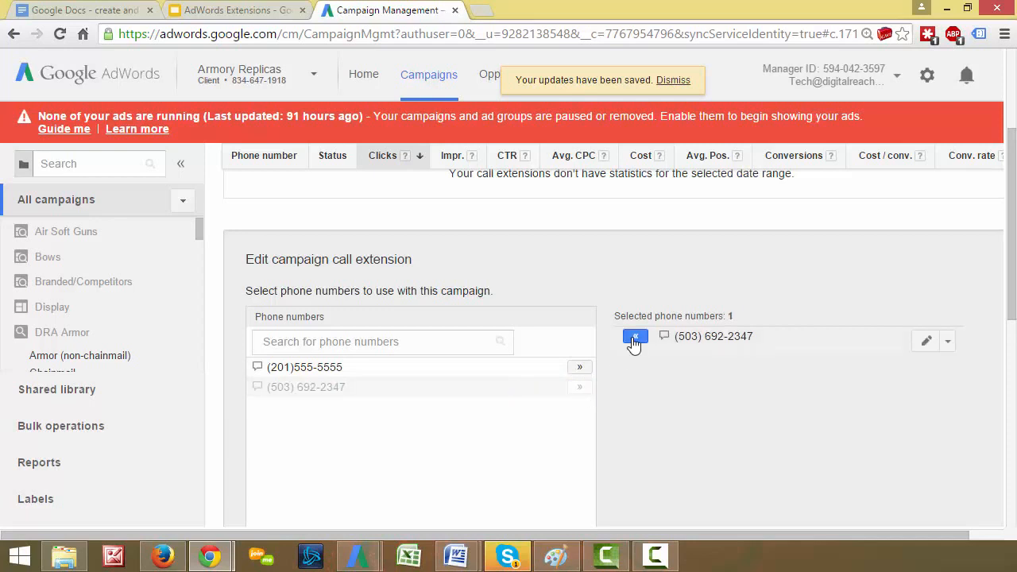
left_click(636, 337)
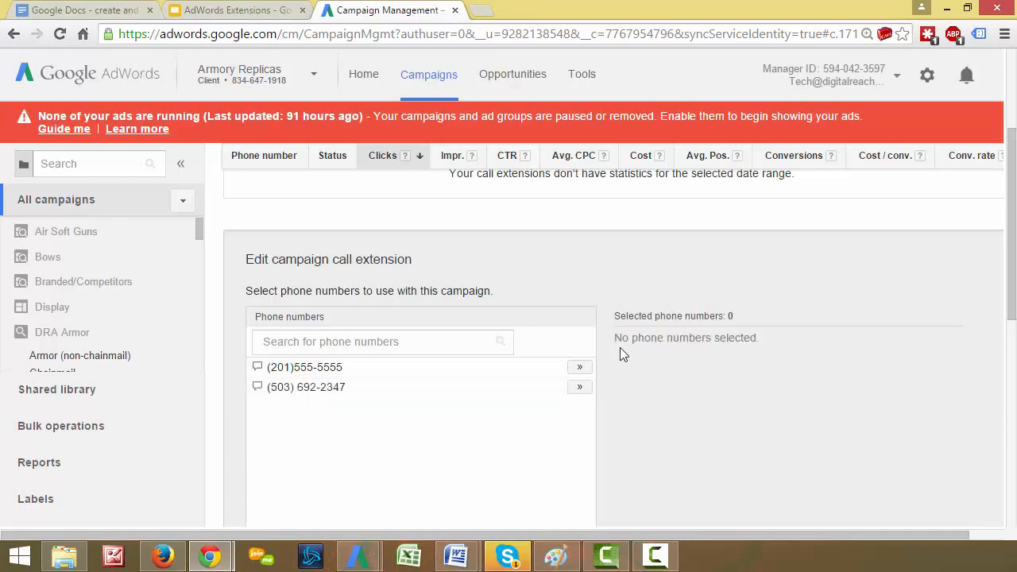
scroll("down", 3)
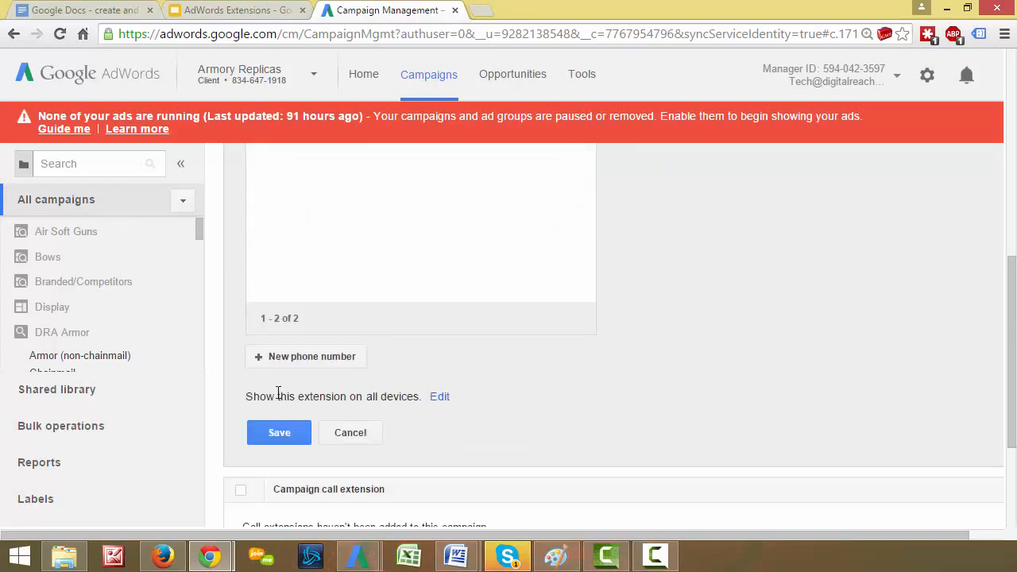
left_click(279, 432)
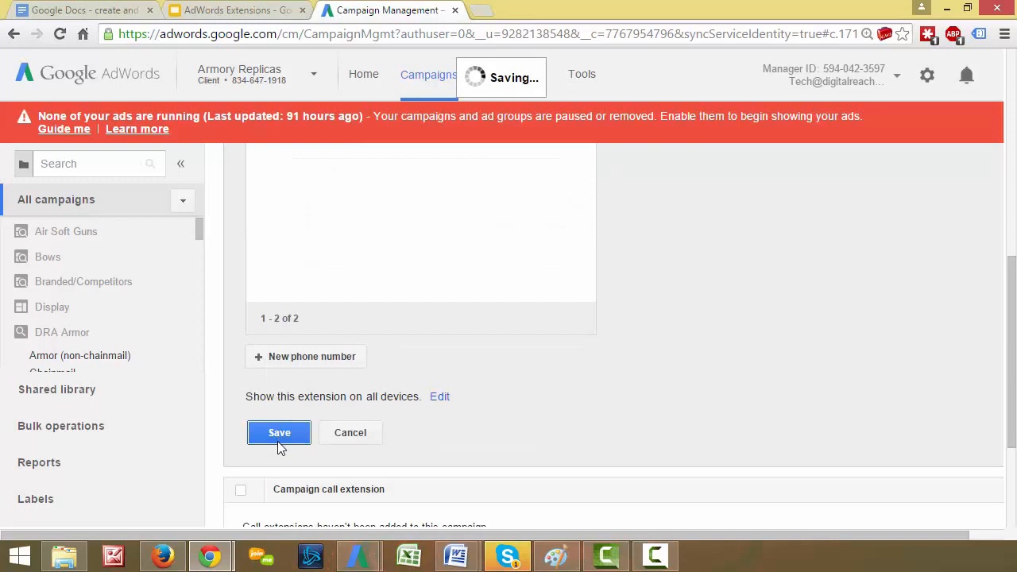
left_click(279, 432)
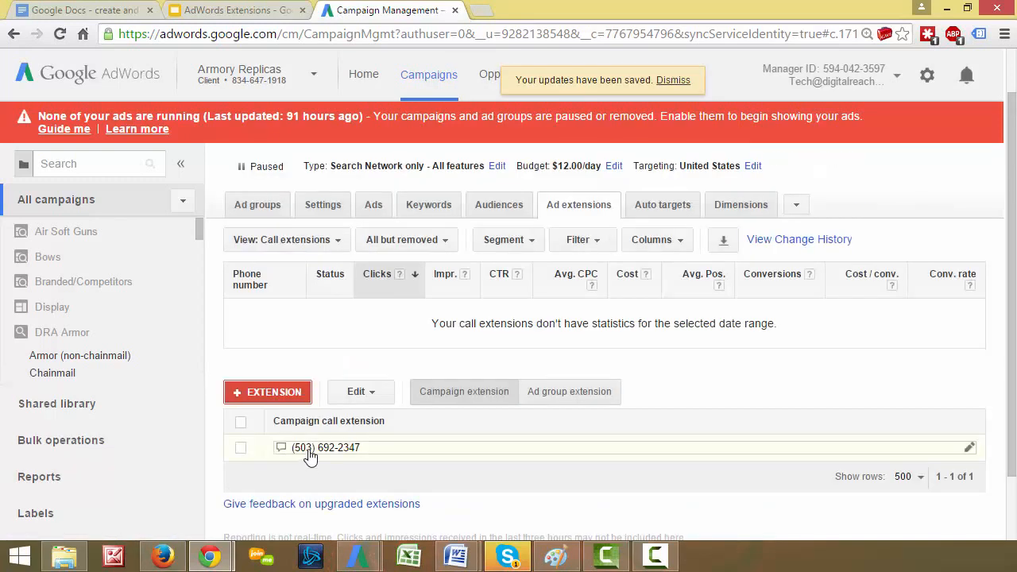
left_click(969, 447)
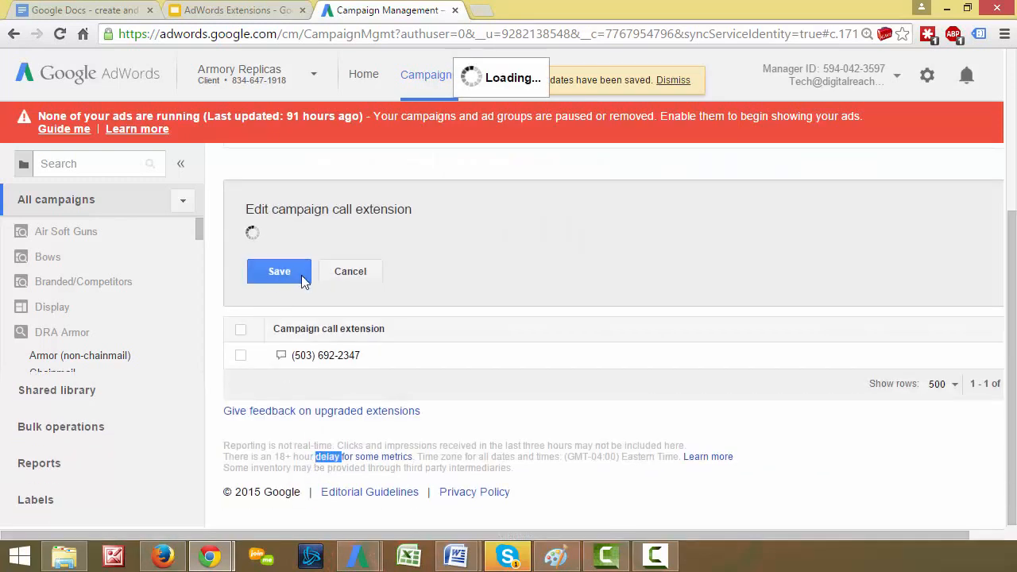
left_click(279, 271)
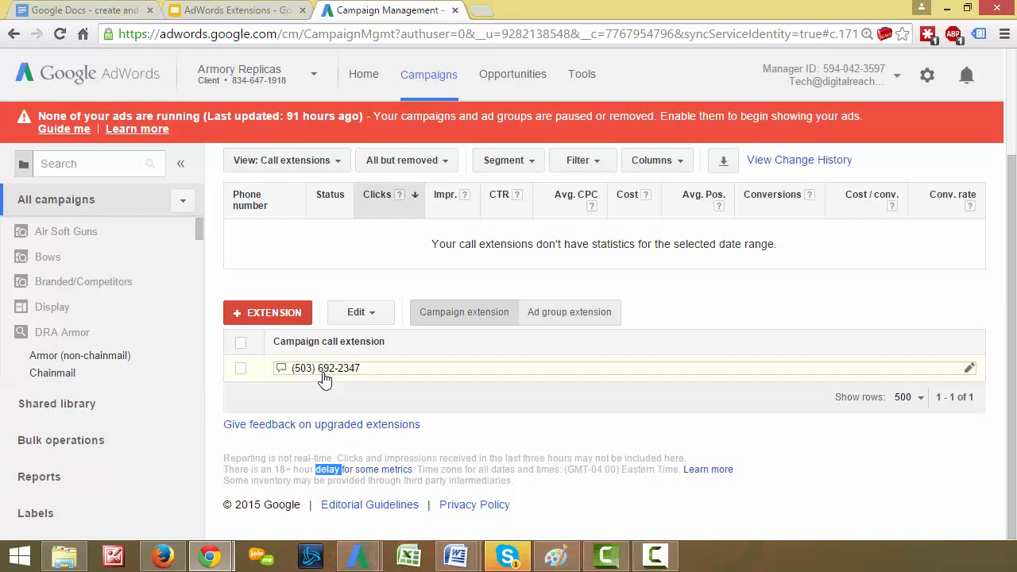
mouse_move(334, 285)
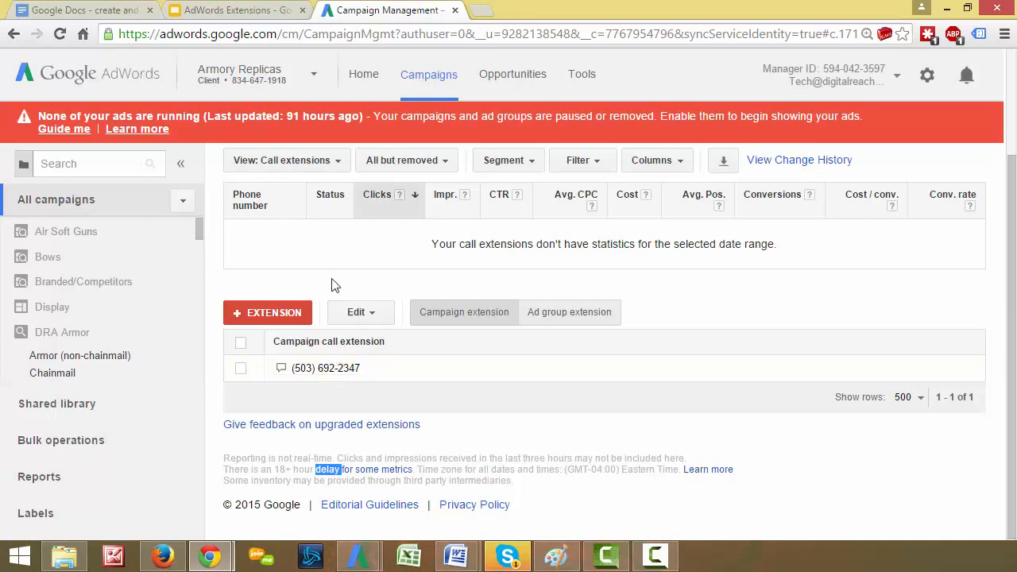
left_click(286, 159)
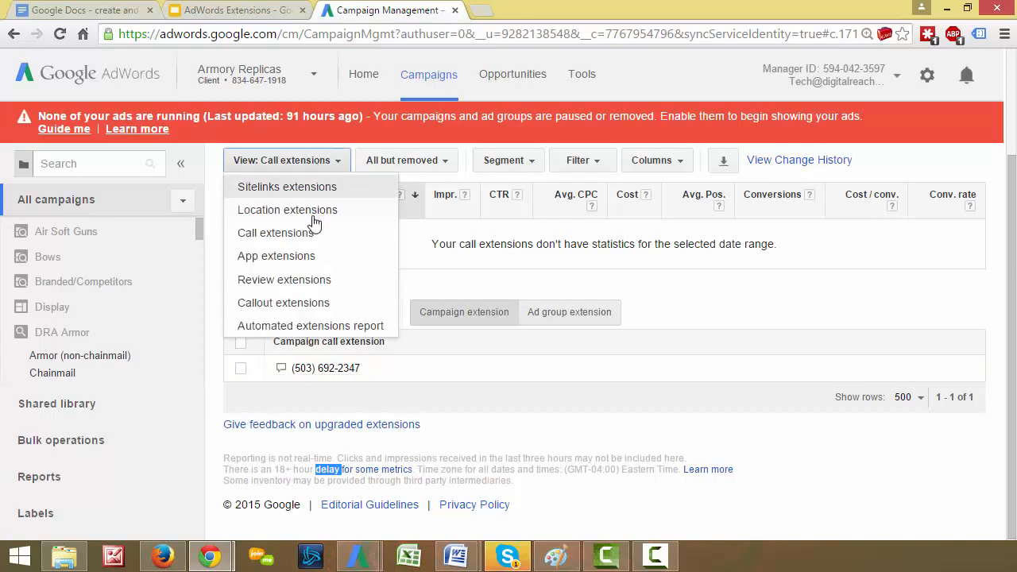